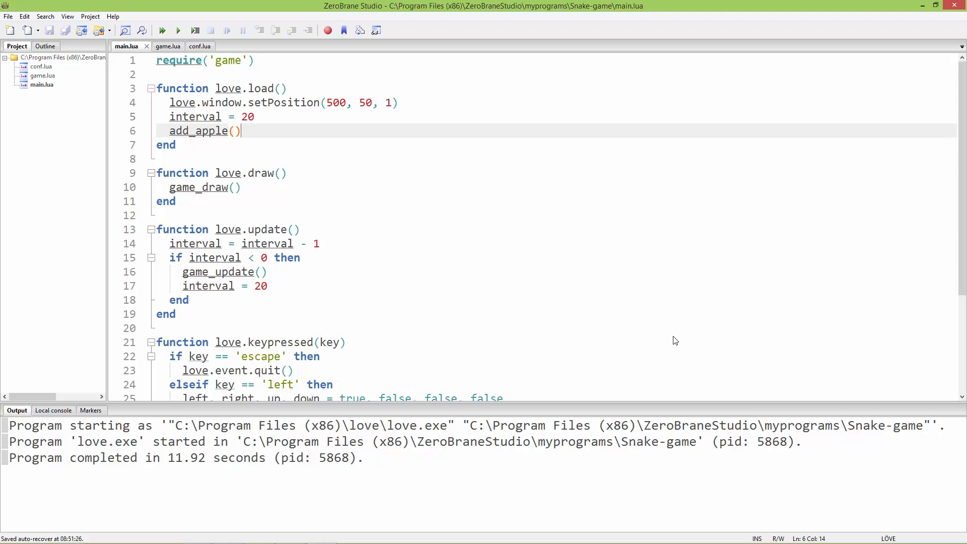
Run main.lua in LÖVE, play Snake, then close the game after about 33 seconds.
left_click(162, 30)
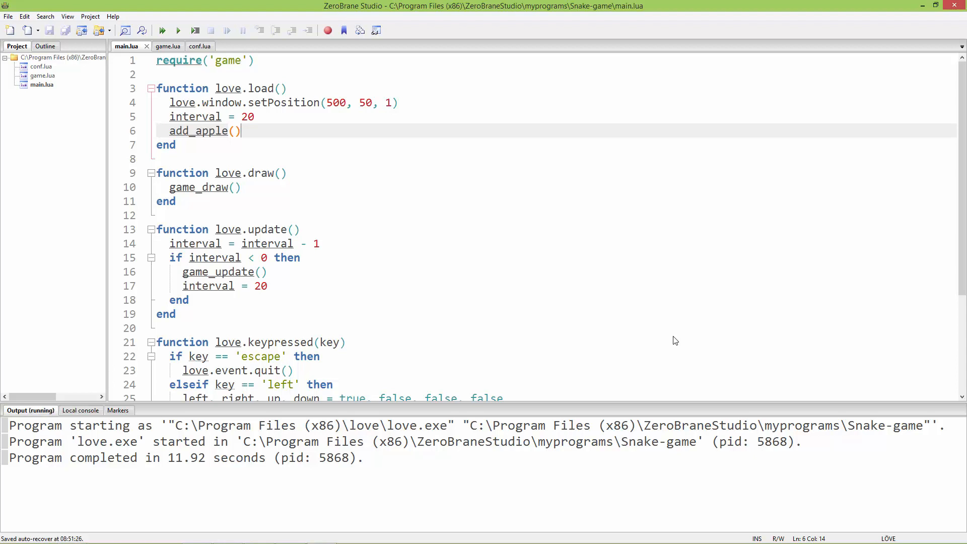
left_click(178, 30)
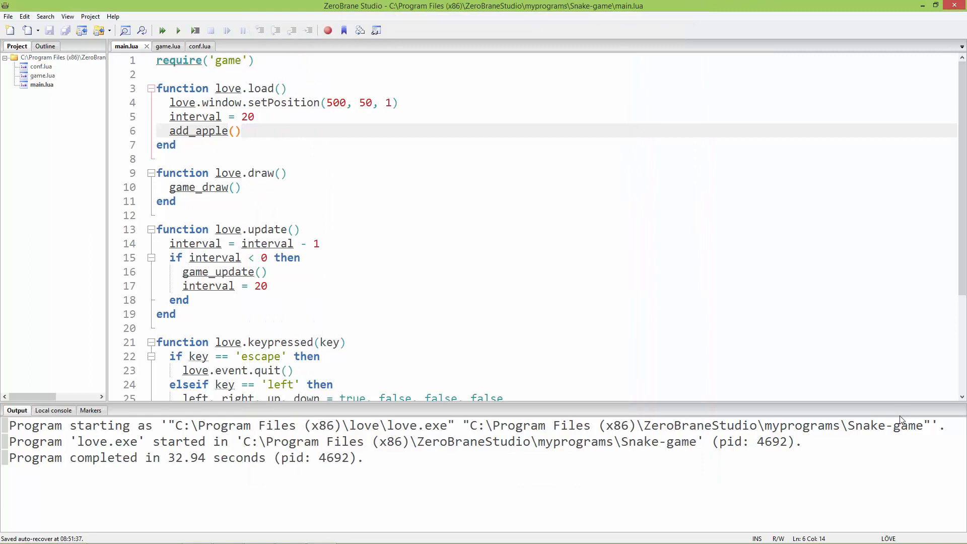
mouse_move(421, 171)
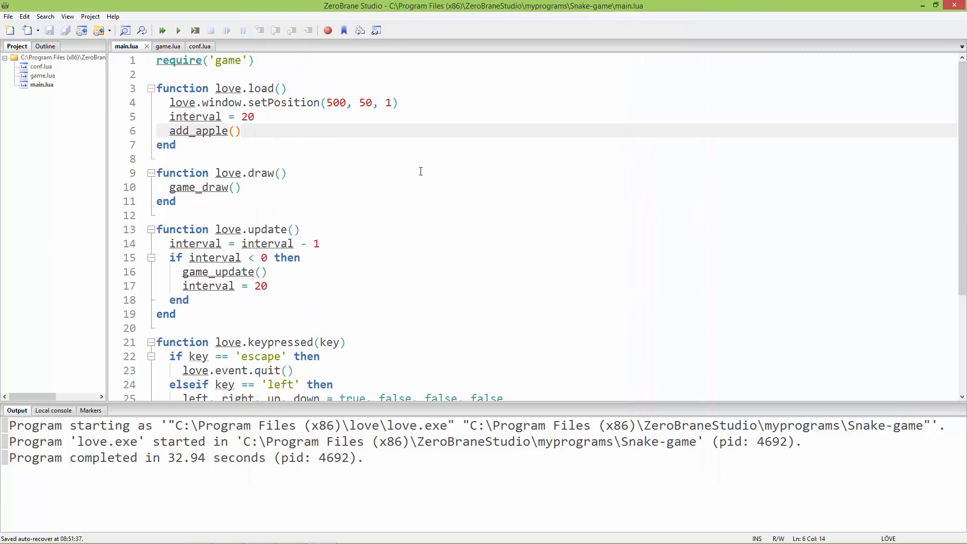
Declare 'local tail = {}' on line 11 of game.lua, just below tail_length = 0.
left_click(159, 46)
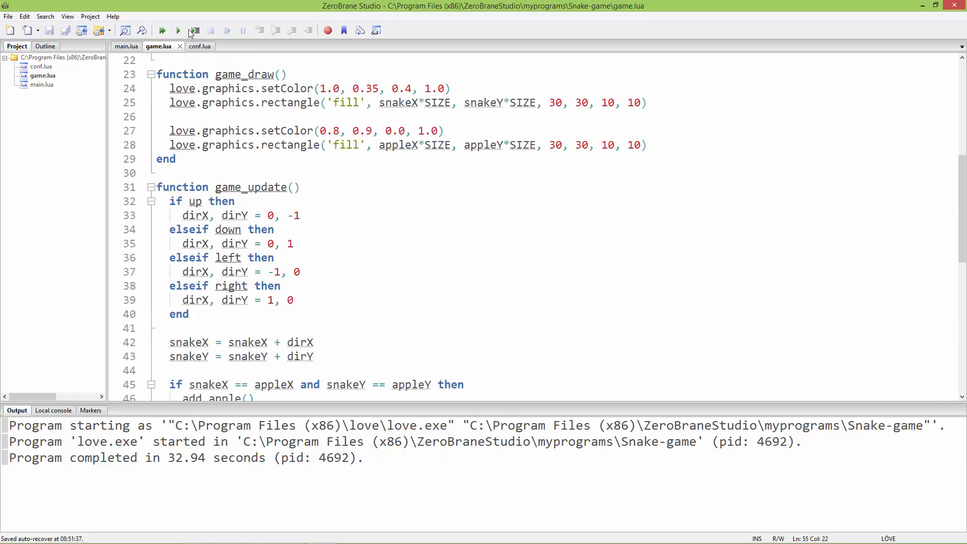
scroll("up", 3)
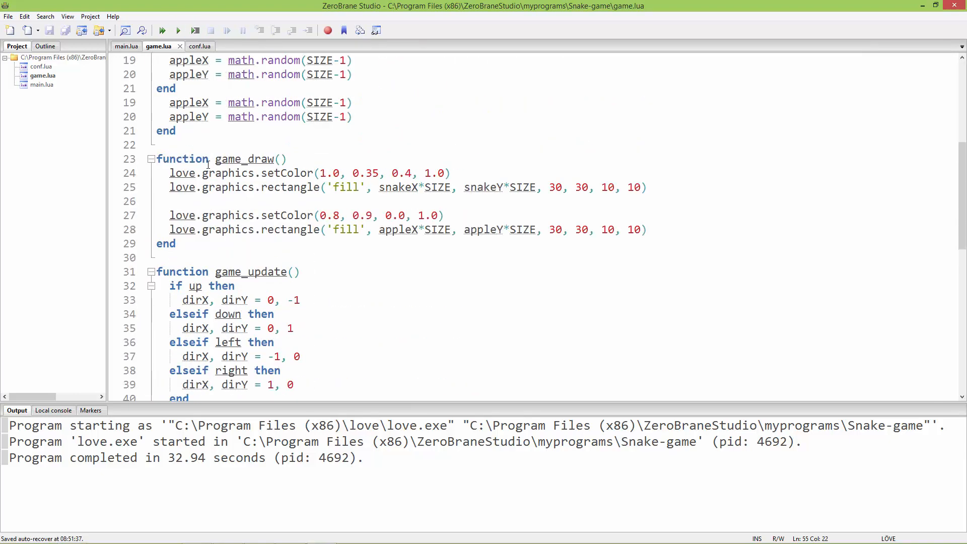
scroll("up", 3)
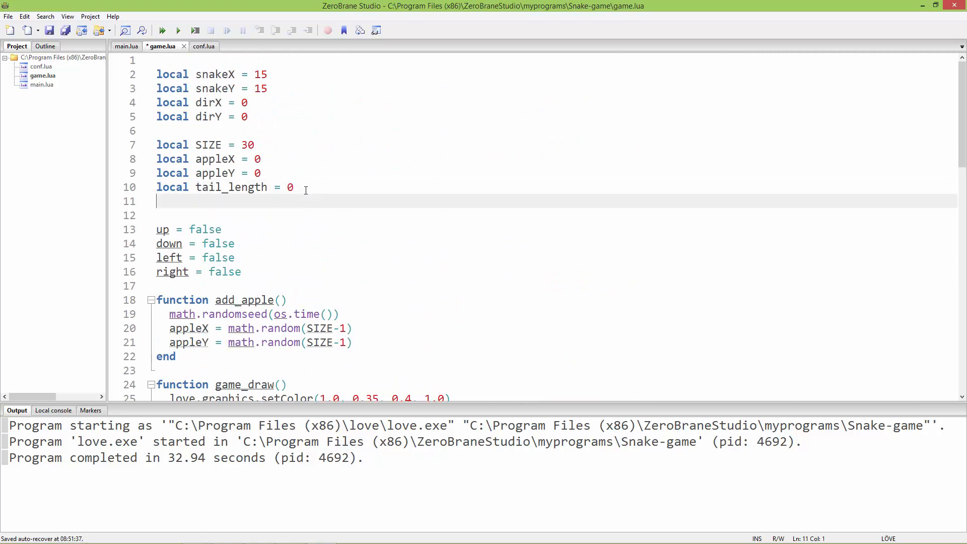
type("local")
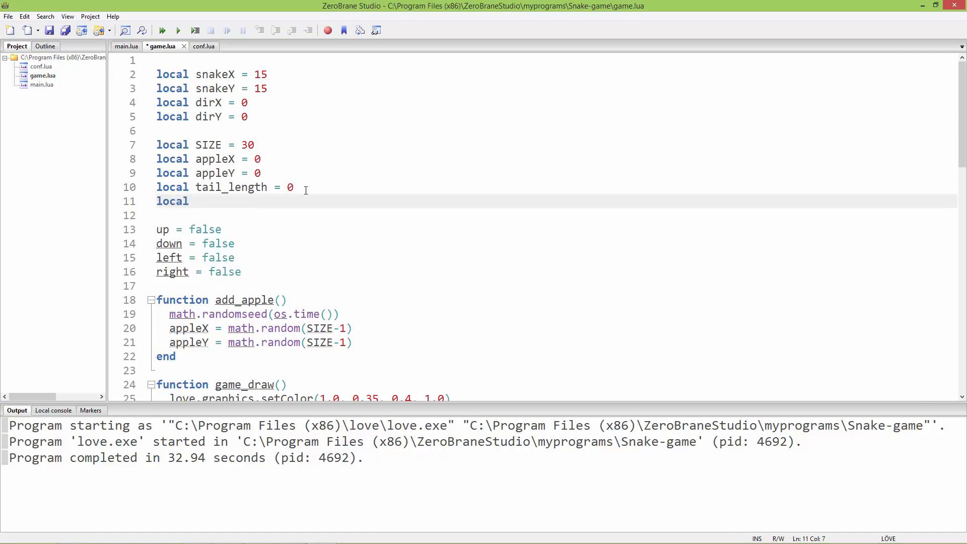
type("tail")
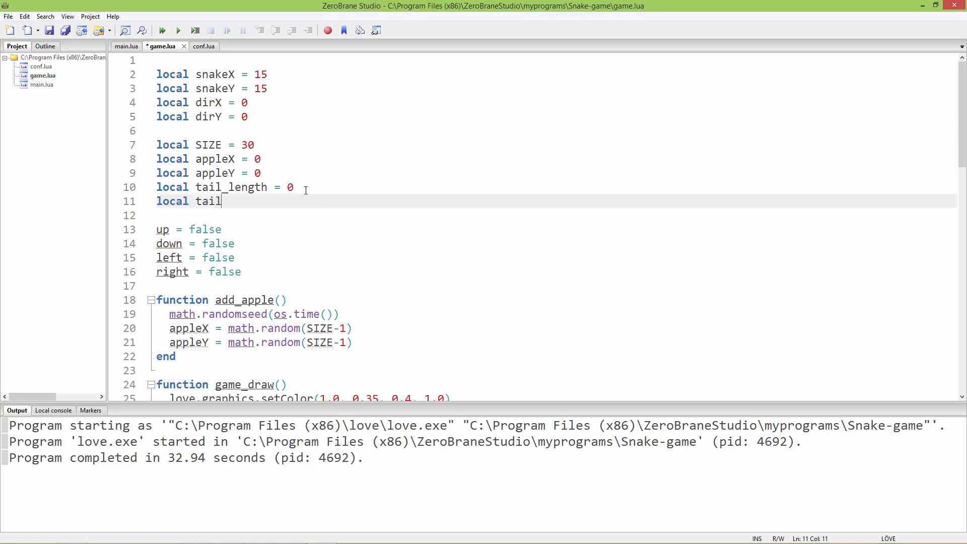
type("=")
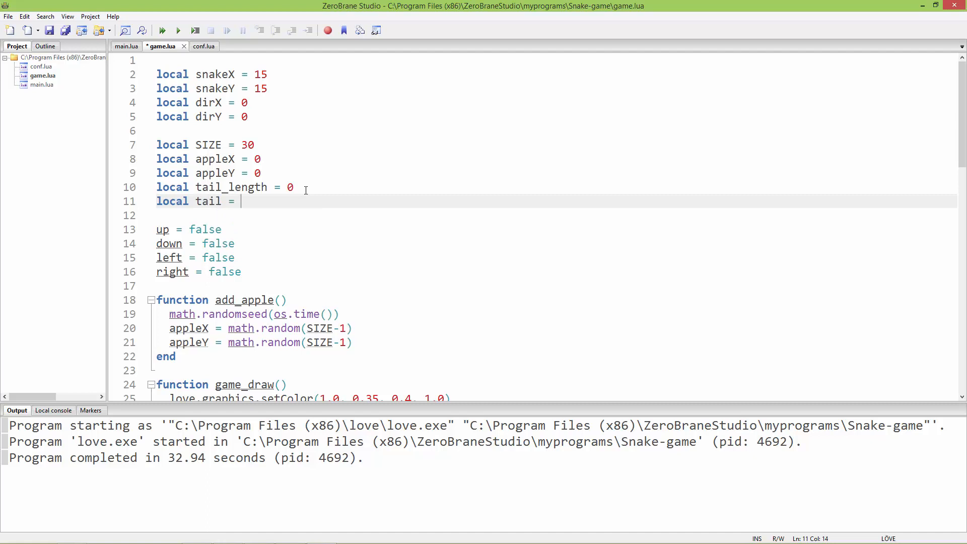
type("{}")
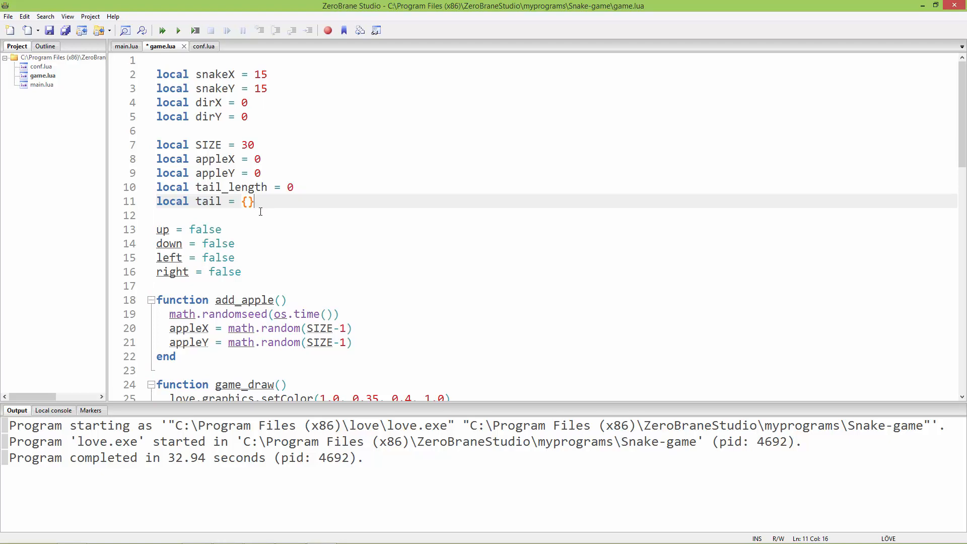
scroll("down", 3)
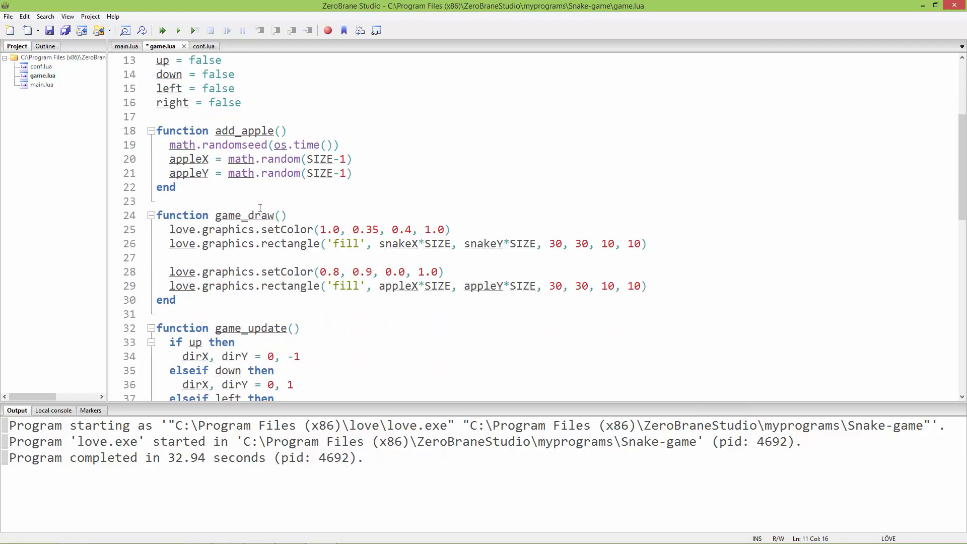
scroll("down", 3)
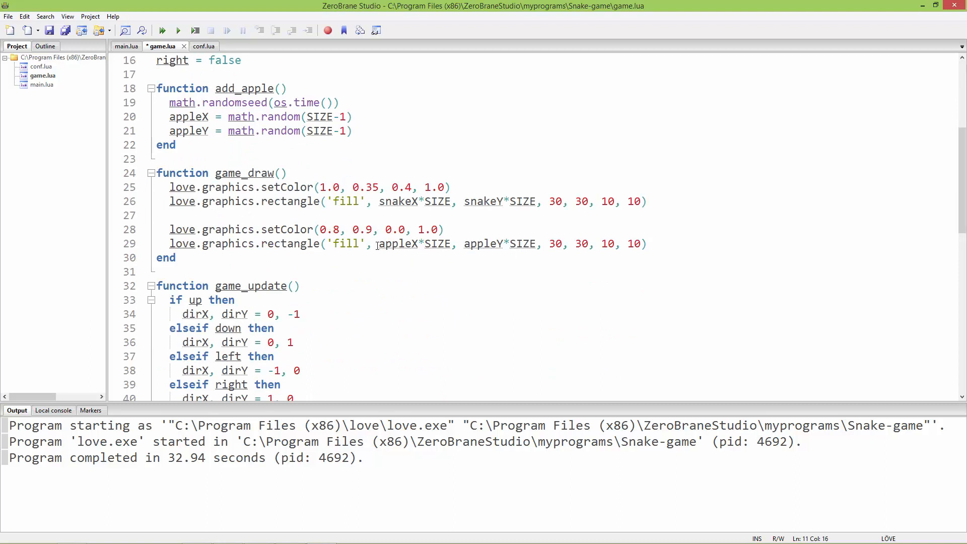
Comment lines 25 and 28 with '-- draw the snake's head' and '-- draw the apple'.
left_click(460, 187)
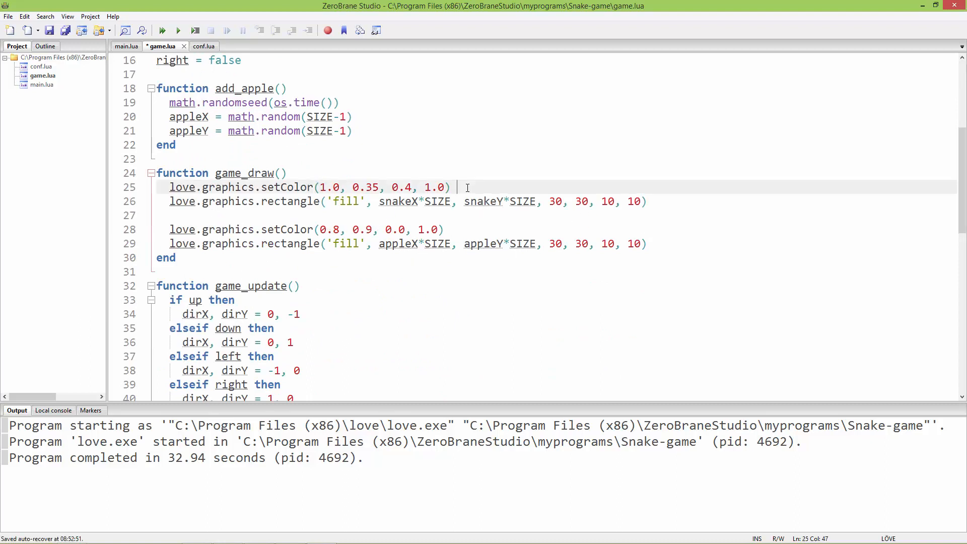
type("--")
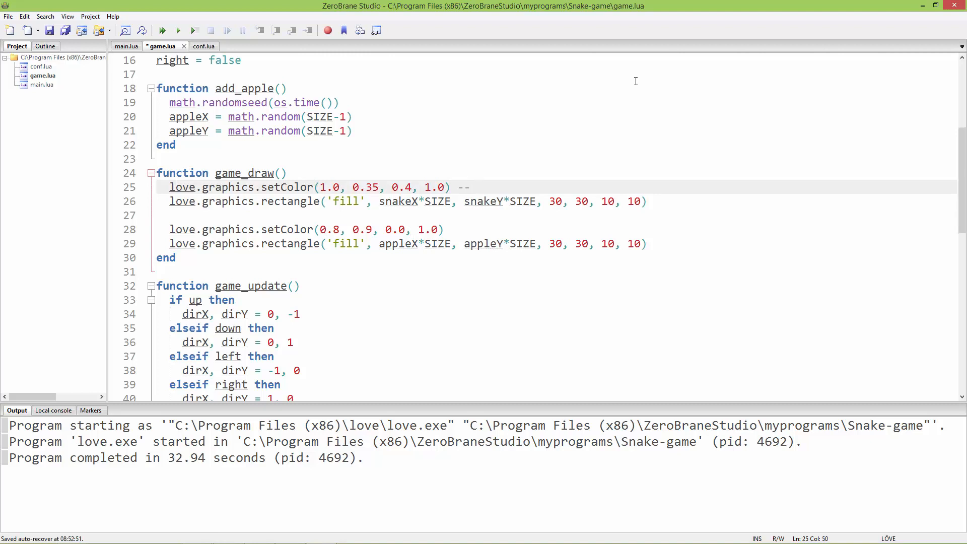
type("draw")
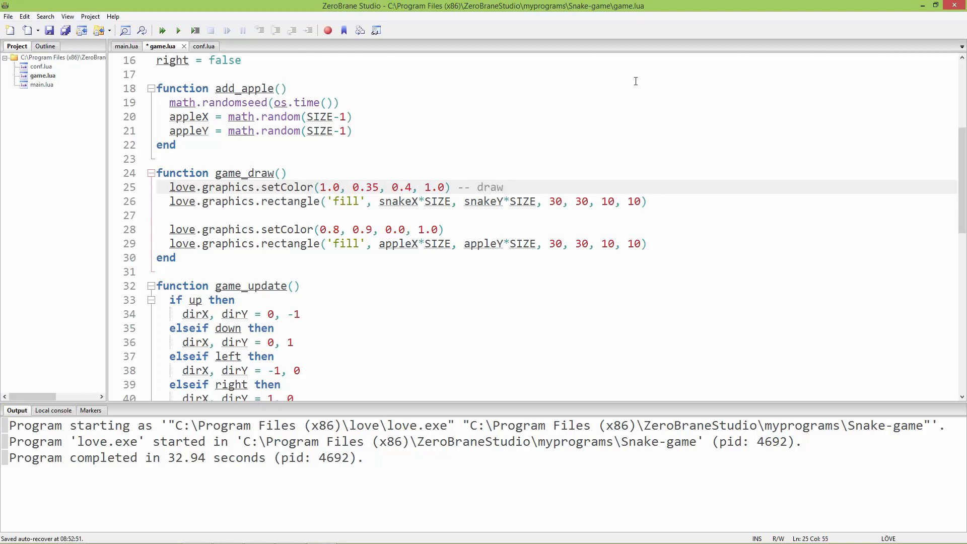
type("the sna")
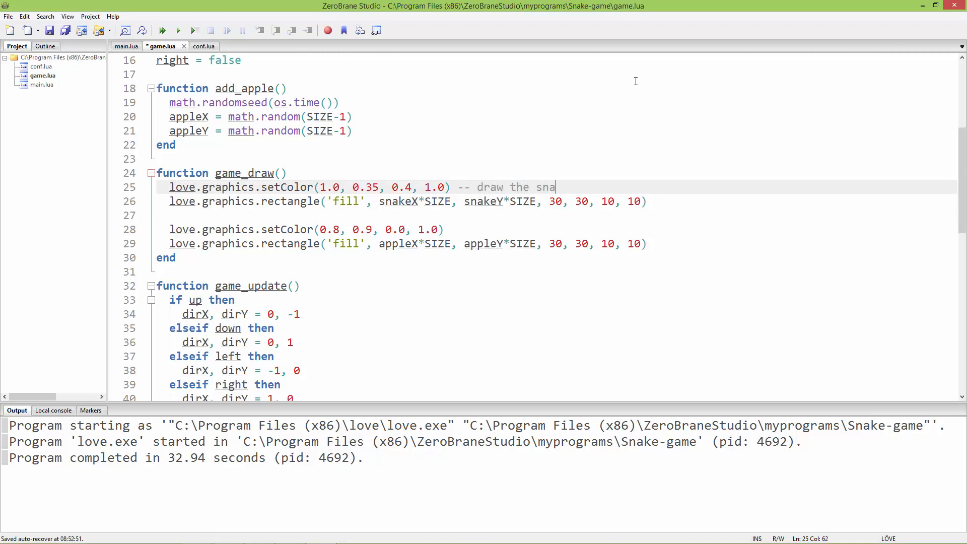
type("ke head")
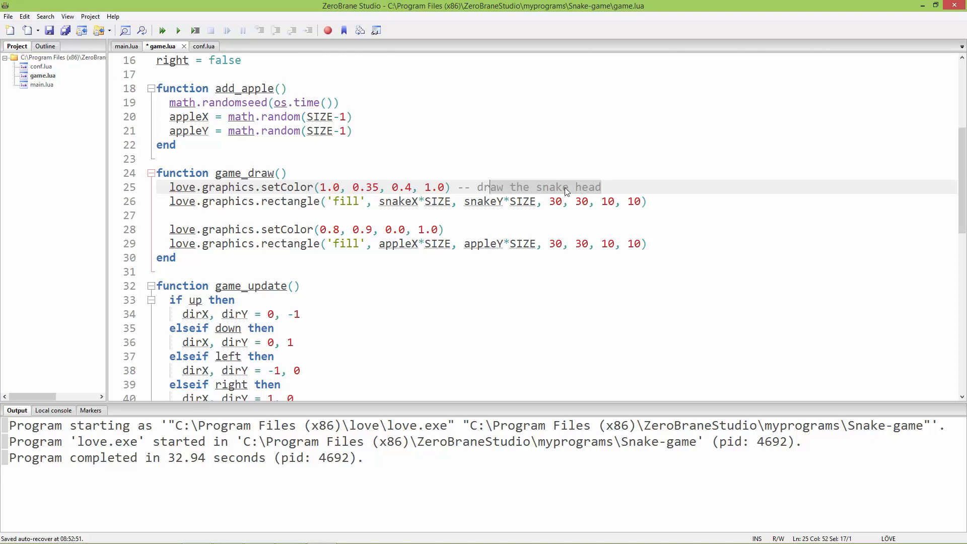
type("'s")
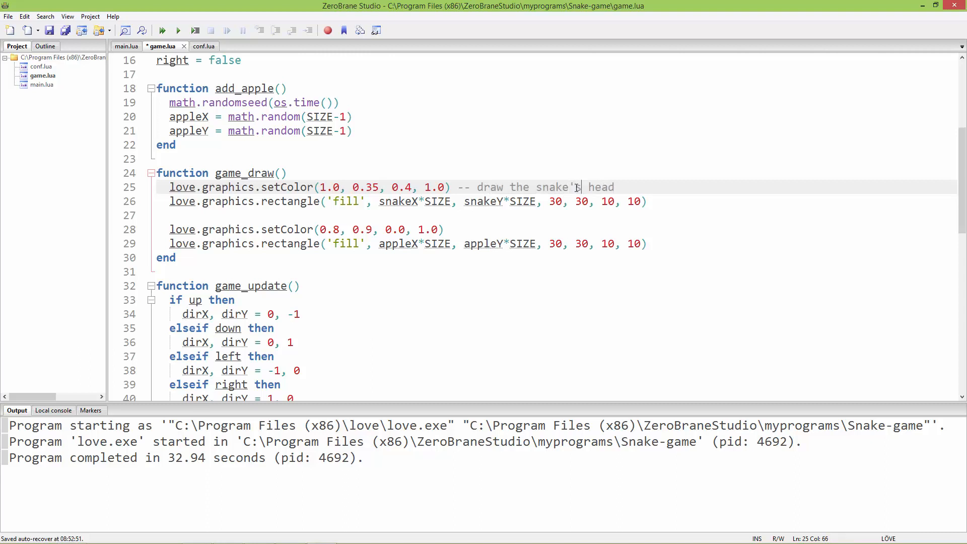
left_click(484, 230)
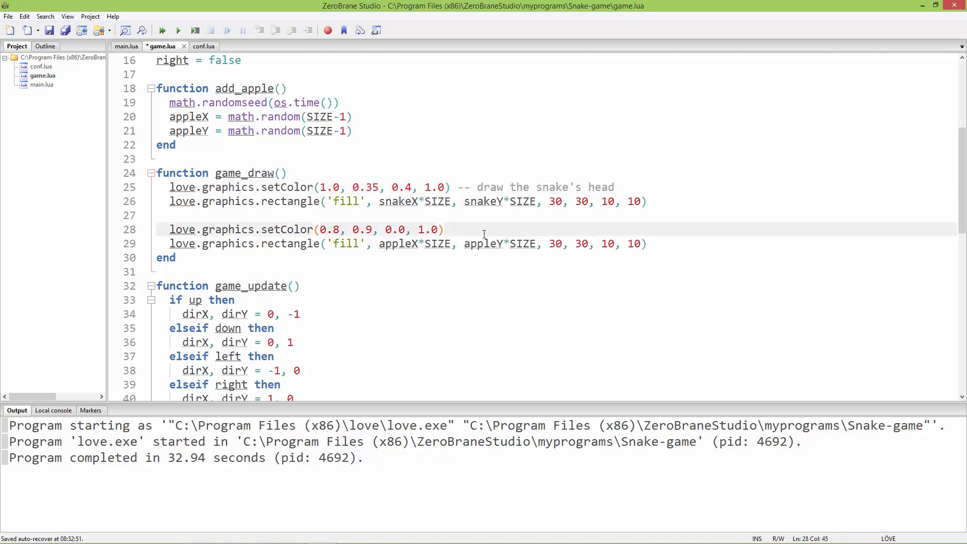
type("-- dr")
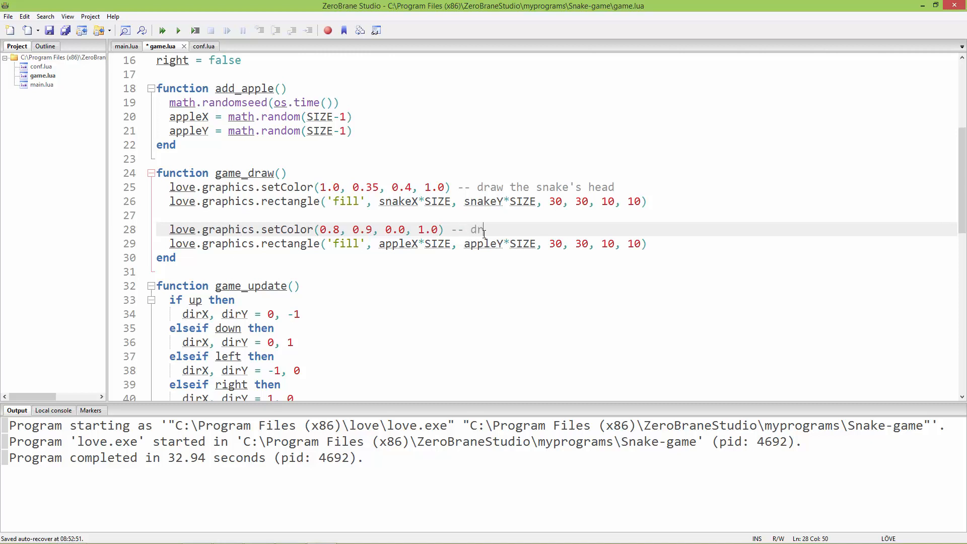
type("aw the apple")
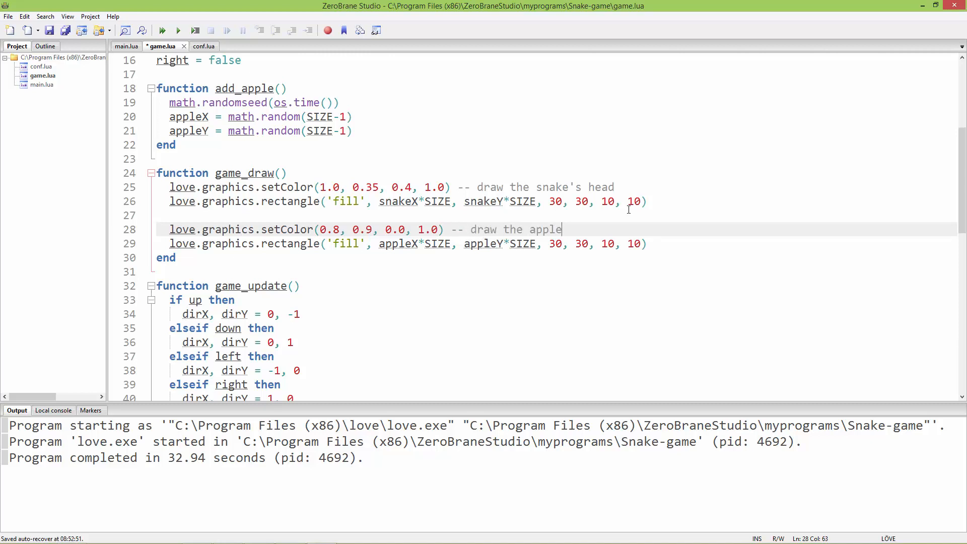
Insert two new lines after the head rectangle and start a love call.
key("Return")
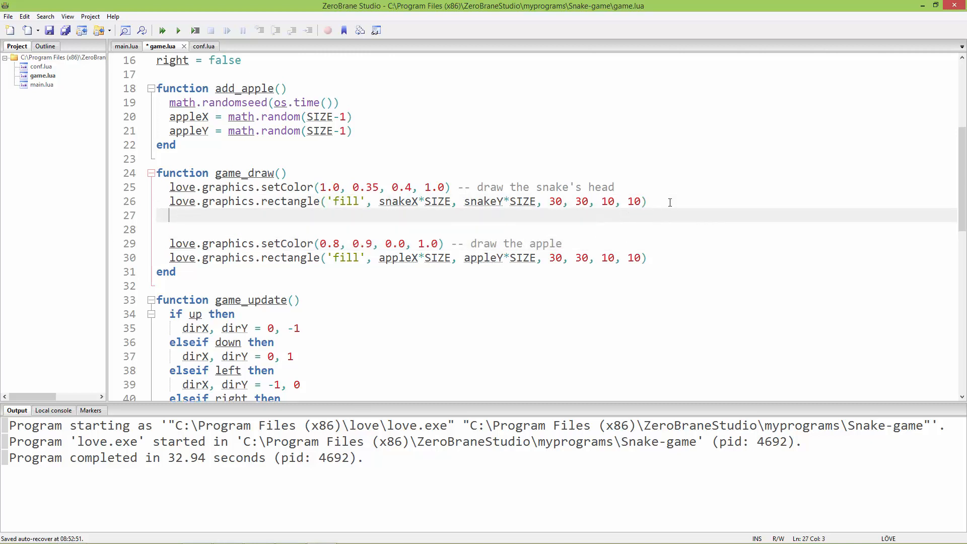
key("Return")
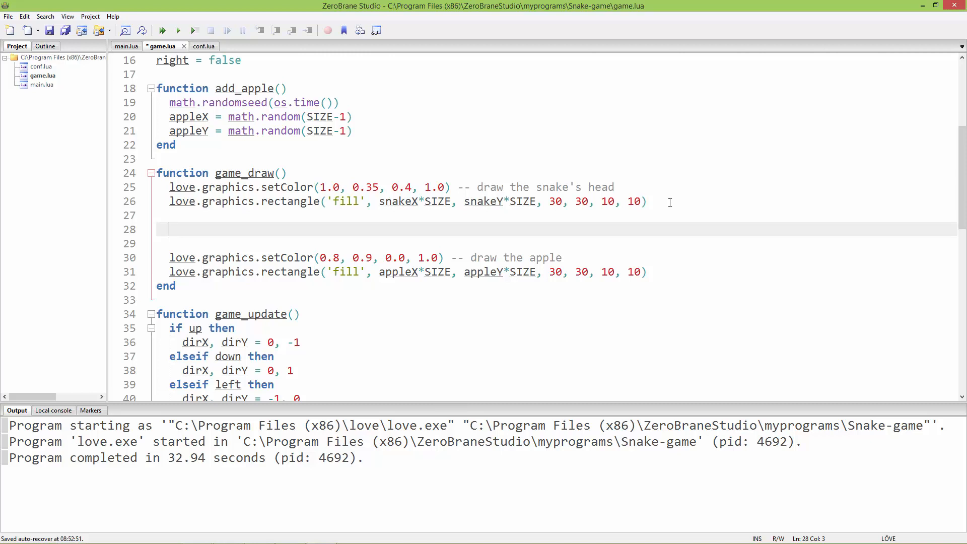
type("le")
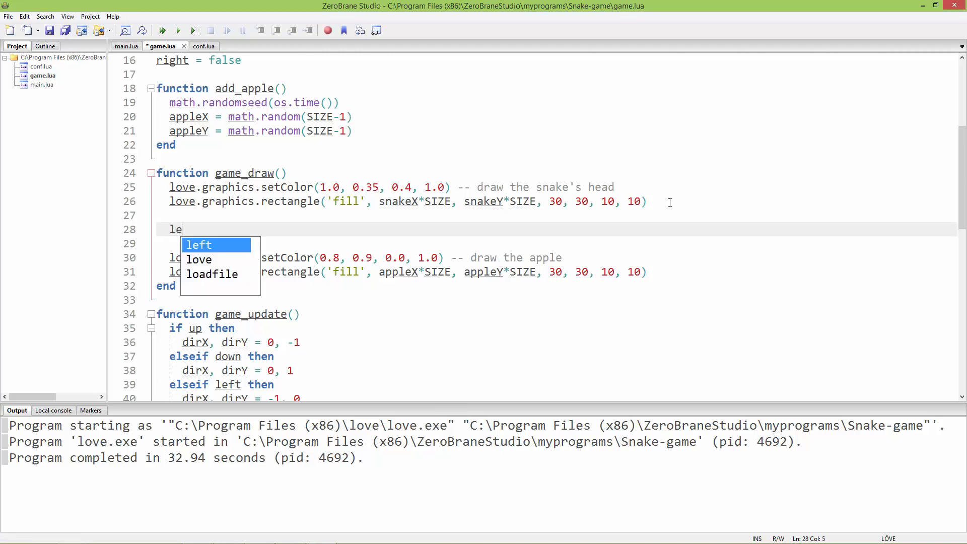
type("o")
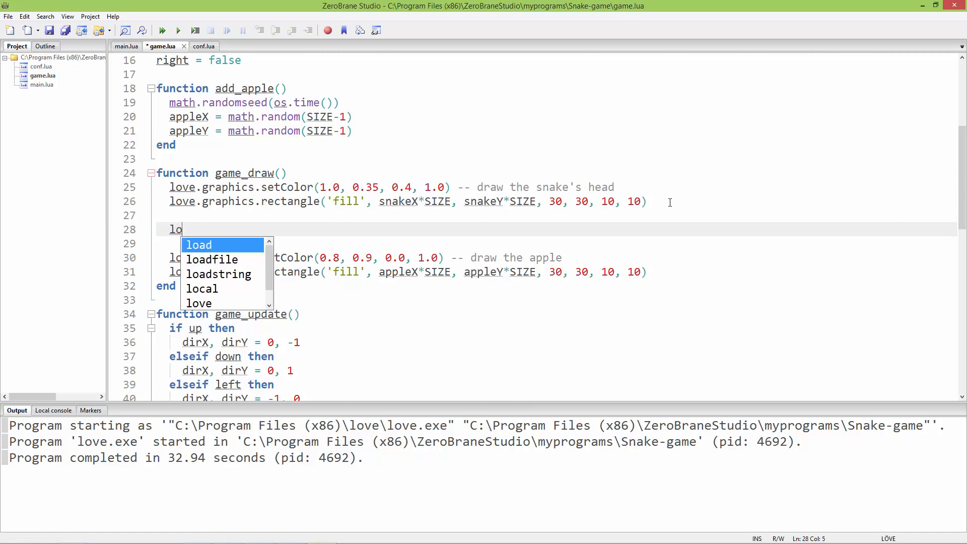
key("Escape")
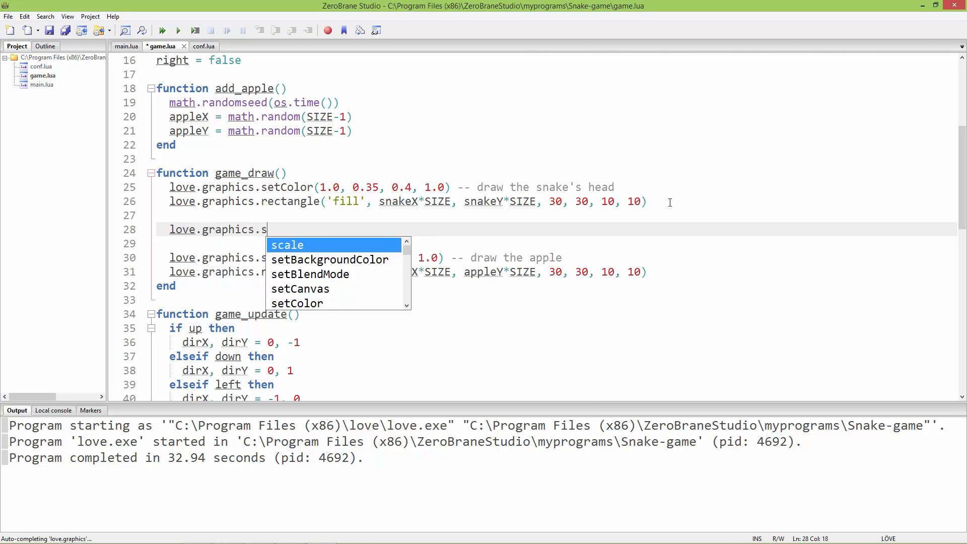
Complete love.graphics.setColor(0.7, 0.35, 0.4, 1.0) on the new line.
type("etColor(")
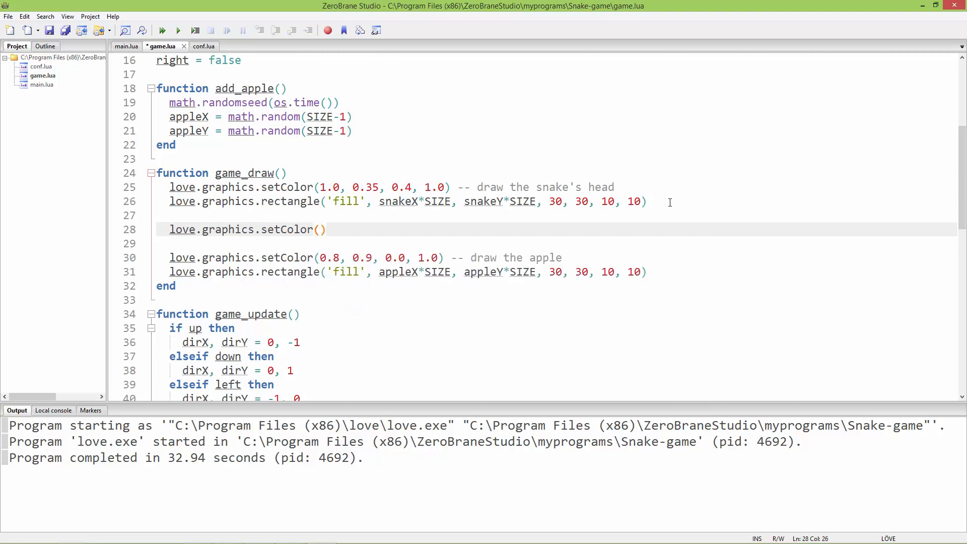
type("0")
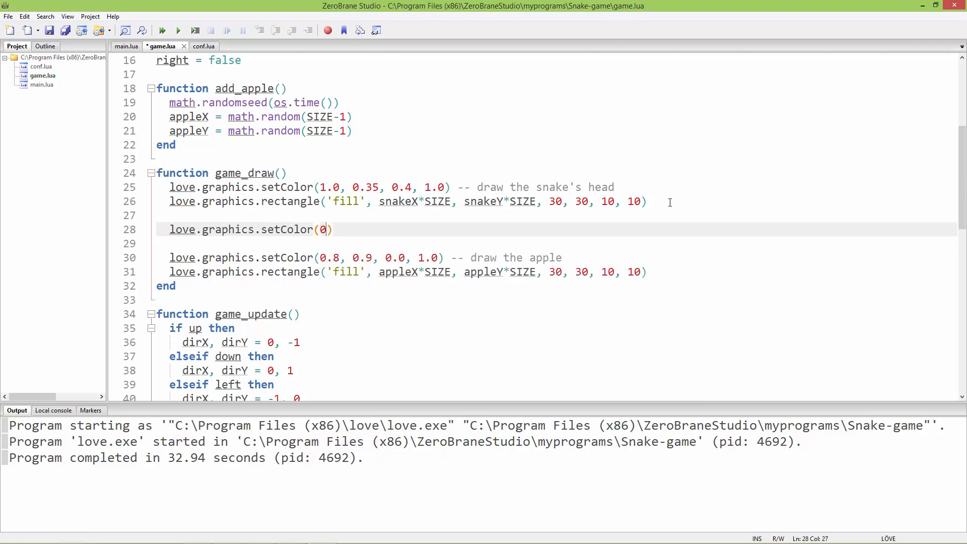
type(".7,")
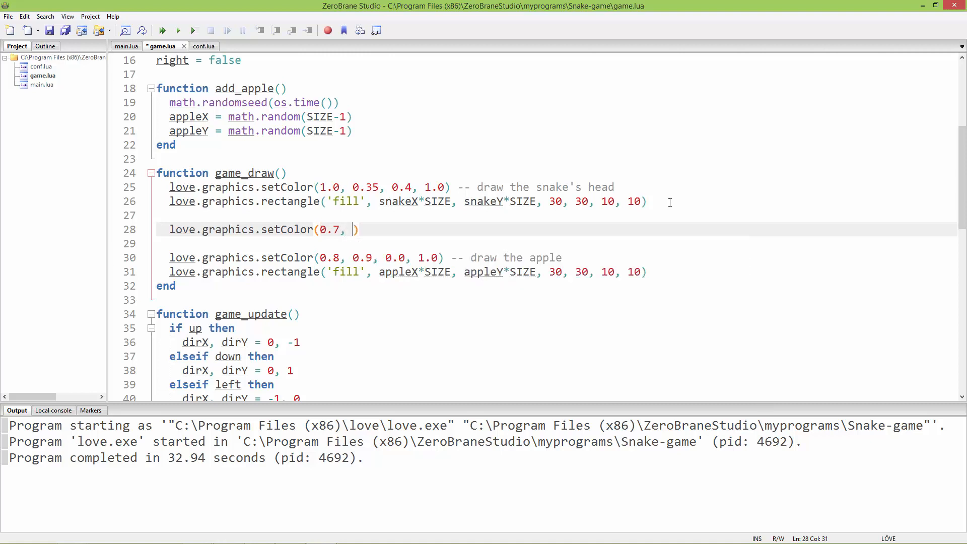
type("0")
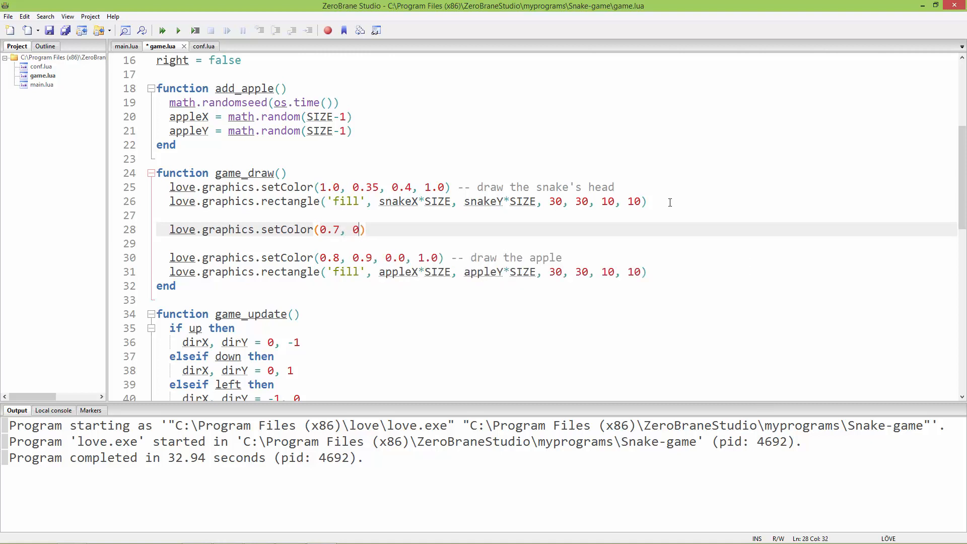
type(".35")
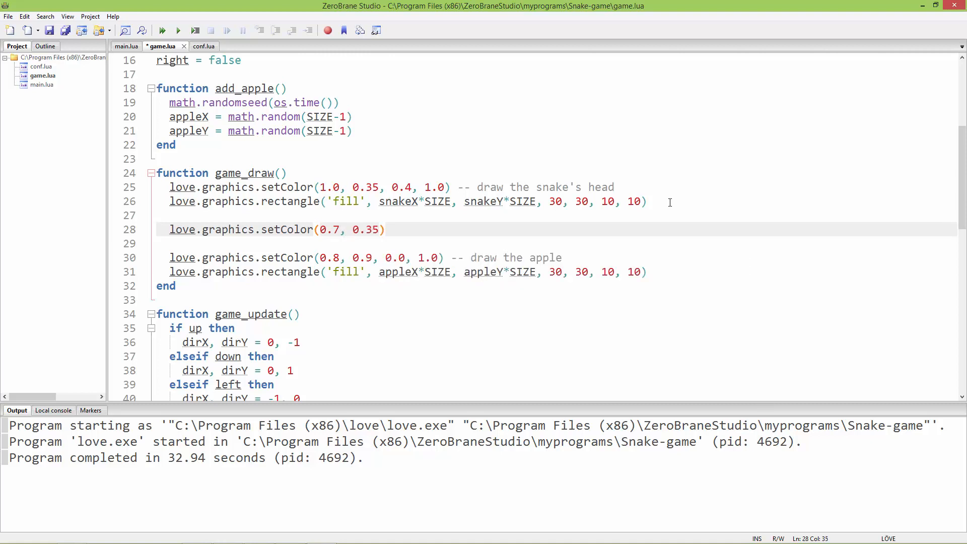
type(",")
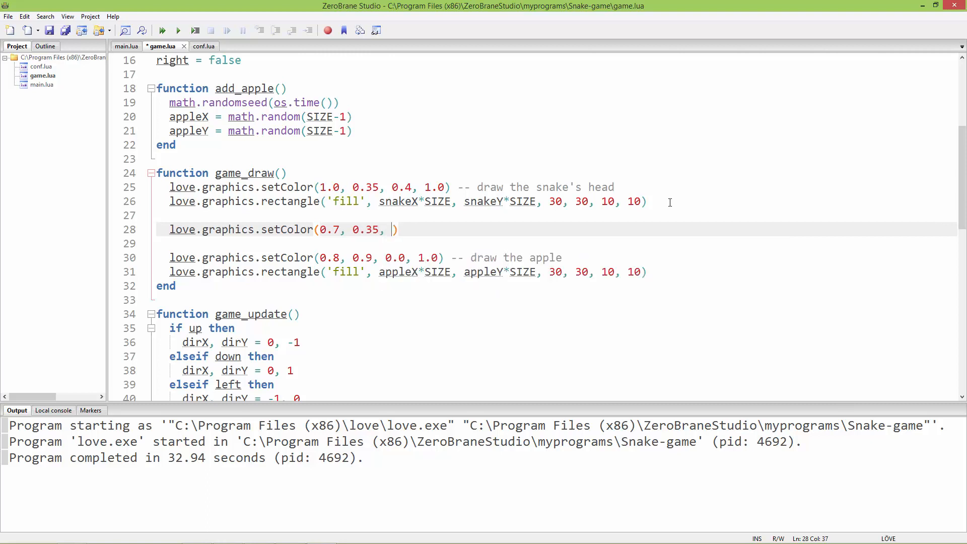
type("0.4")
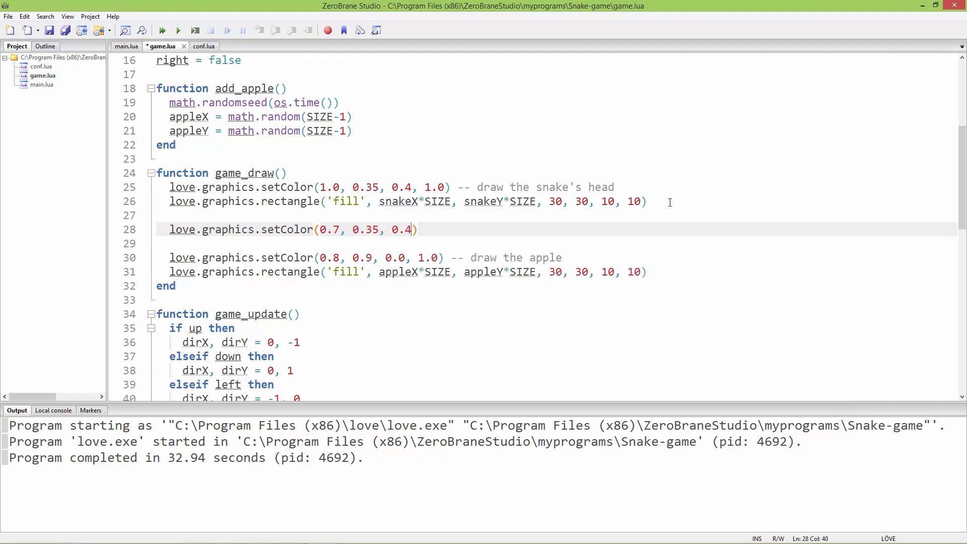
type(", 1.0")
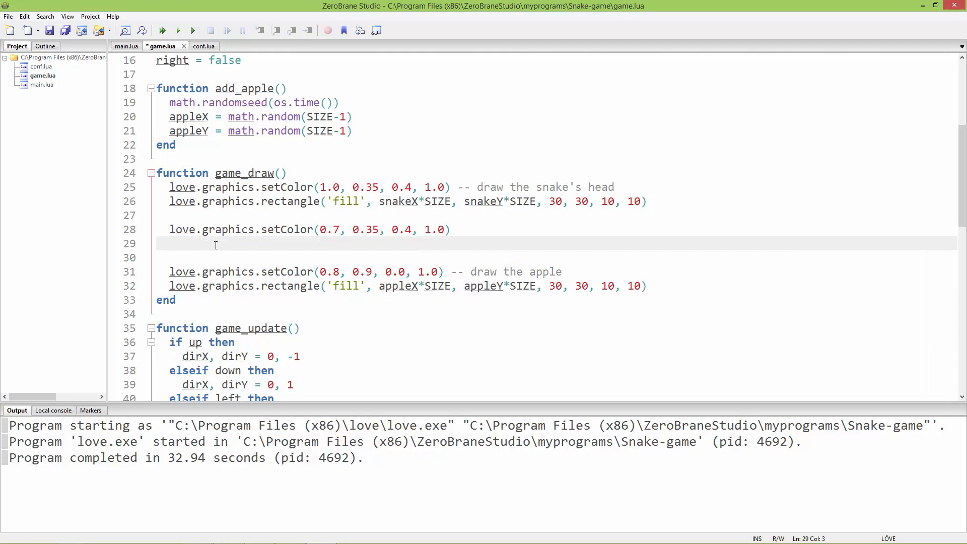
Write a 'for _, v in ipairs(tail) do … end' loop below the new colour.
scroll("up", 3)
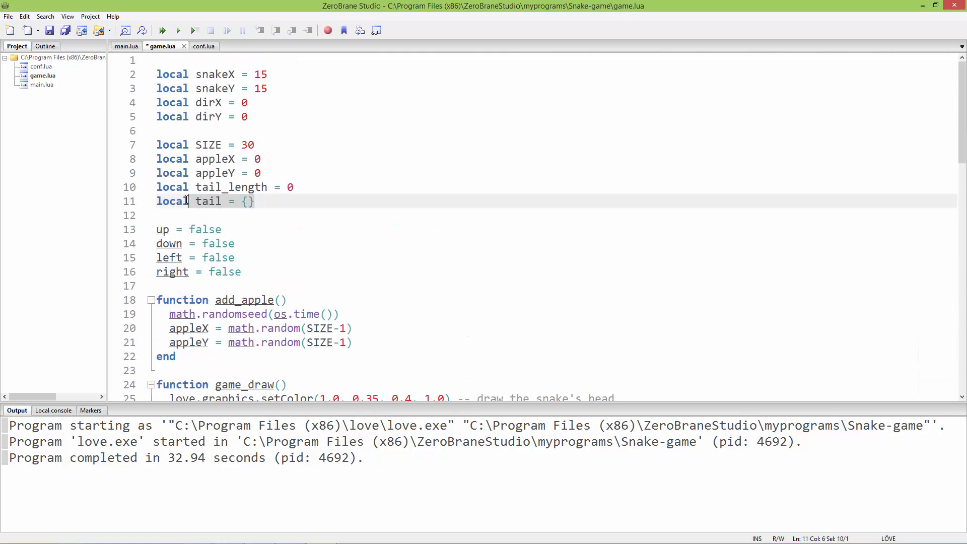
scroll("down", 3)
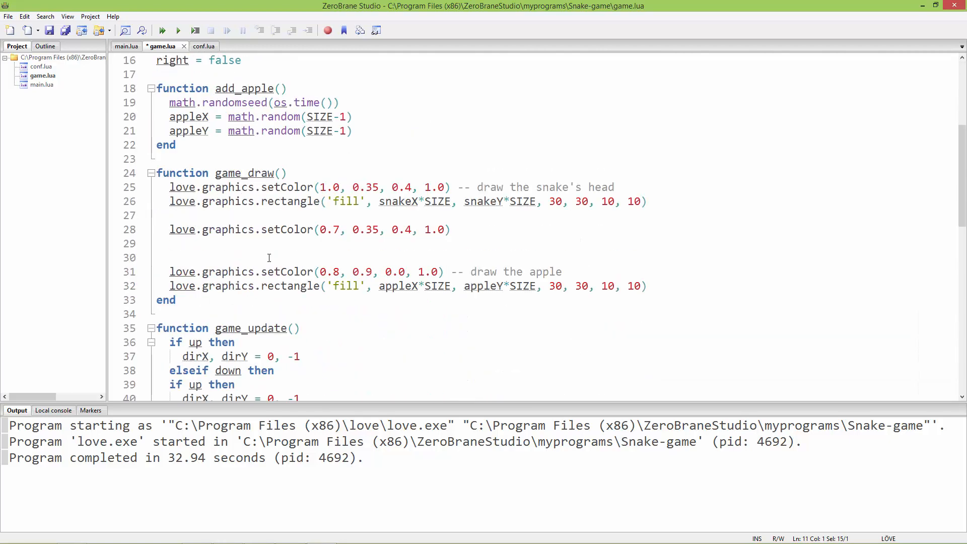
left_click(567, 244)
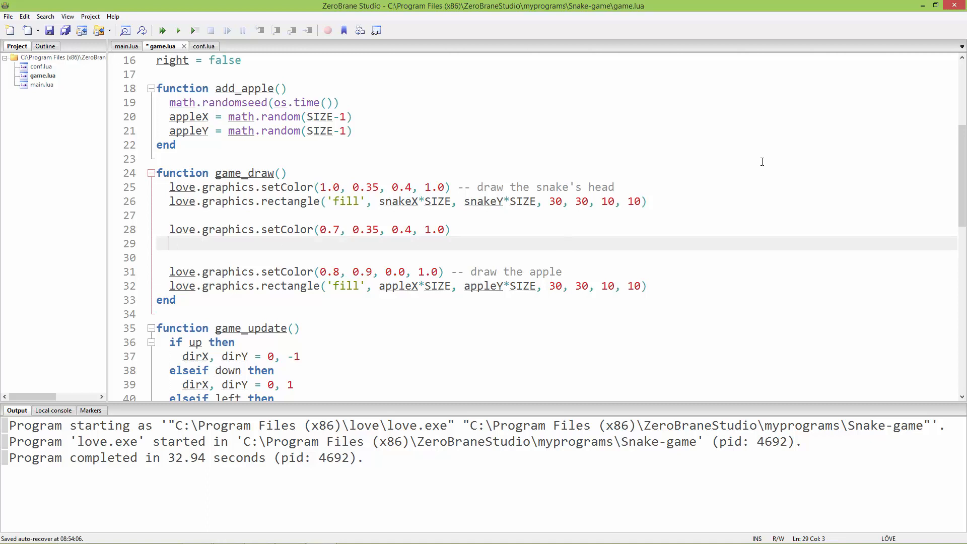
type("for")
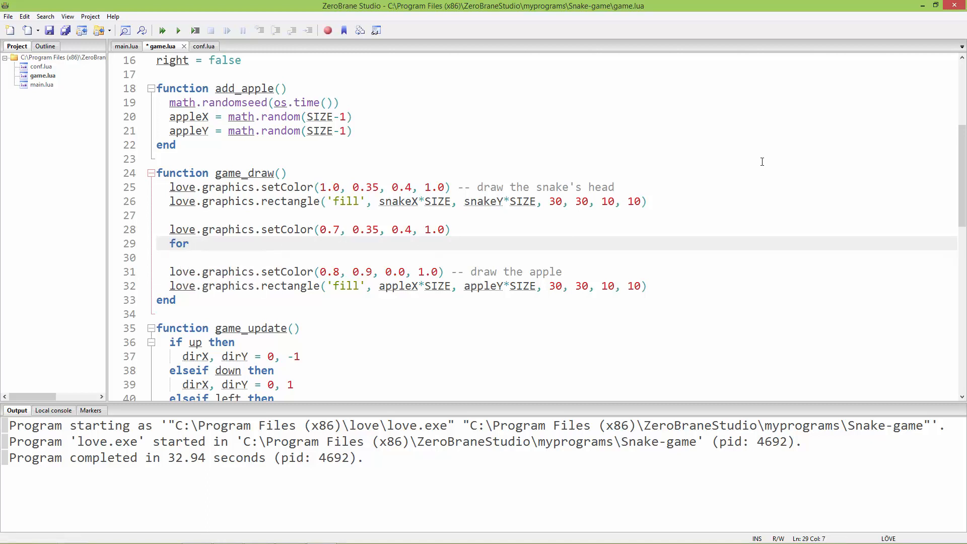
type("_")
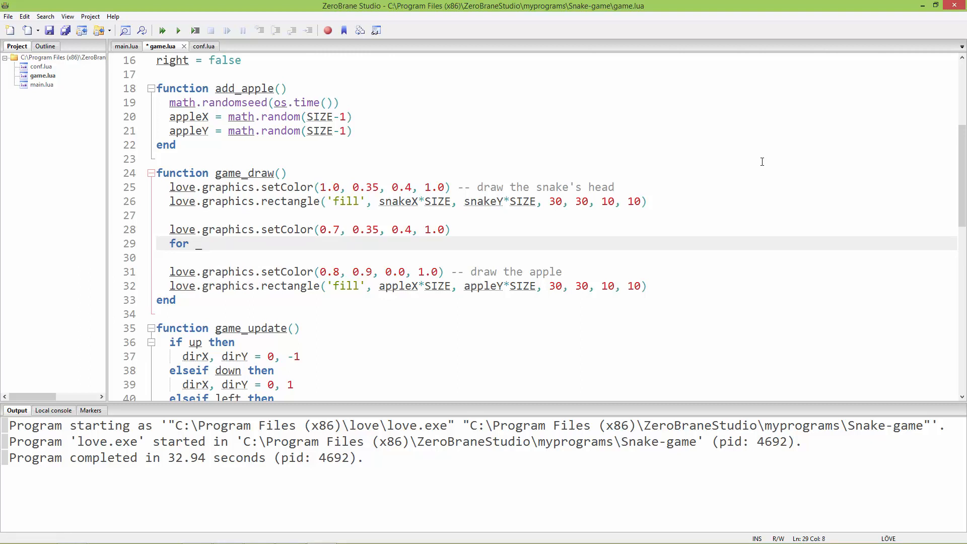
type(",")
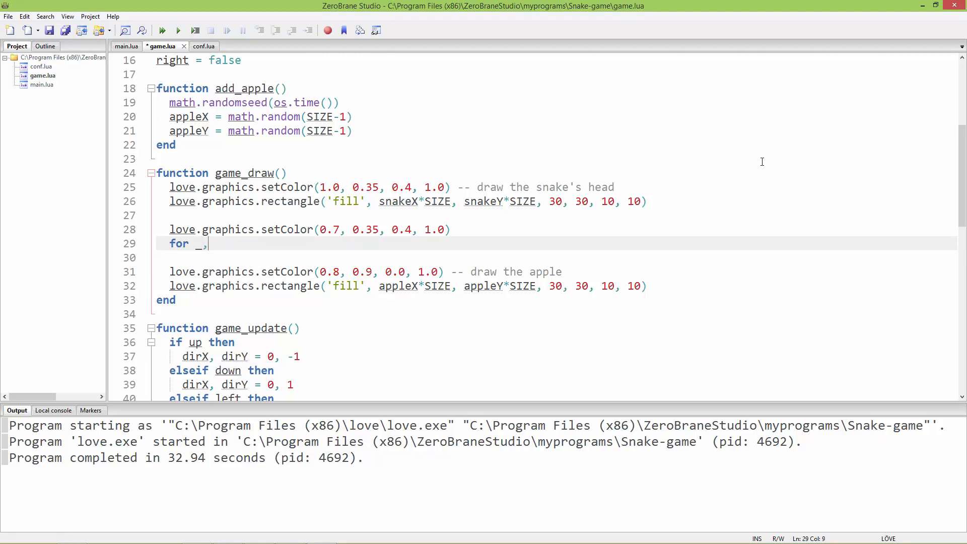
type("v in ip")
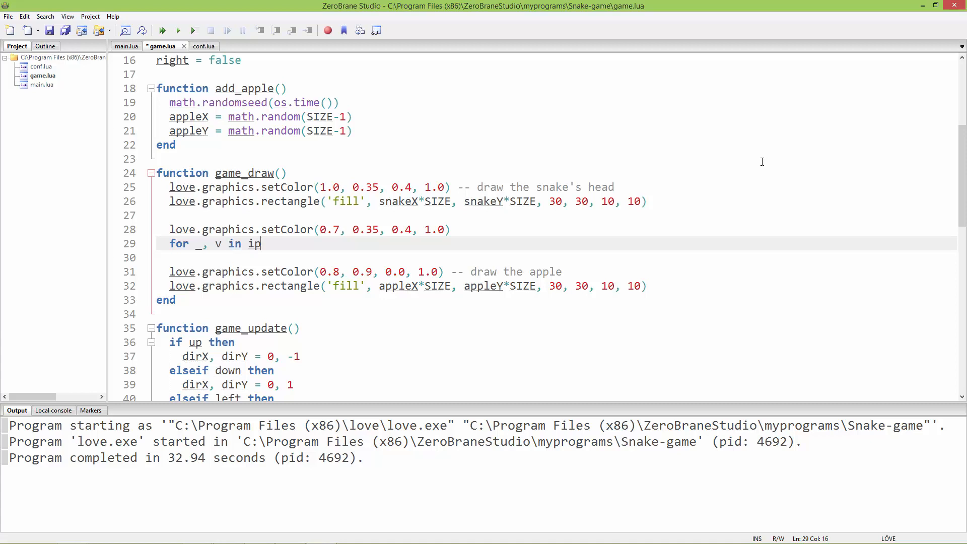
type("airs()")
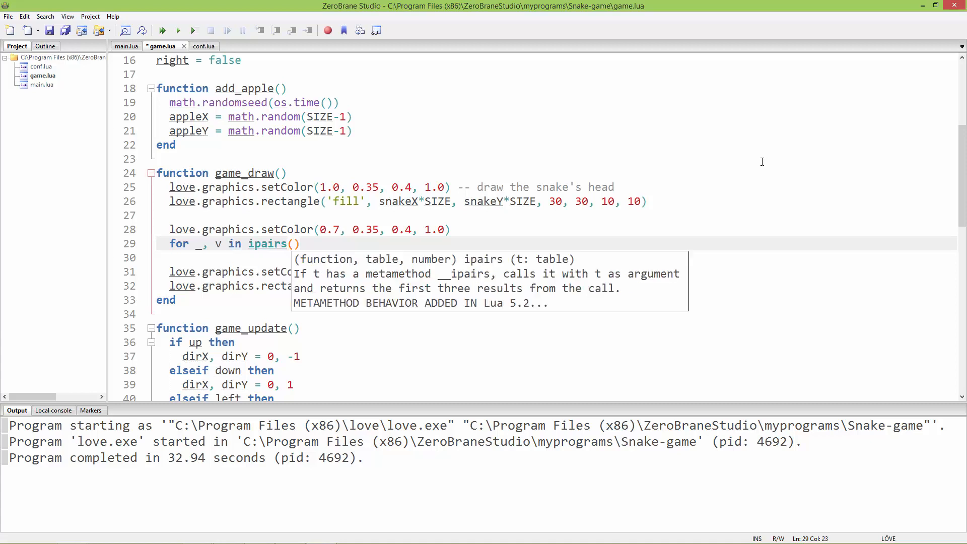
type("tail")
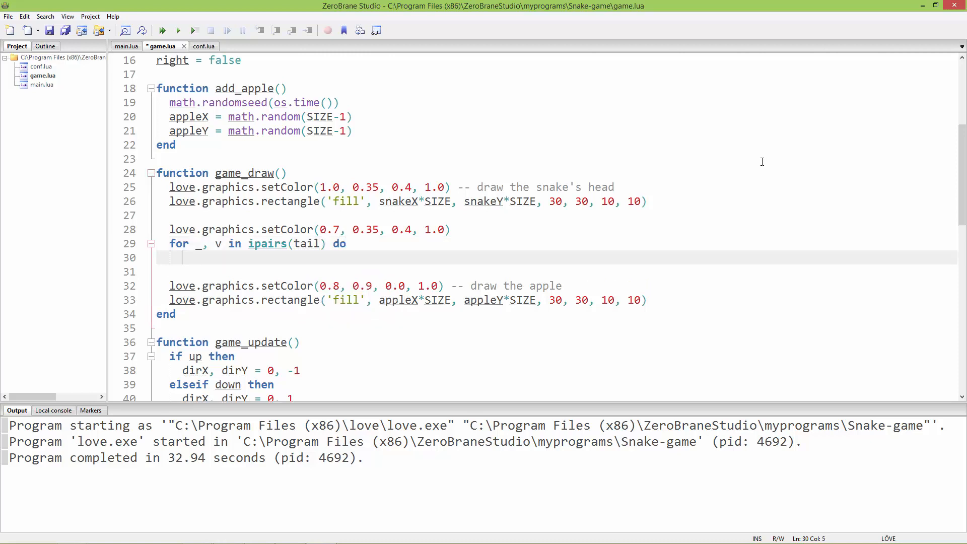
type("end")
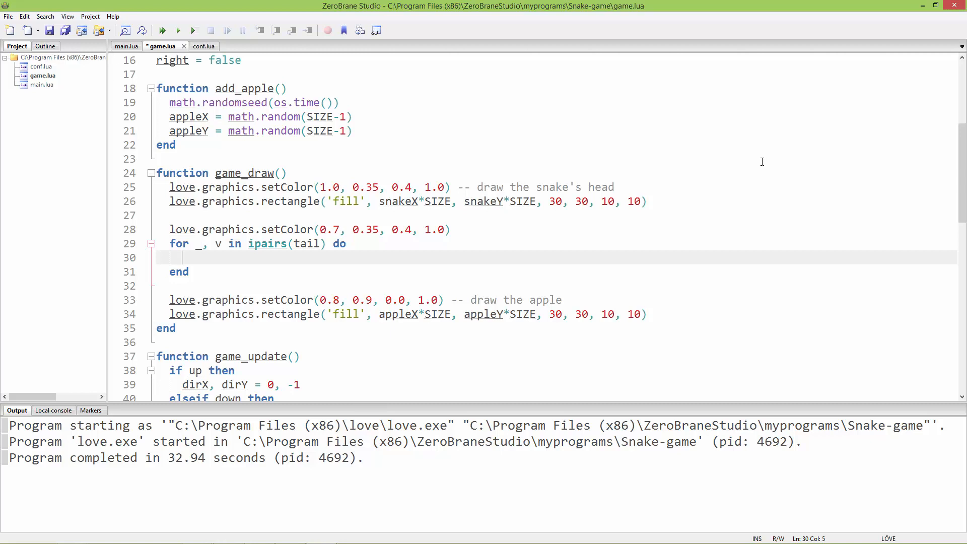
Inside the loop, start a love.graphics.rectangle('fill', …) call.
type("s")
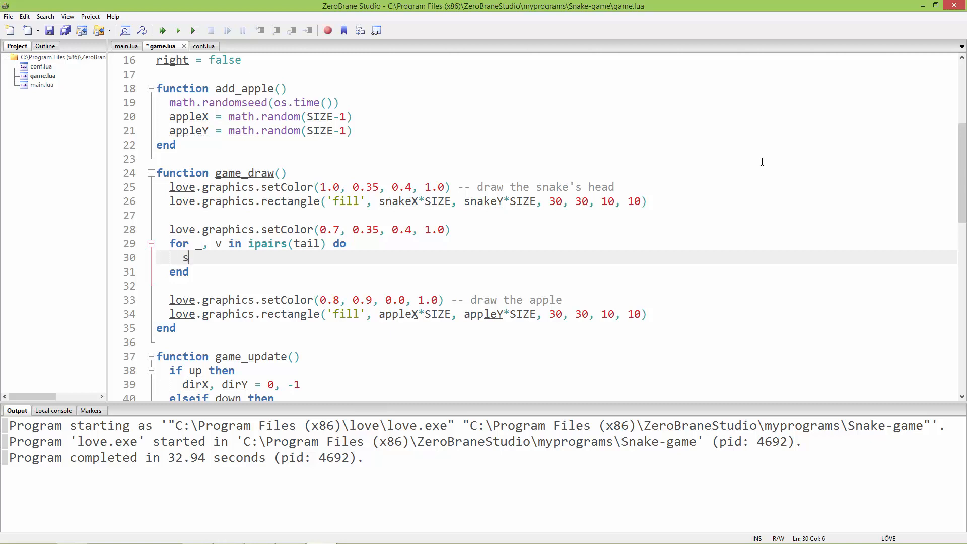
type("ob")
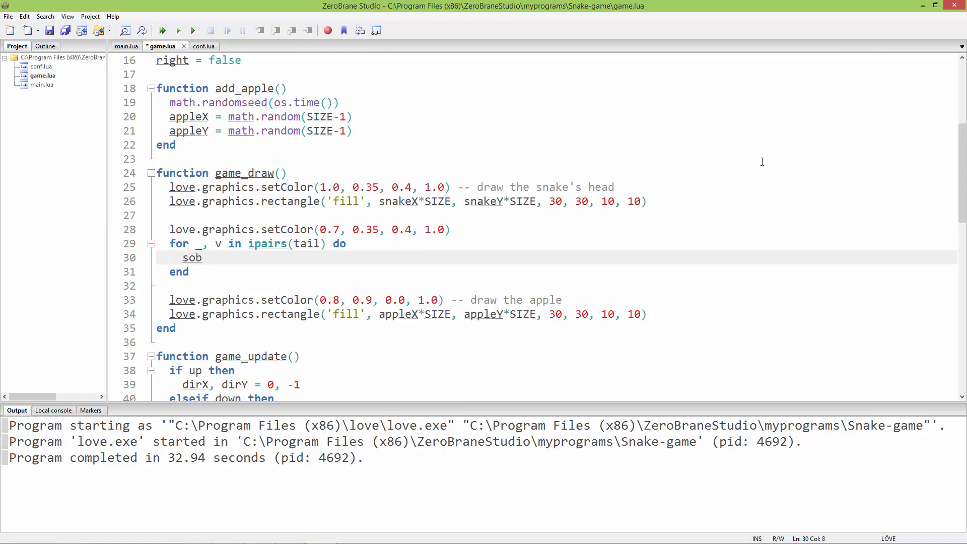
type("e")
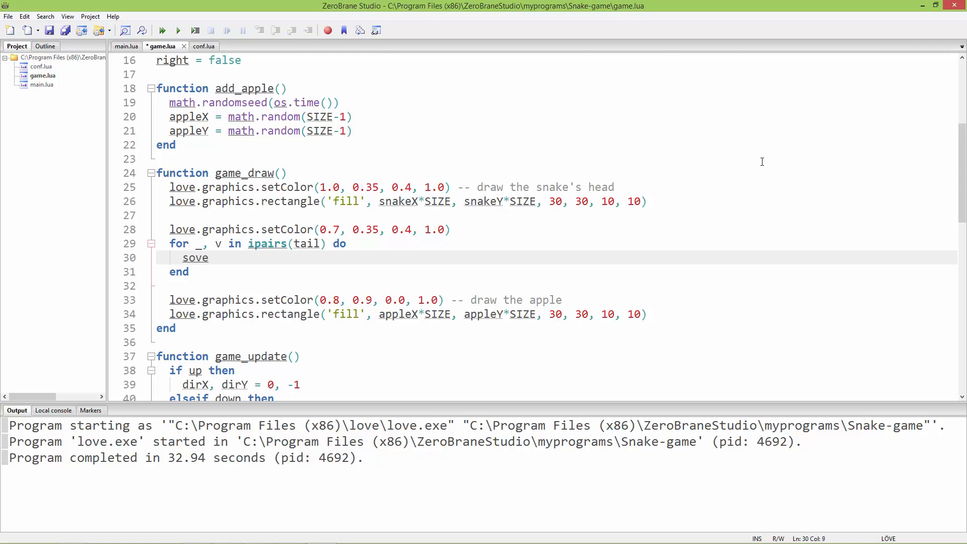
type("love")
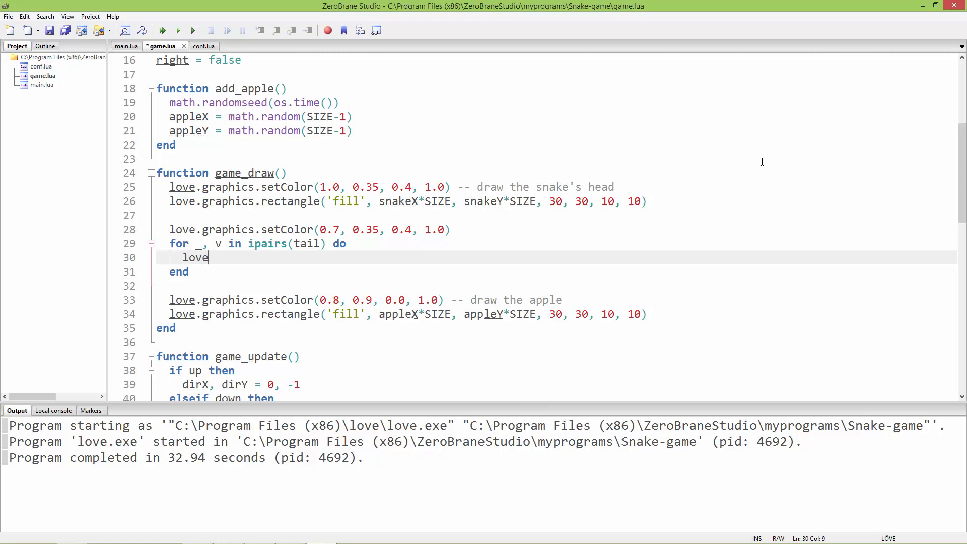
type(".graphics.rectangle(")
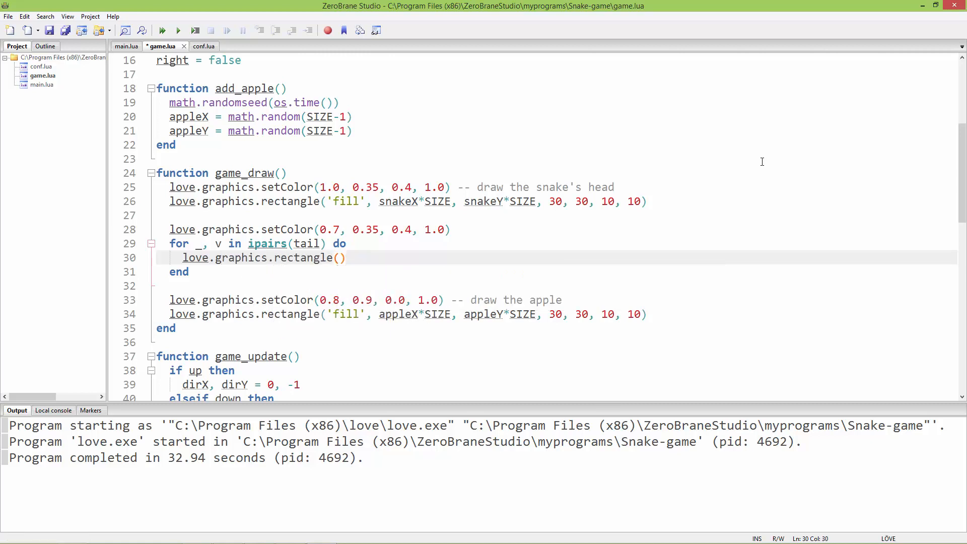
type("'")
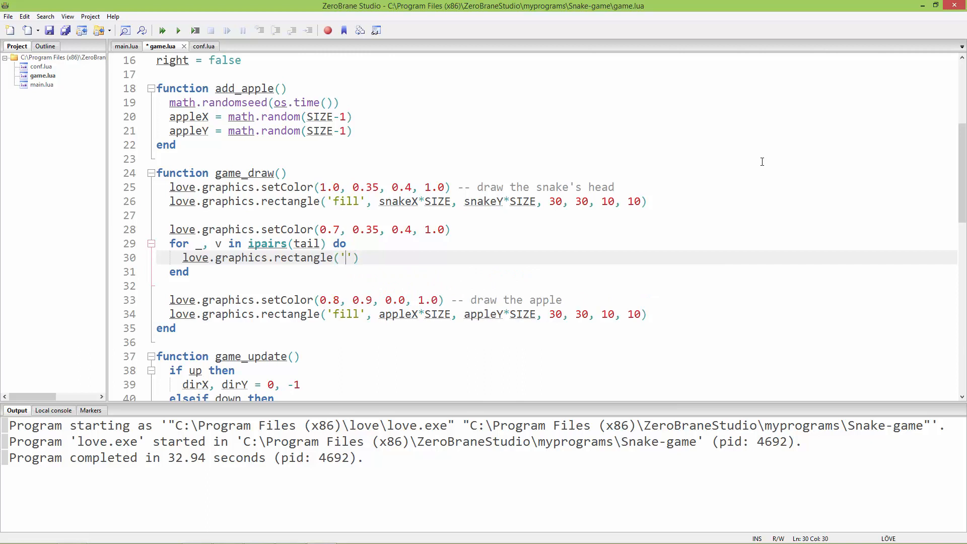
type("fill")
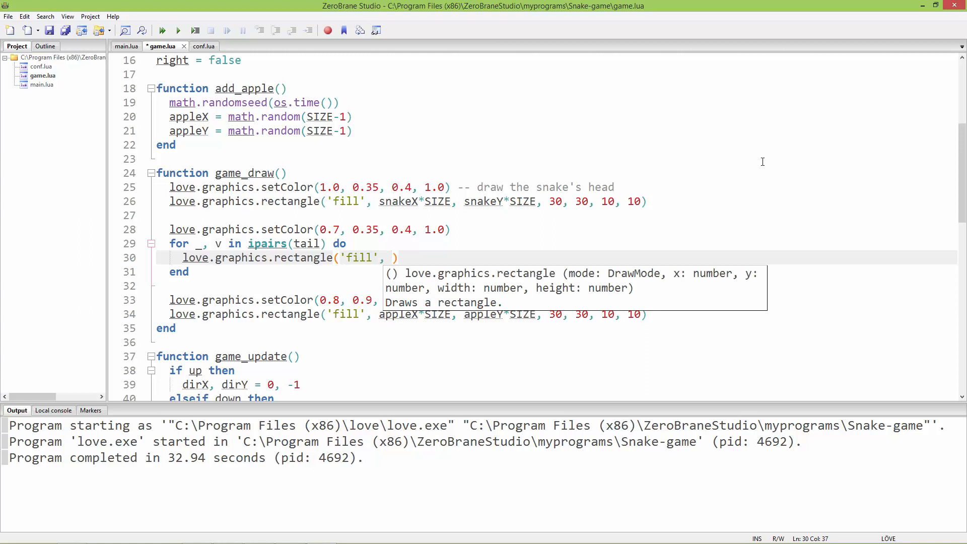
Give the rectangle position arguments v[1]*SIZE and v[2]*SIZE.
left_click(216, 243)
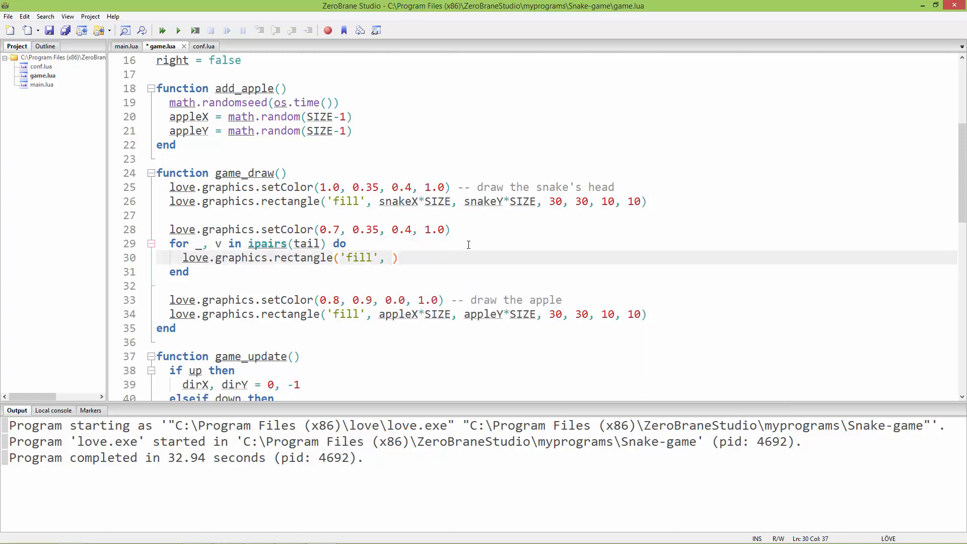
type("v[]")
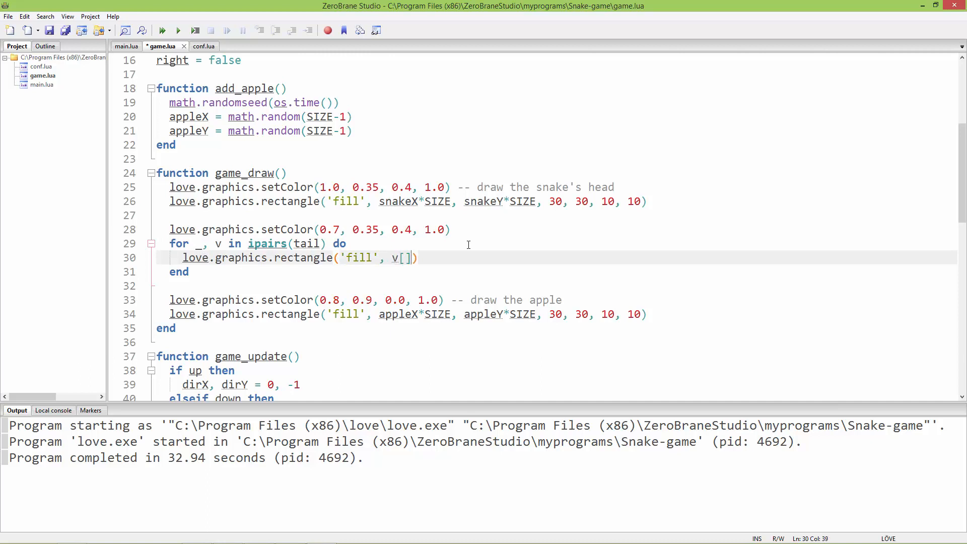
type("1")
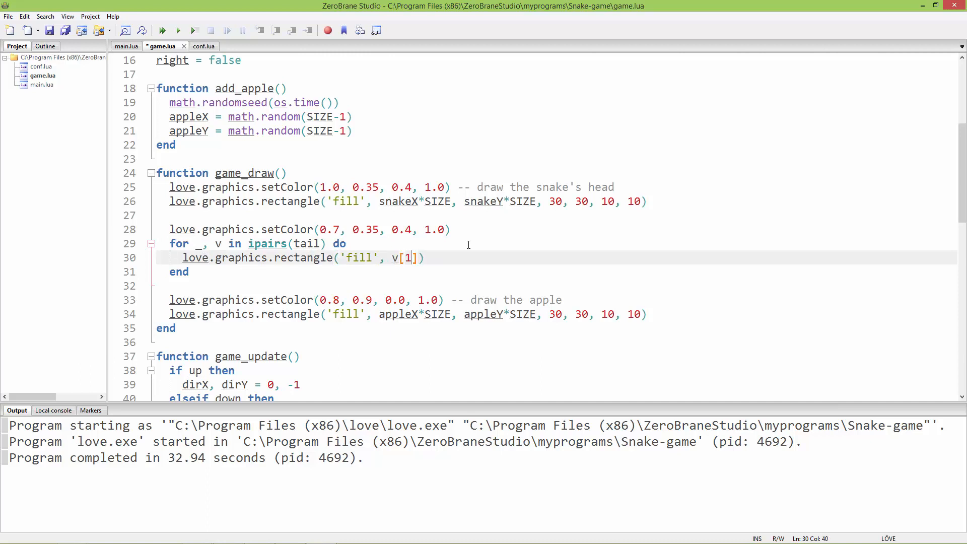
type("*")
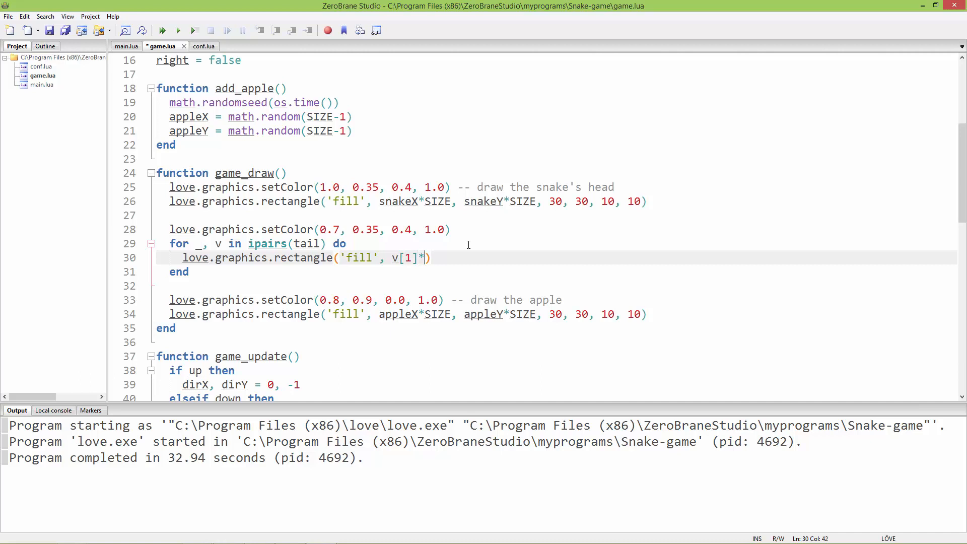
type("S")
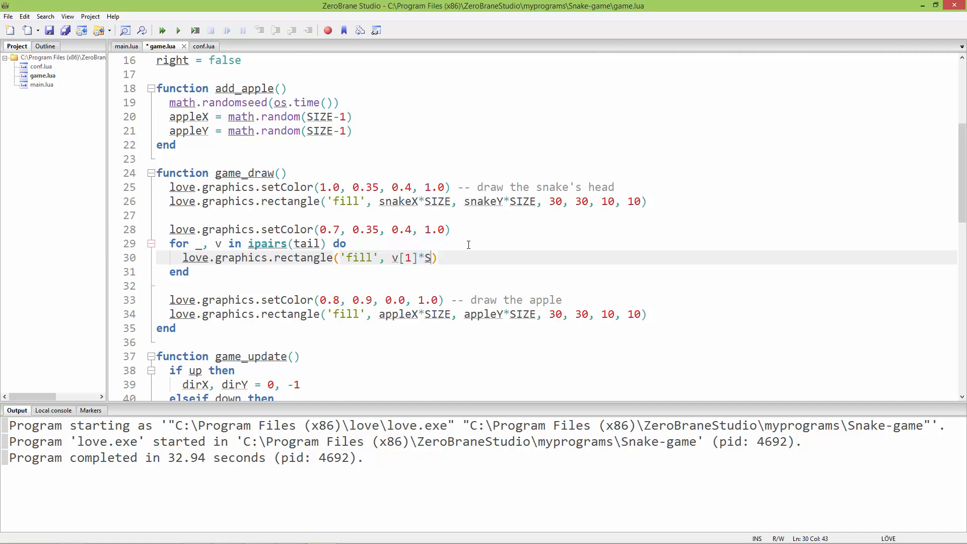
type("IZE")
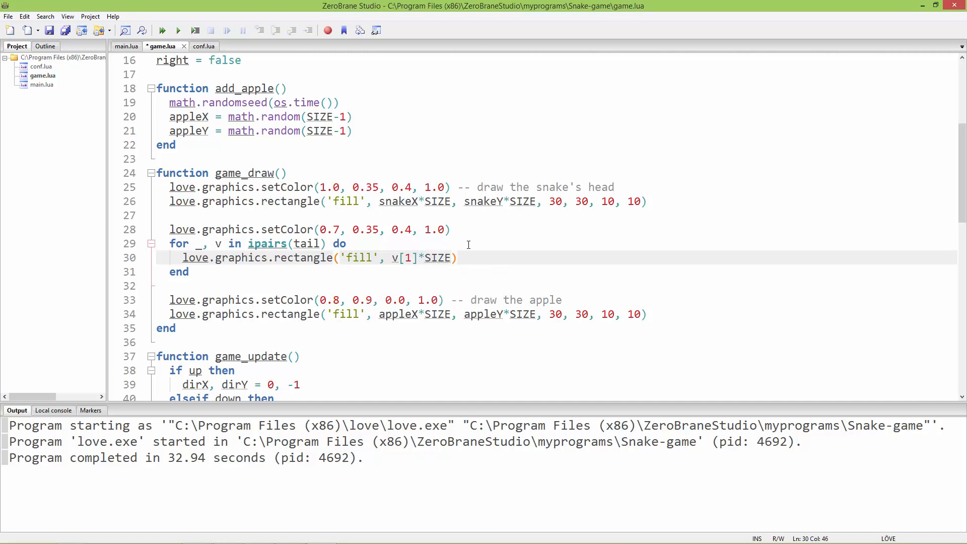
type(",")
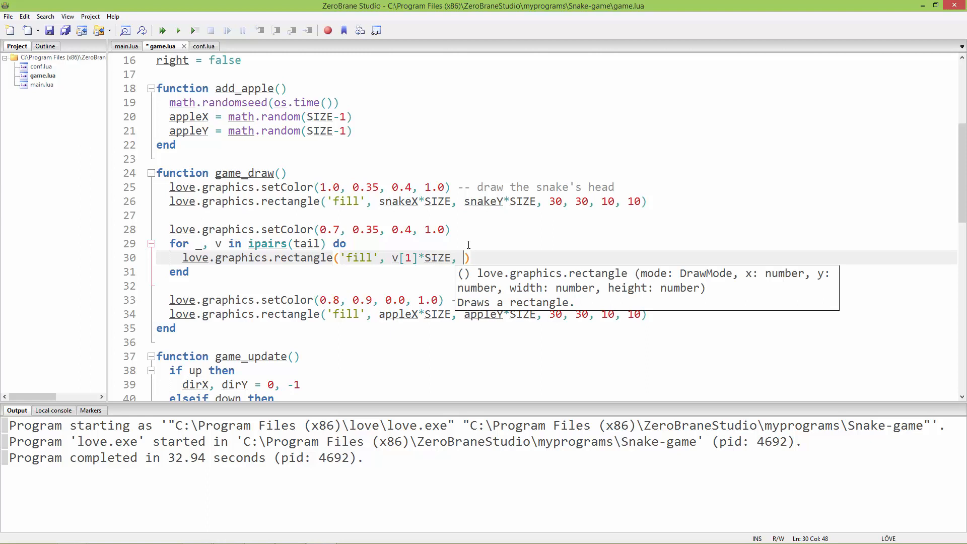
type("v[2]")
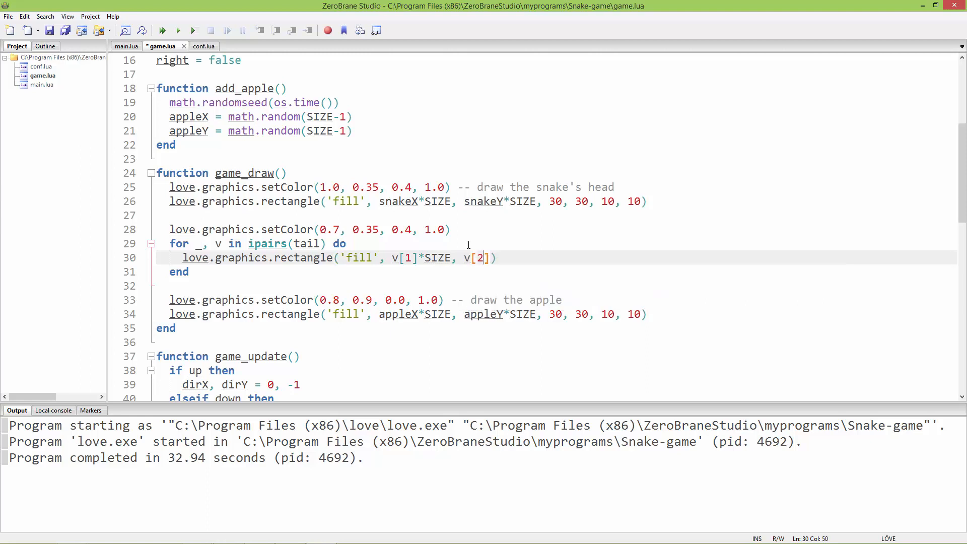
type("*")
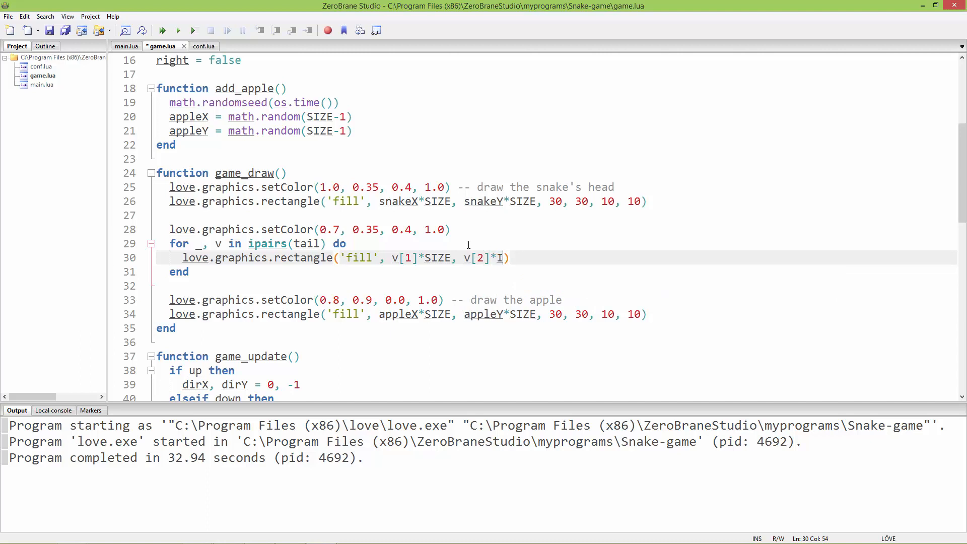
type("E")
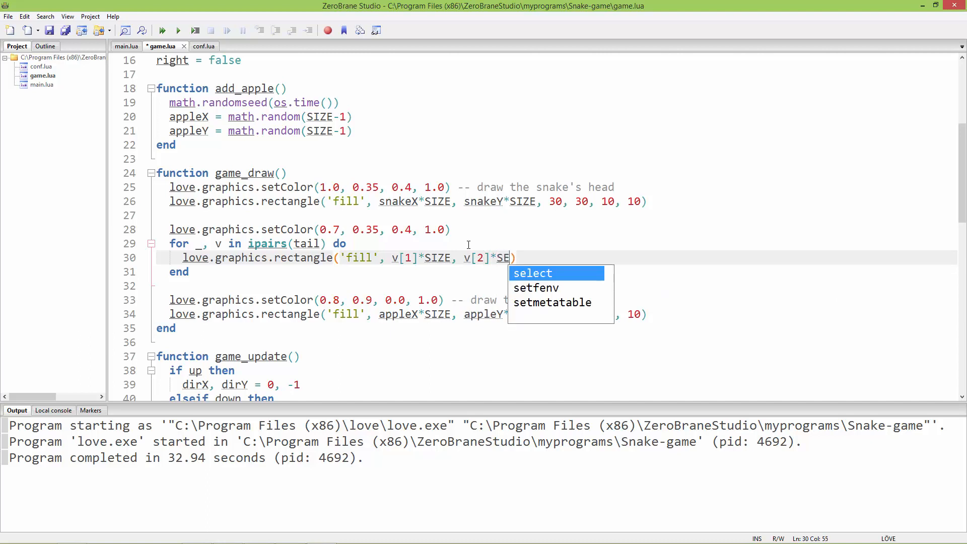
type("I")
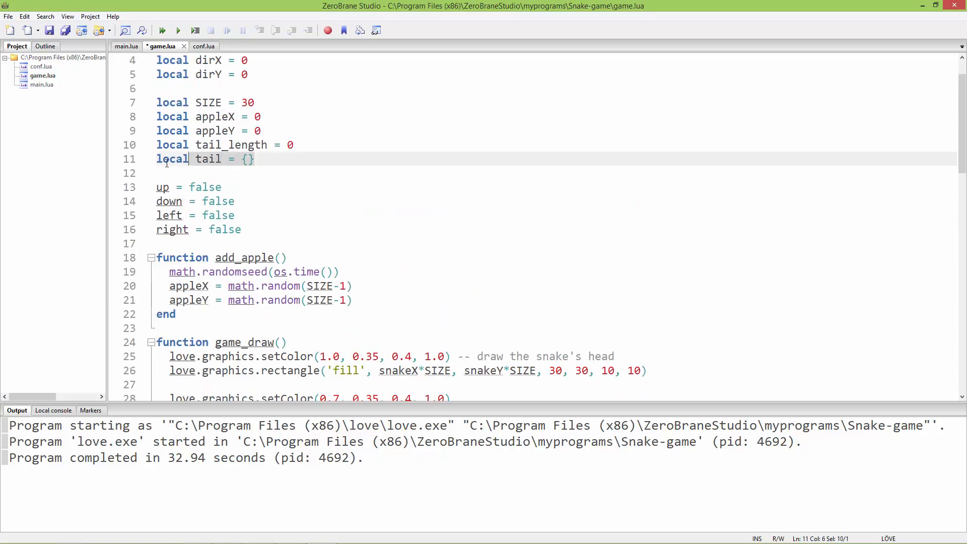
Add width SIZE, height SIZE and corner radii 15, 15 to the tail rectangle.
scroll("down", 3)
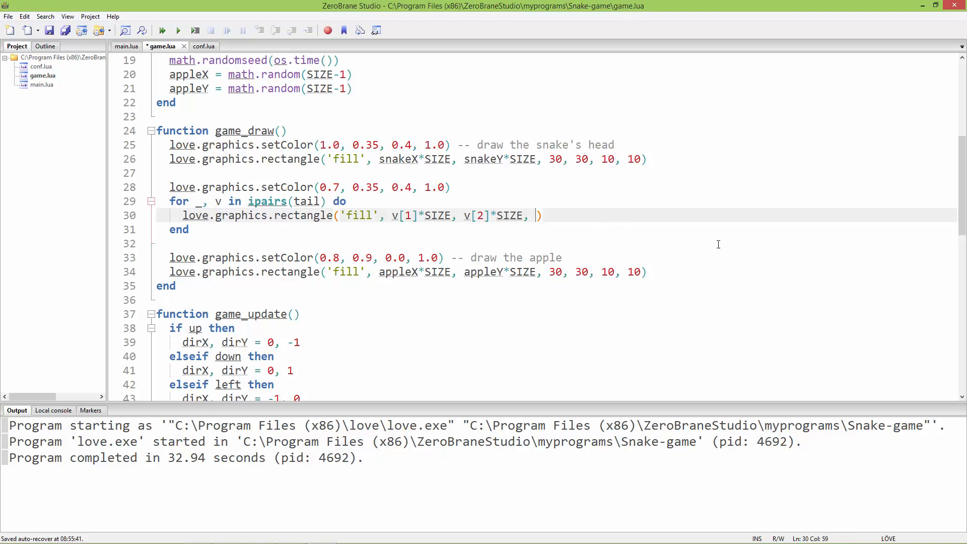
type("SIZE")
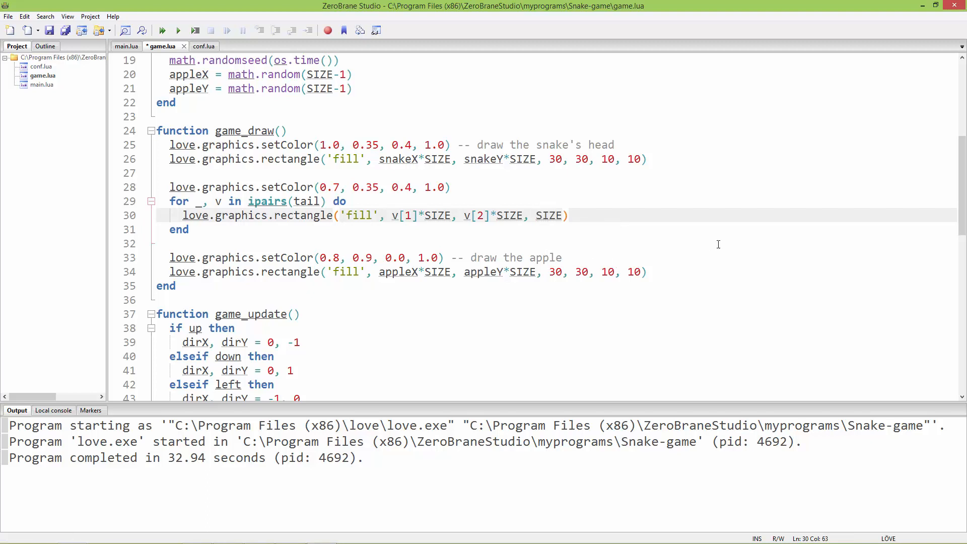
type(", SIZE,")
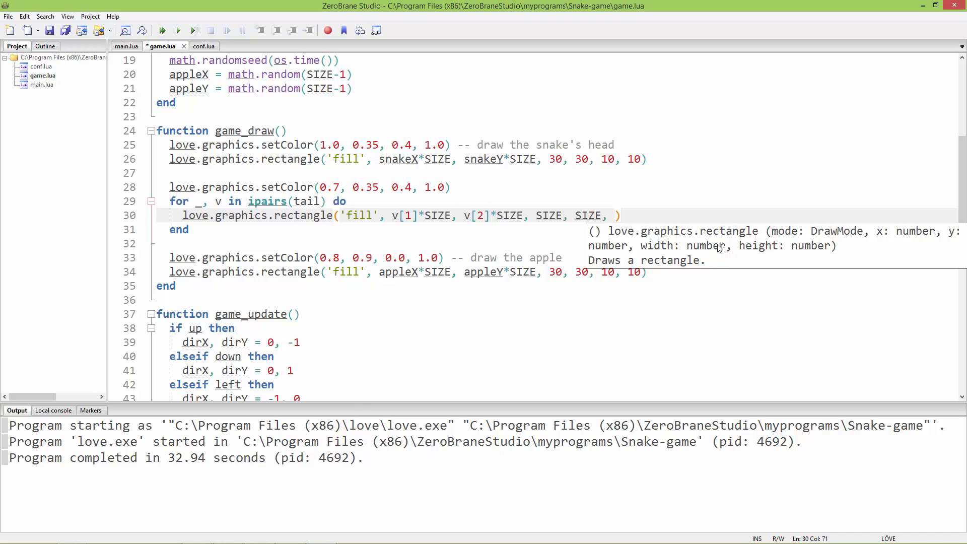
type("15,")
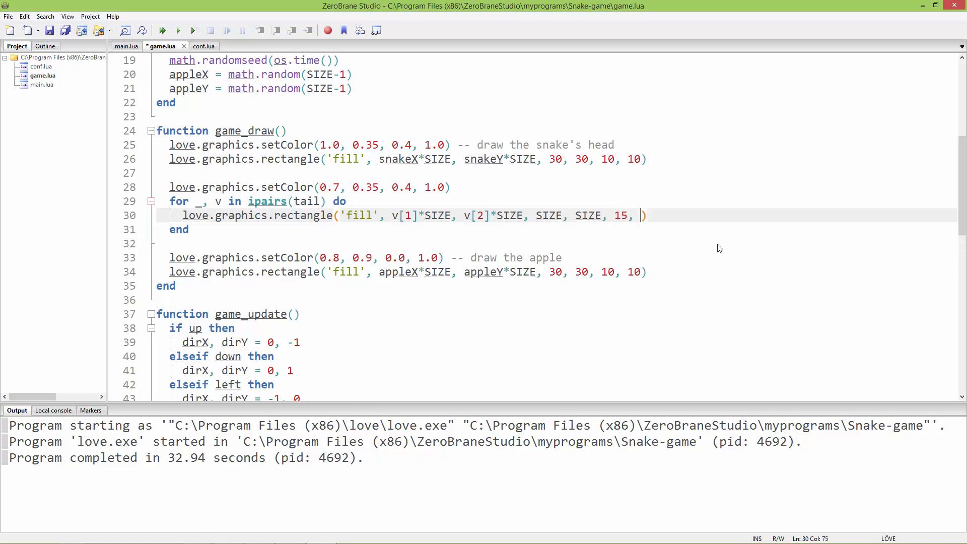
type("15")
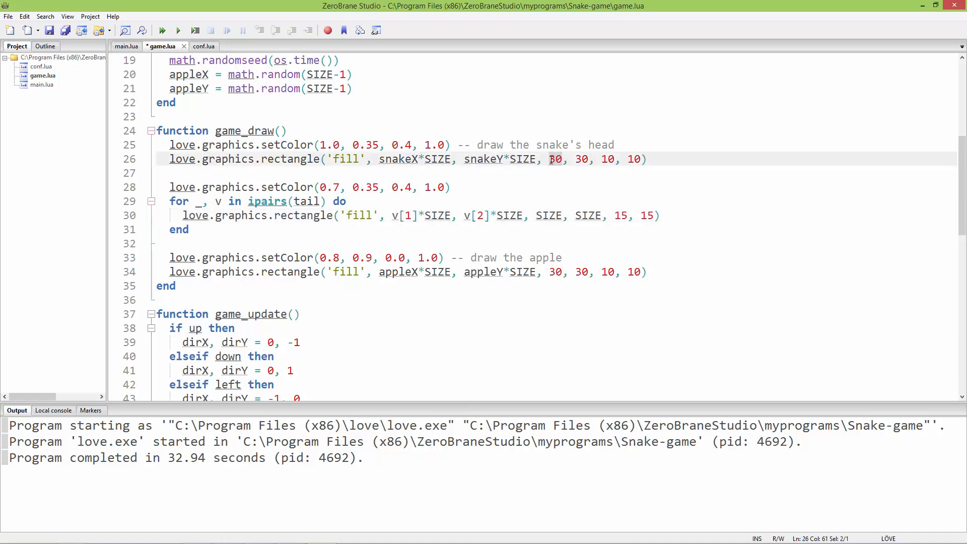
Replace the 30, 30 width and height in the head and apple rectangles with SIZE.
type("SIZE")
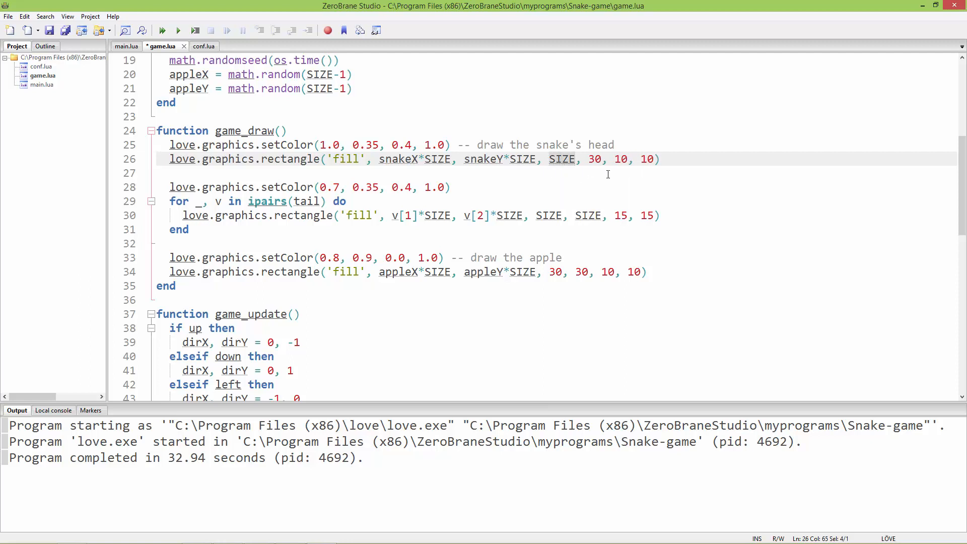
type("SIZE")
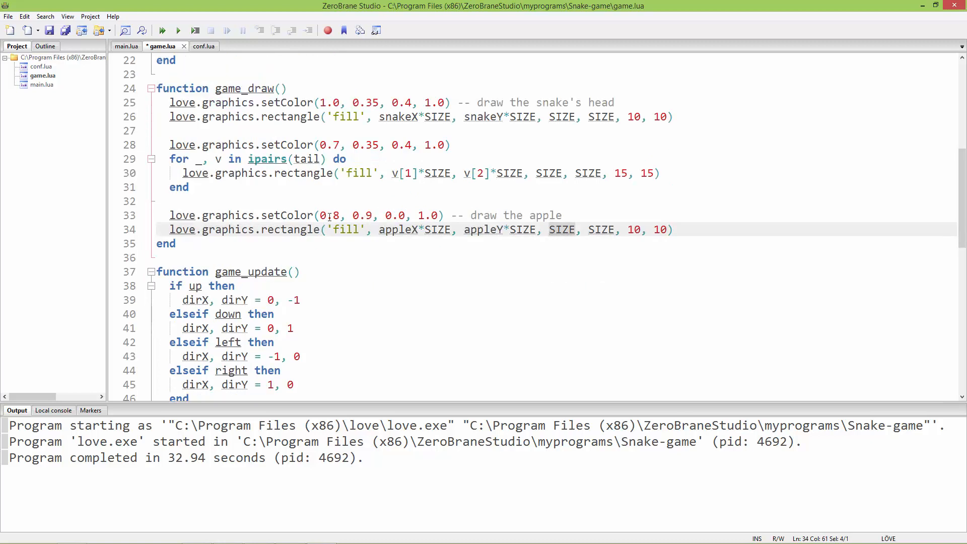
left_click(455, 173)
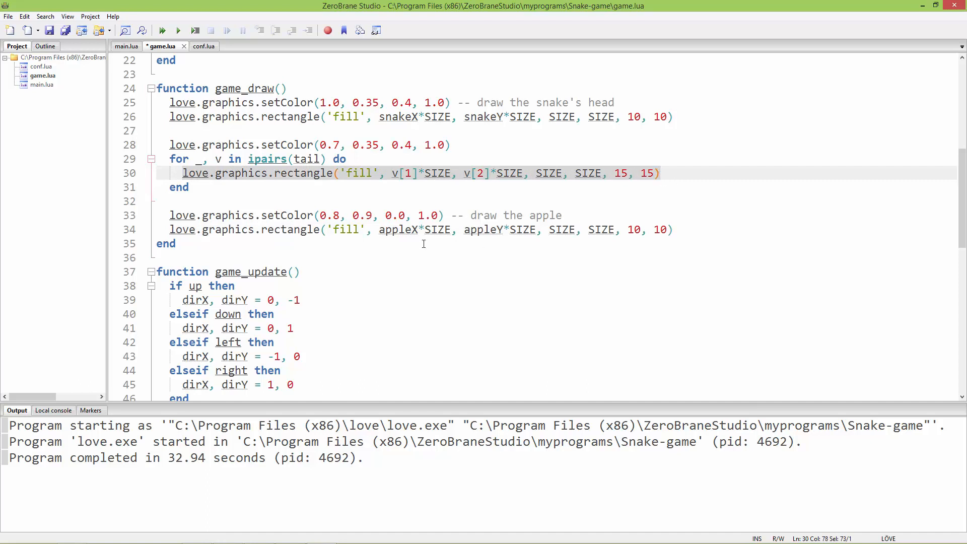
mouse_move(367, 298)
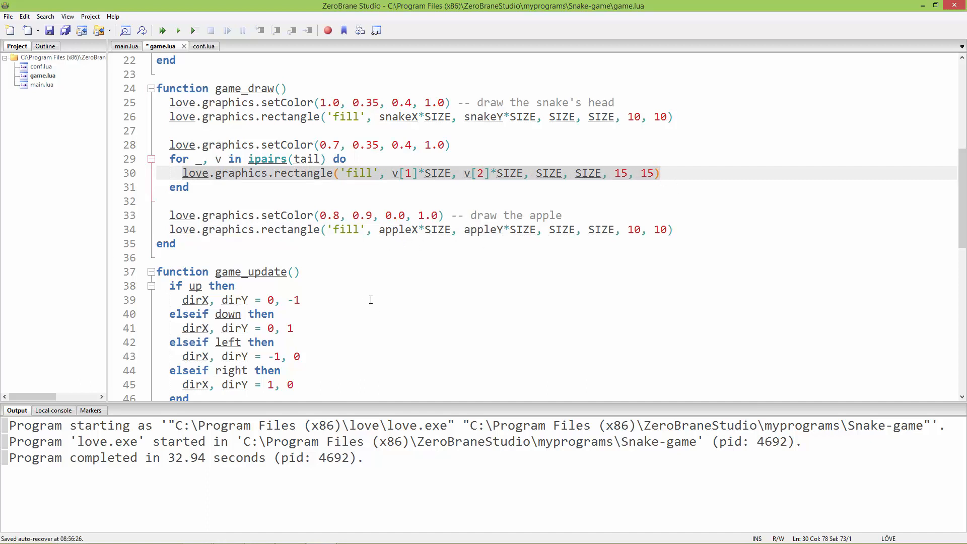
mouse_move(285, 281)
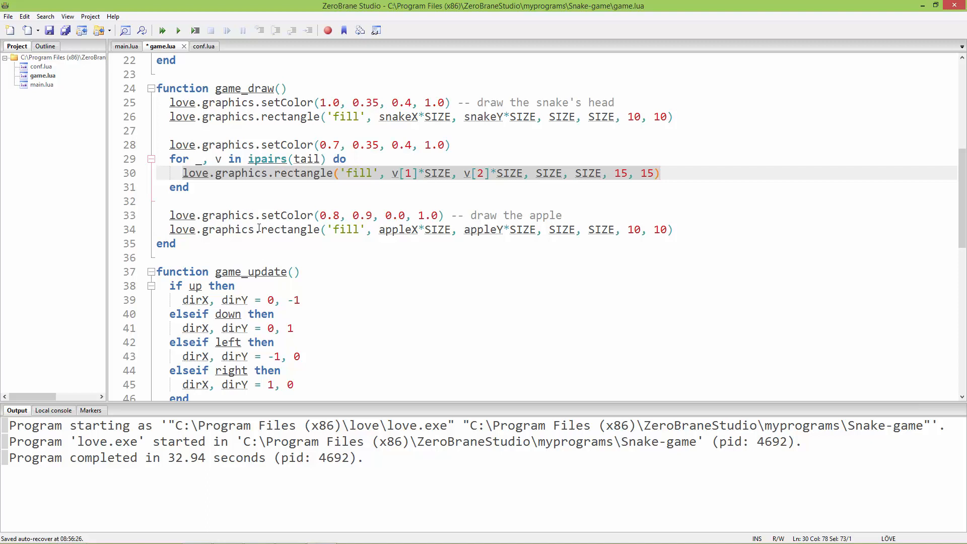
mouse_move(267, 159)
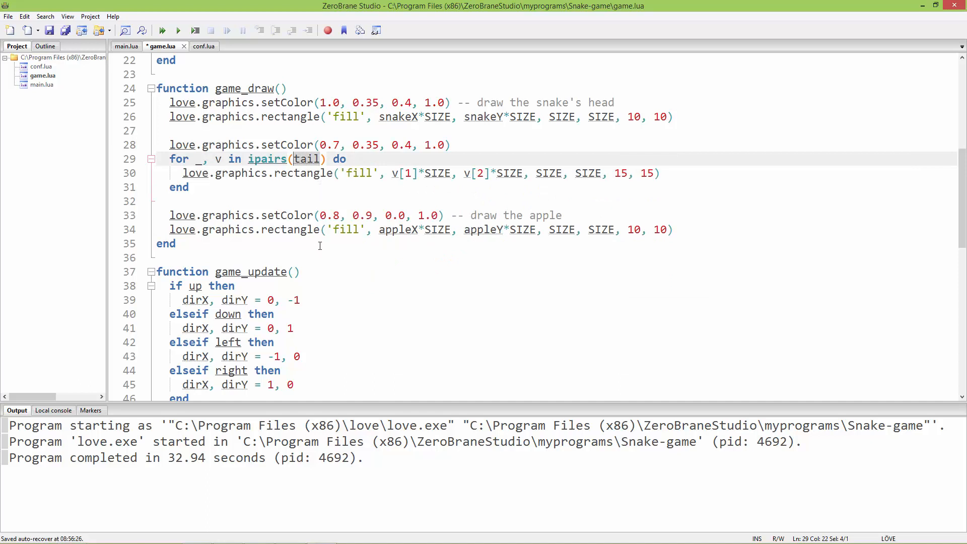
mouse_move(320, 298)
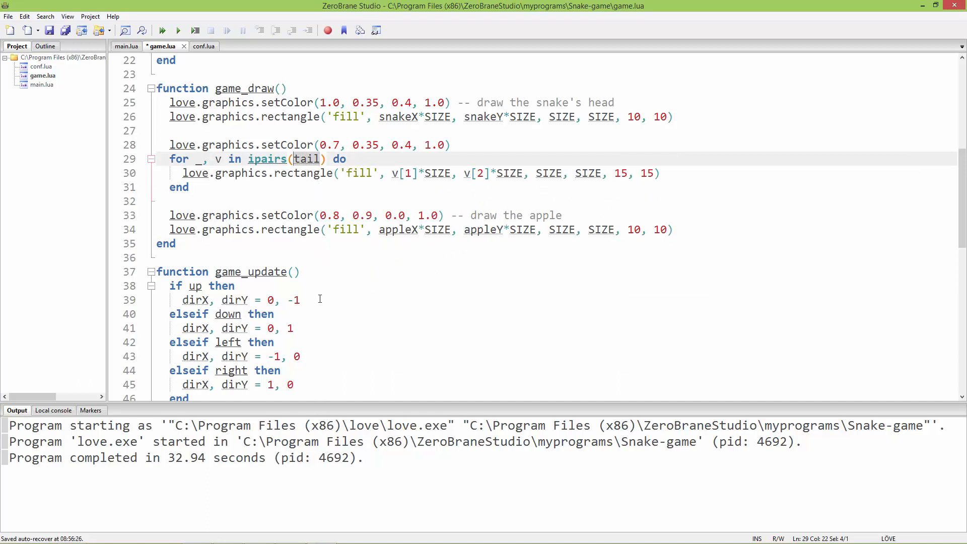
mouse_move(325, 181)
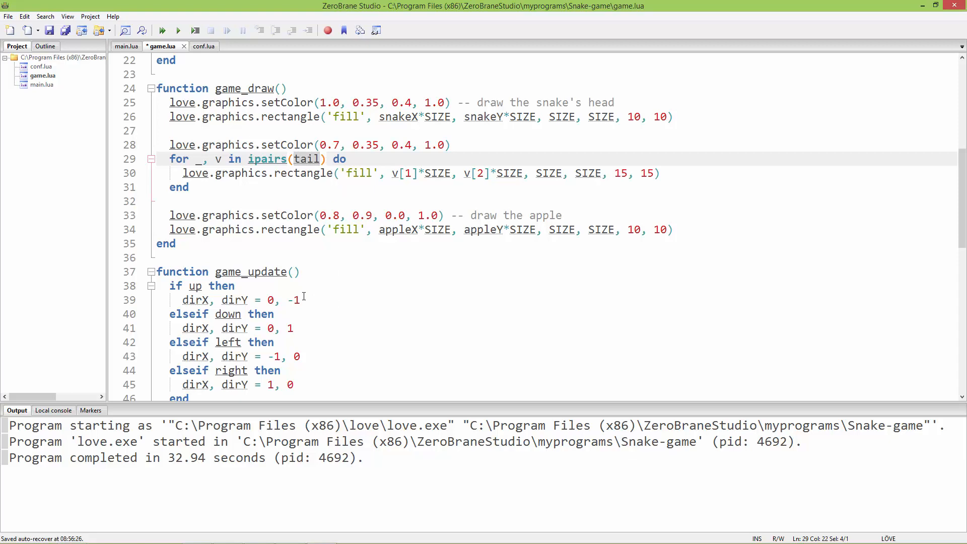
Add table.insert(tail, {0,0}) after the tail_length increment and rerun the game.
scroll("down", 3)
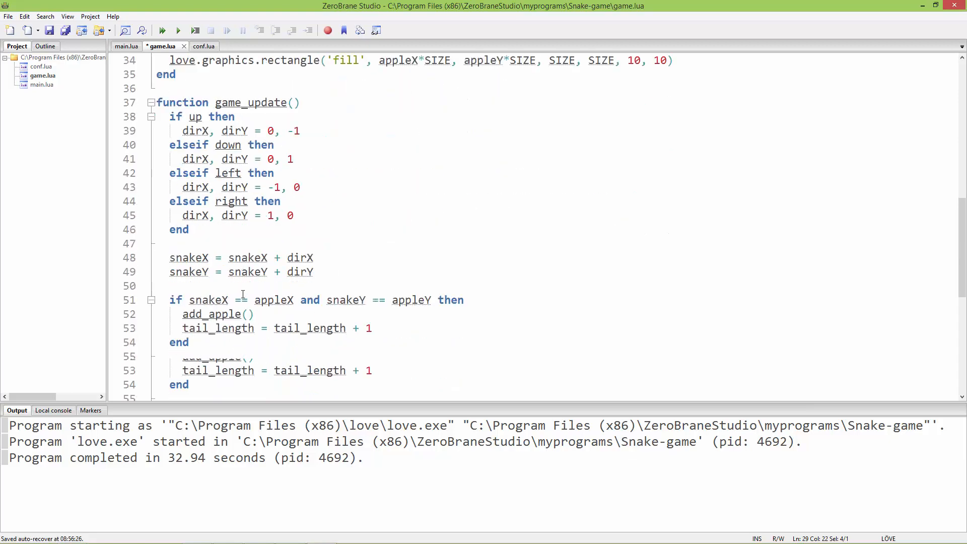
scroll("down", 3)
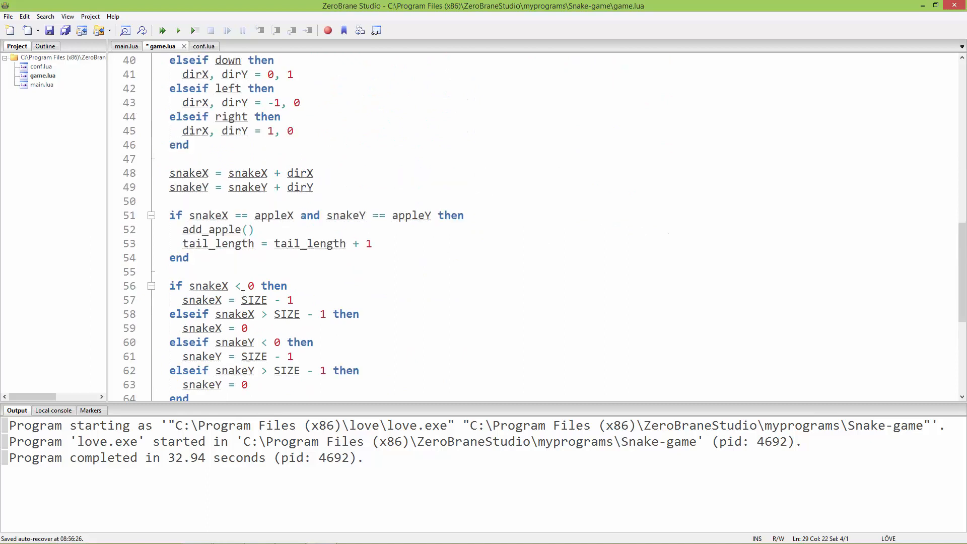
mouse_move(180, 215)
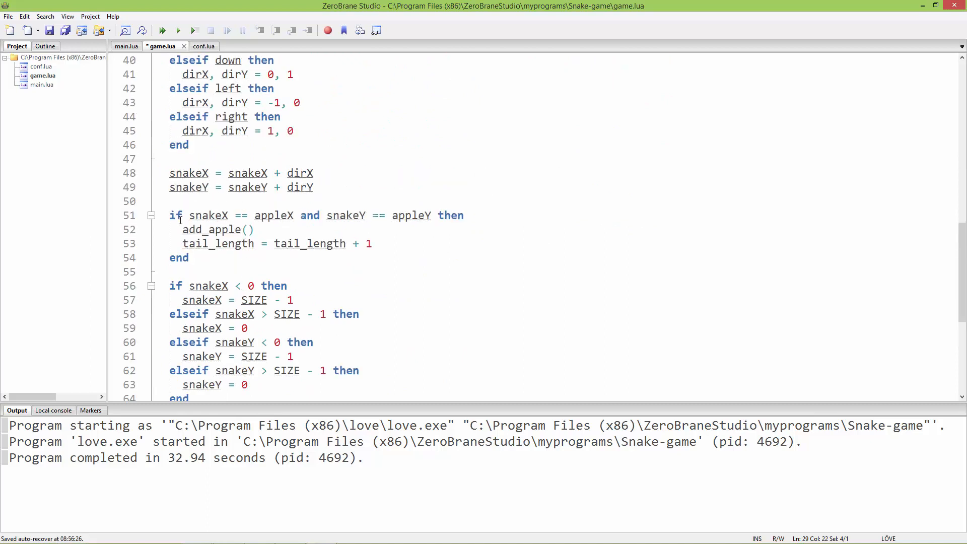
left_click(259, 215)
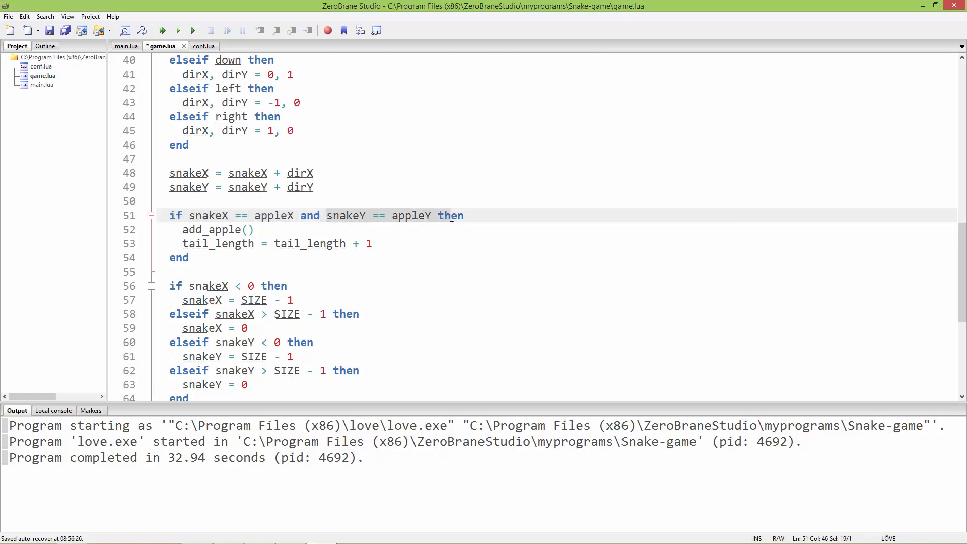
left_click(400, 243)
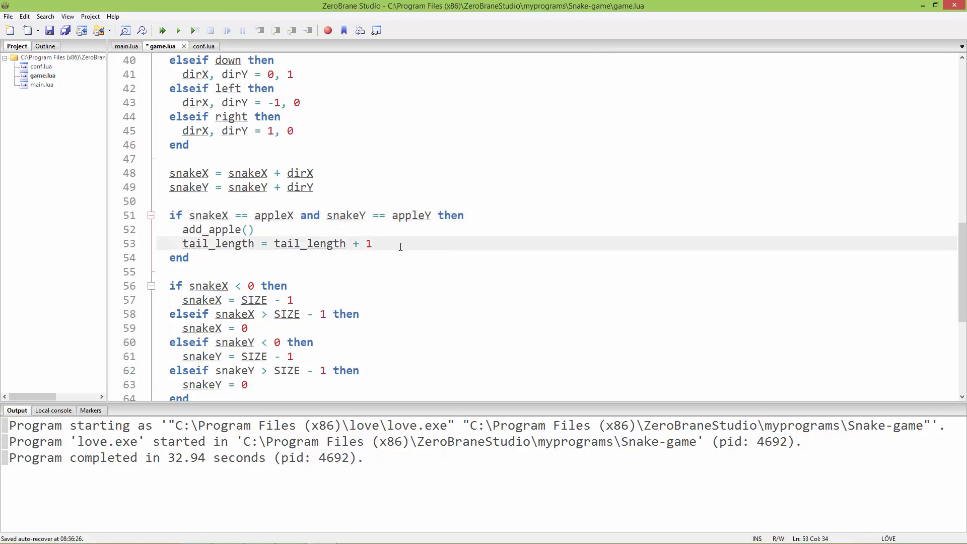
type("table.insert(")
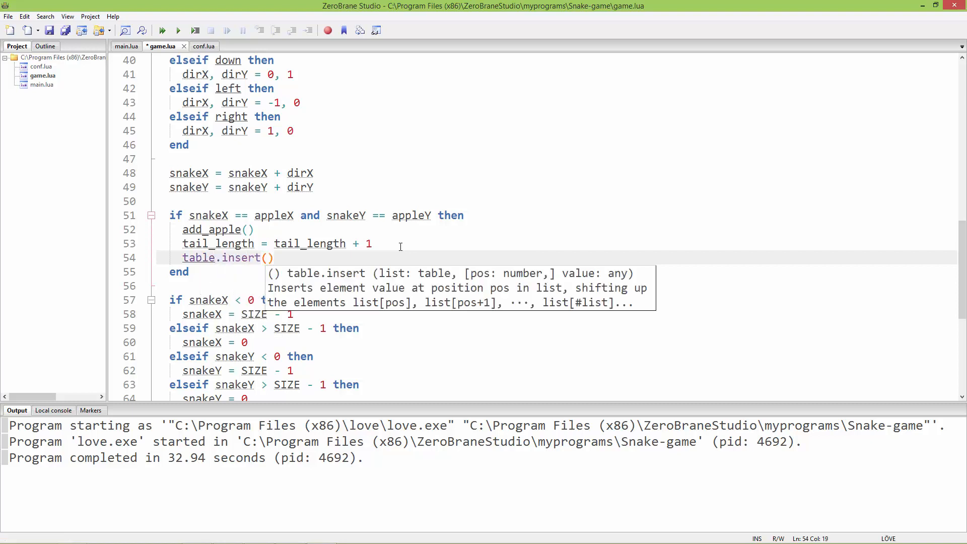
type("tail,")
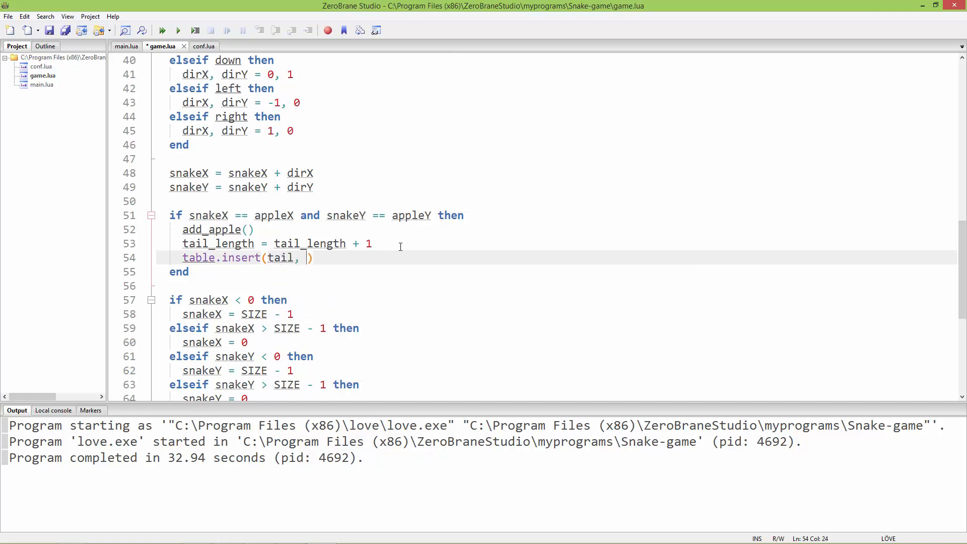
type("{}")
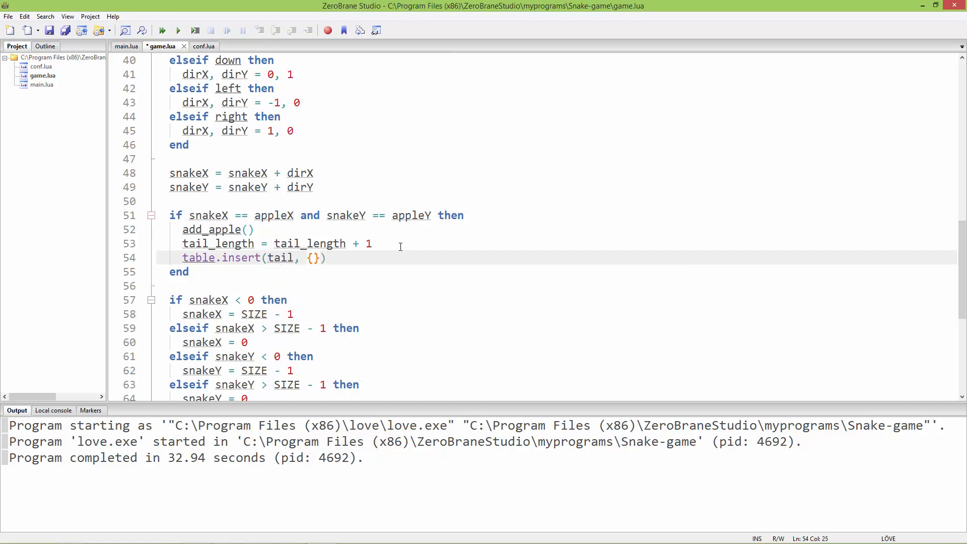
type("0,0,")
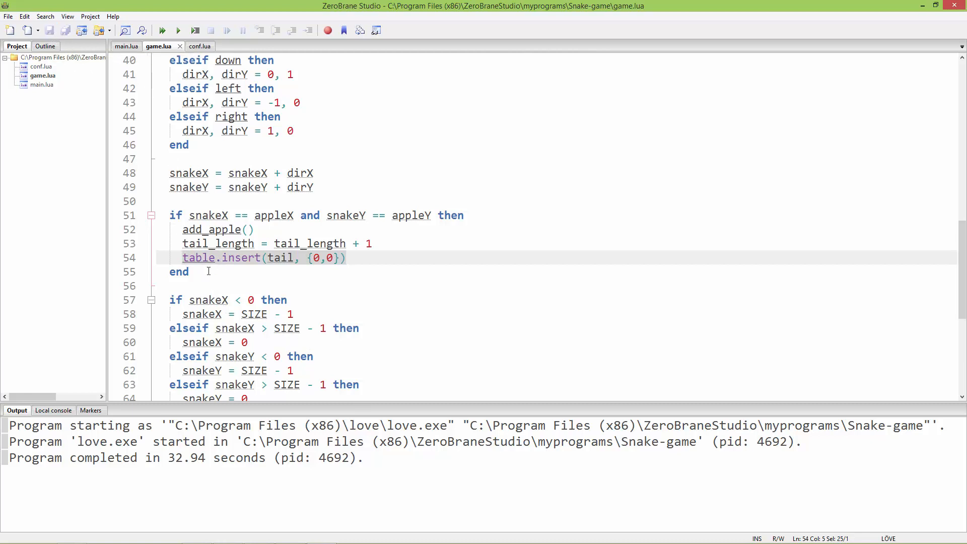
left_click(161, 30)
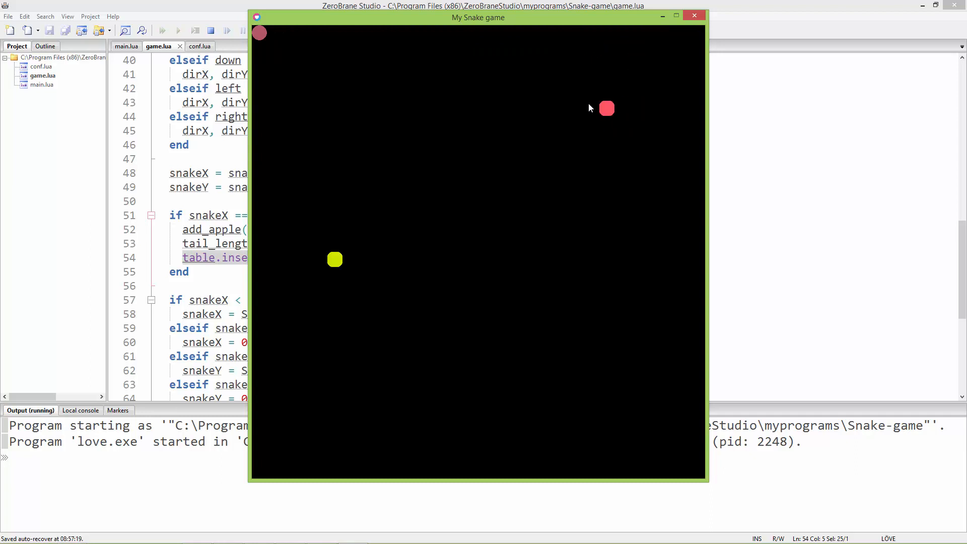
mouse_move(292, 72)
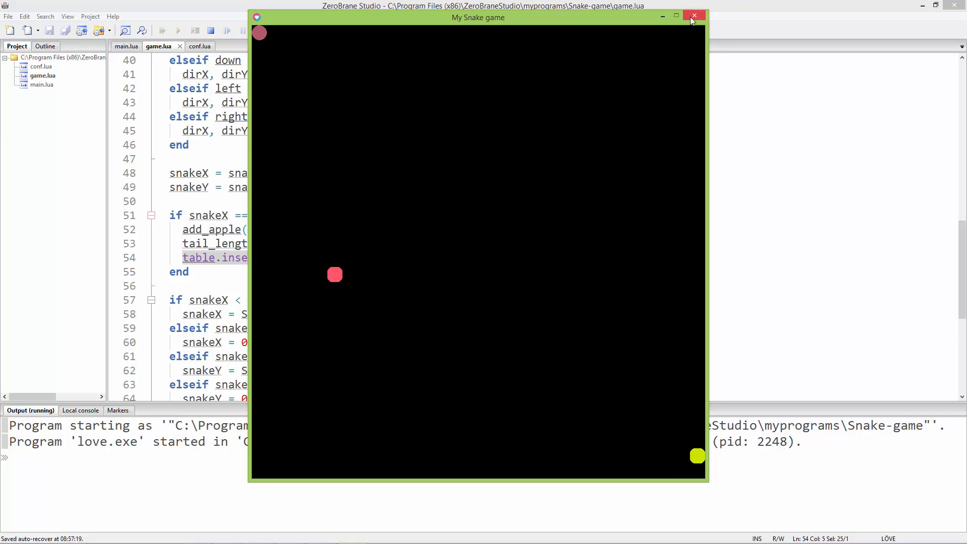
Close the running game and add 'local oldX = snakeX' above the movement code.
left_click(696, 16)
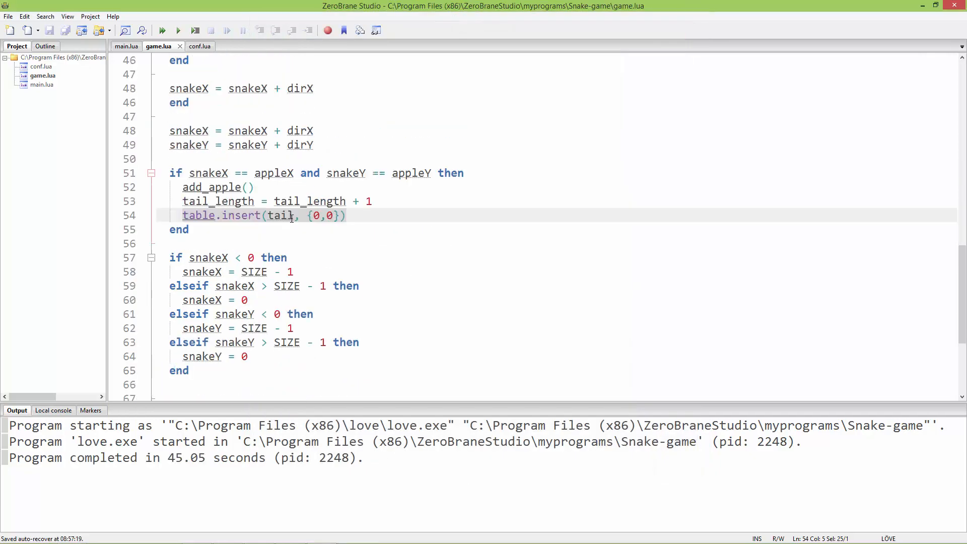
scroll("up", 3)
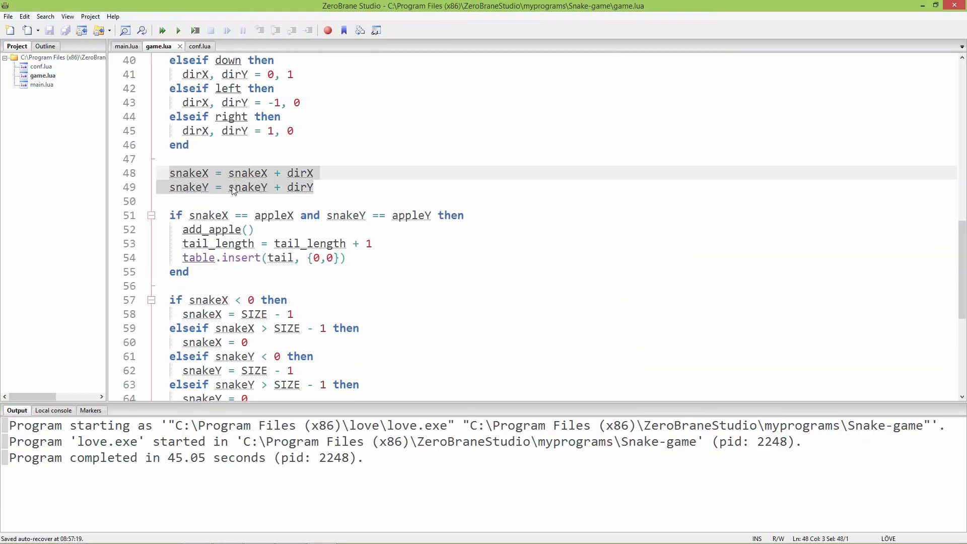
left_click(197, 159)
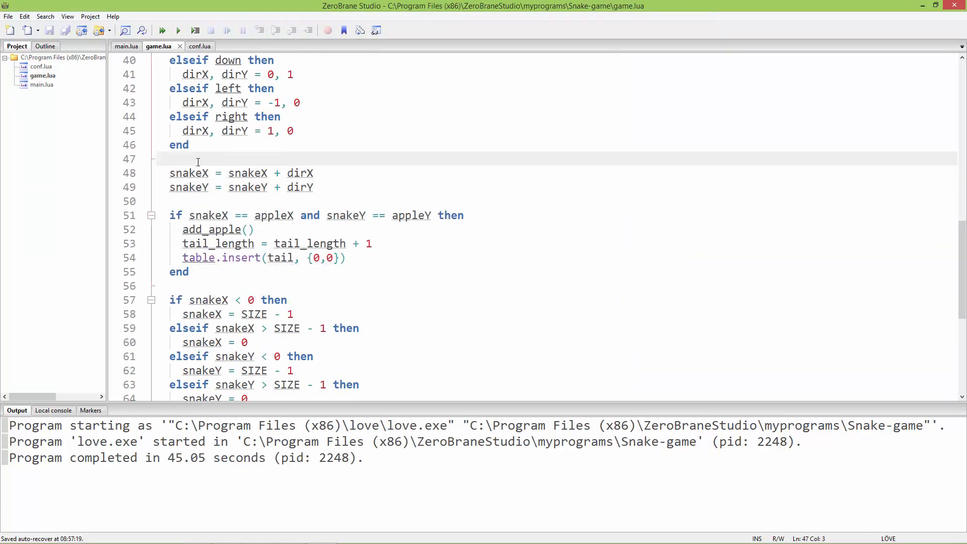
key("Return")
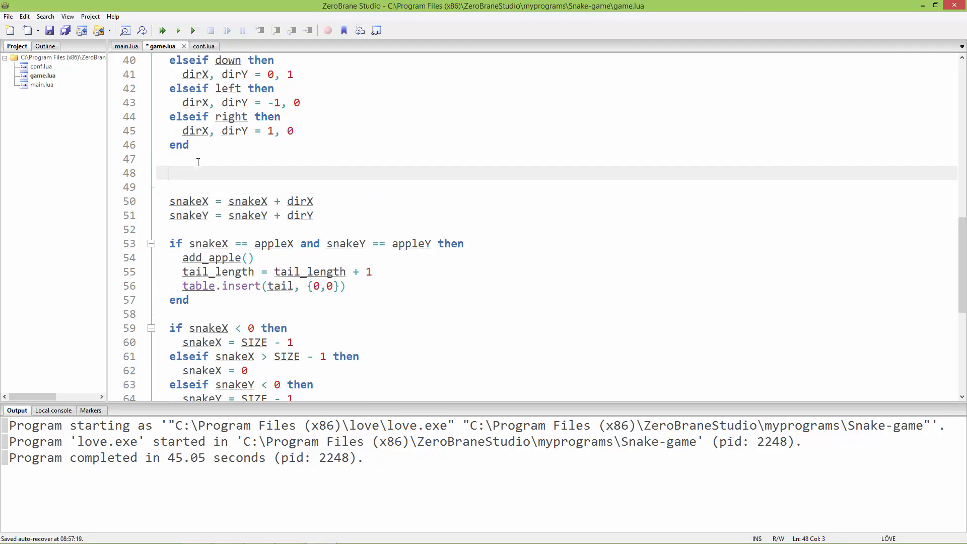
type("local")
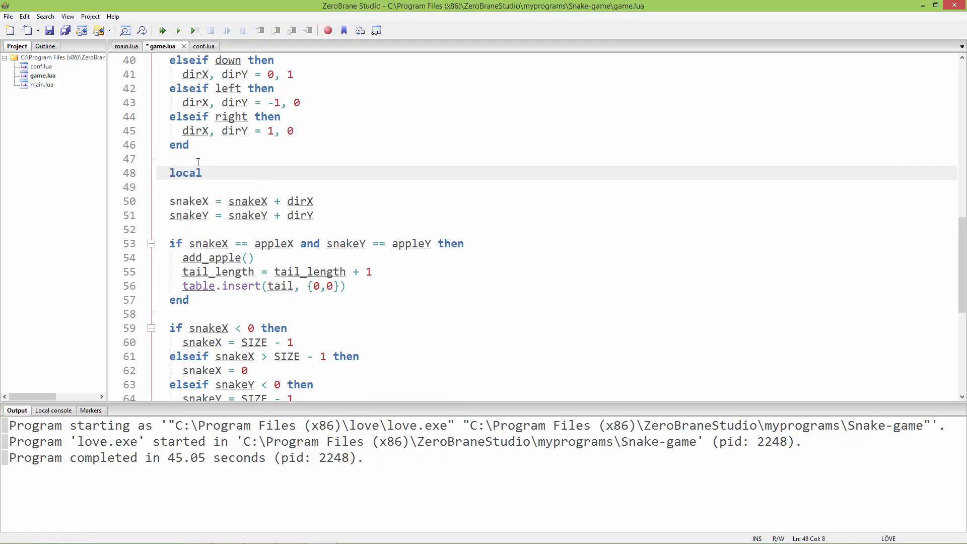
scroll("up", 3)
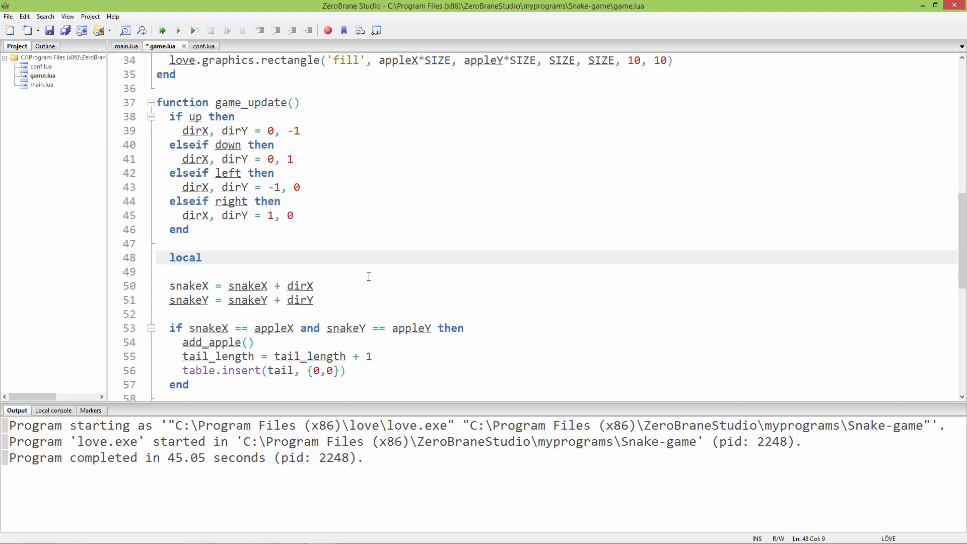
type("oldX")
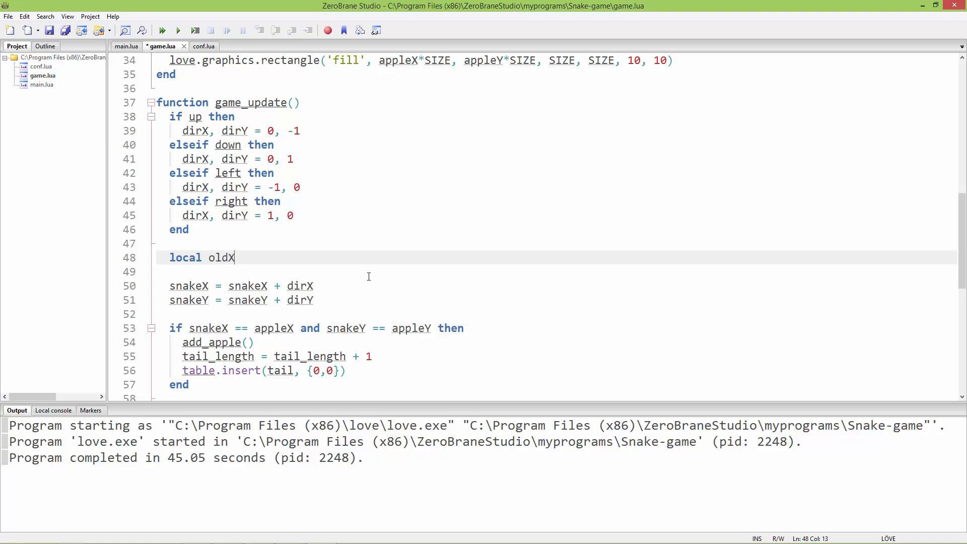
type("=")
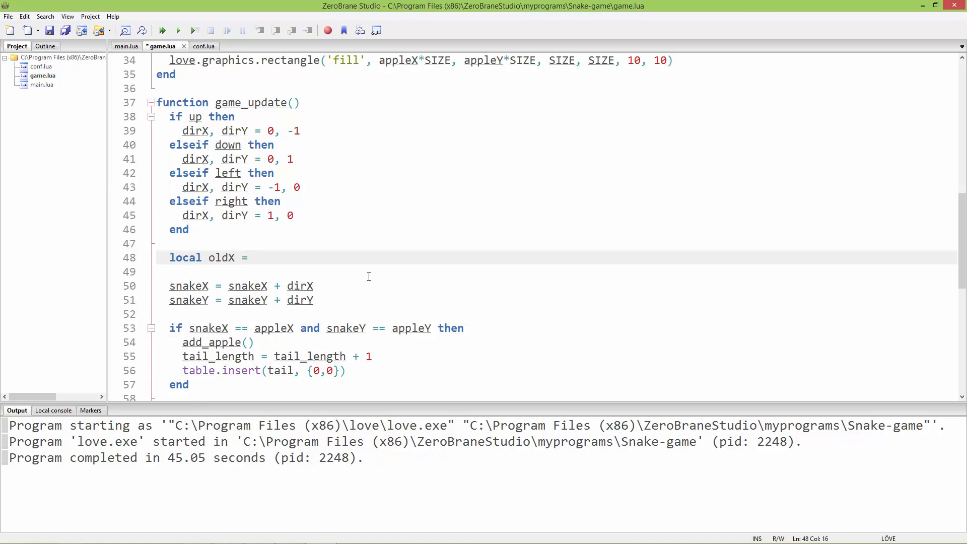
type("snakeX")
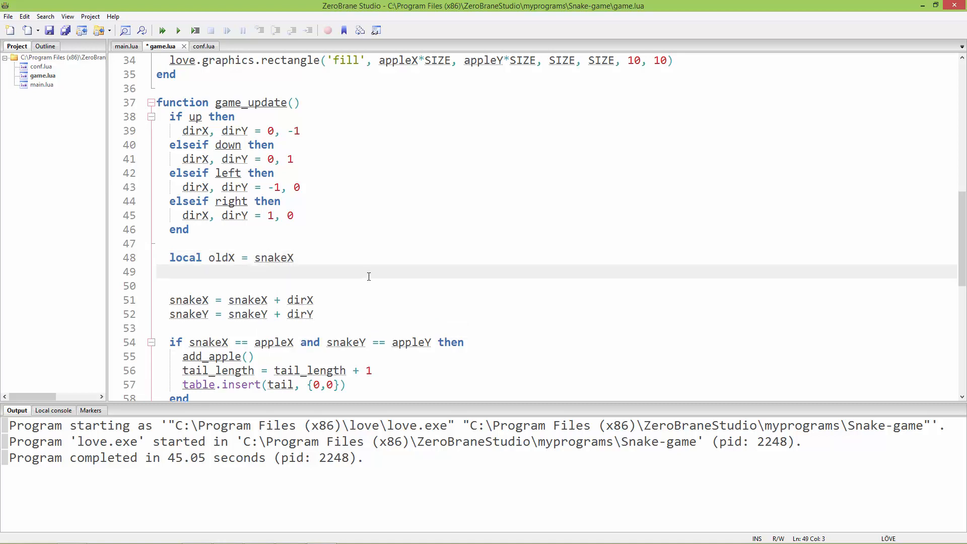
Add 'local oldY = snakeY' below it and select the position lines to review them.
type("local old")
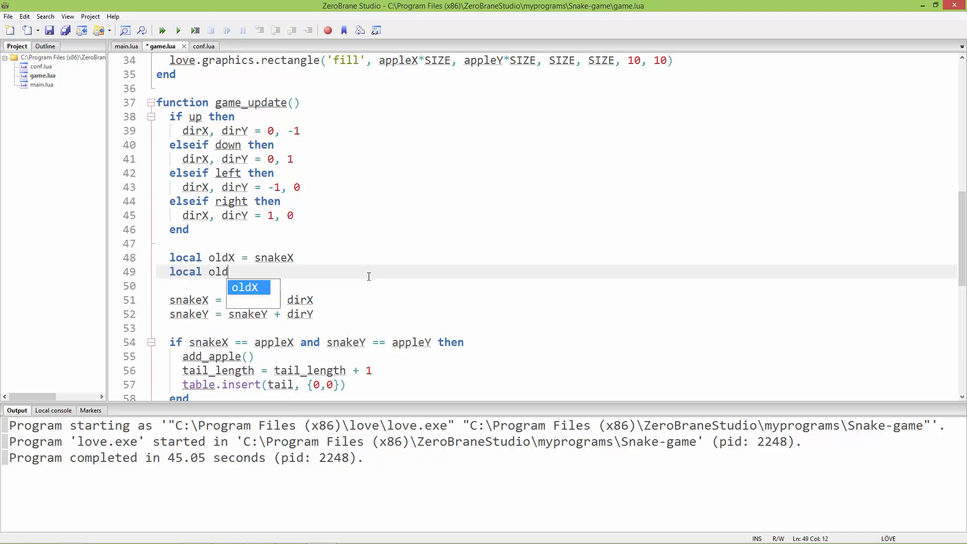
type("Y")
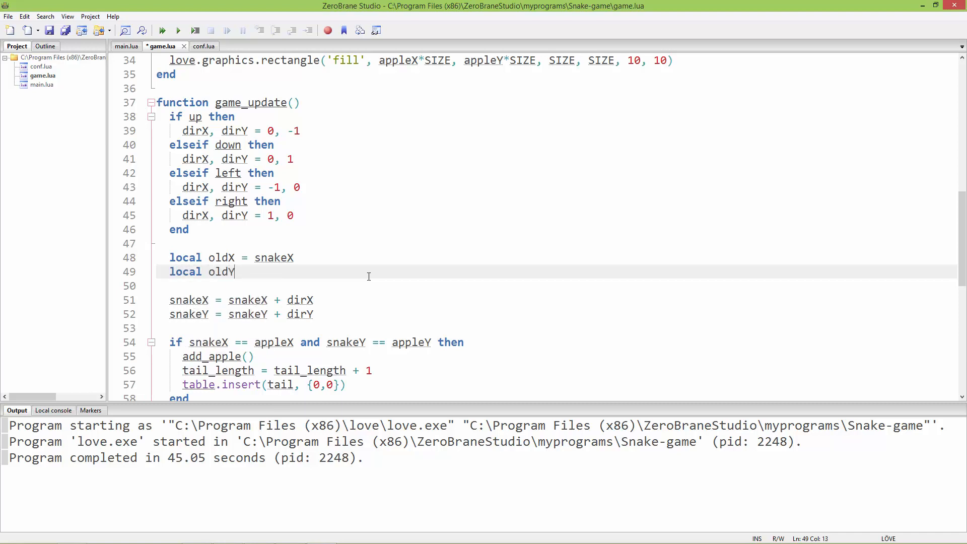
type("= s")
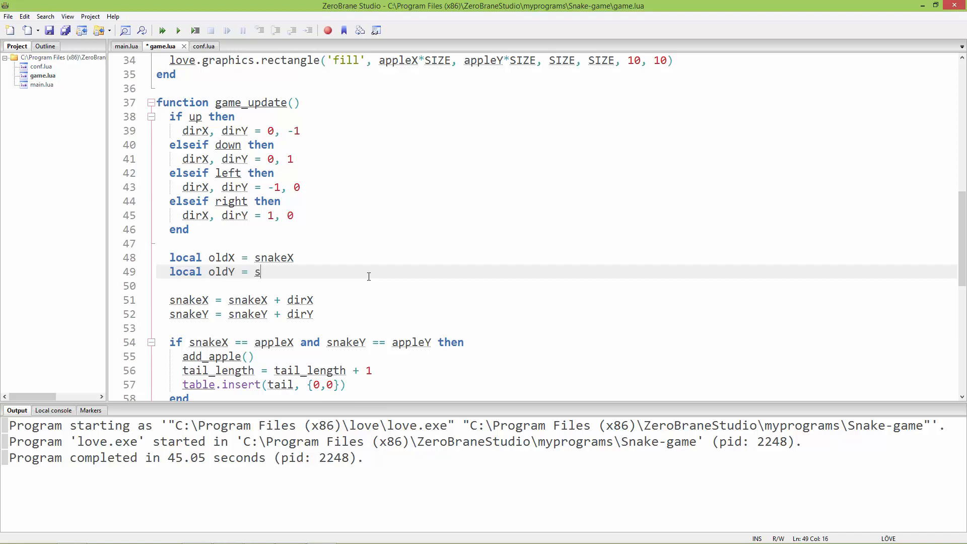
type("nakeY")
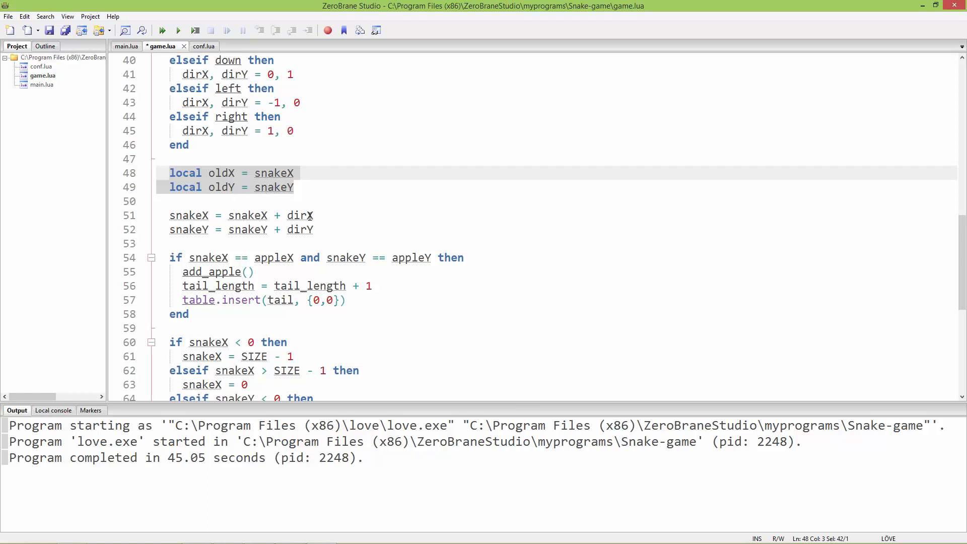
left_click(190, 215)
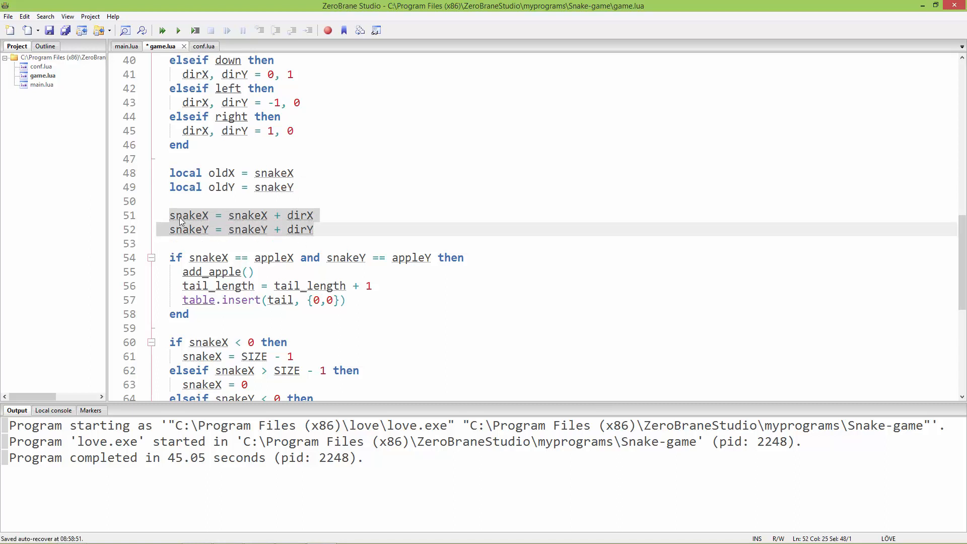
mouse_move(270, 234)
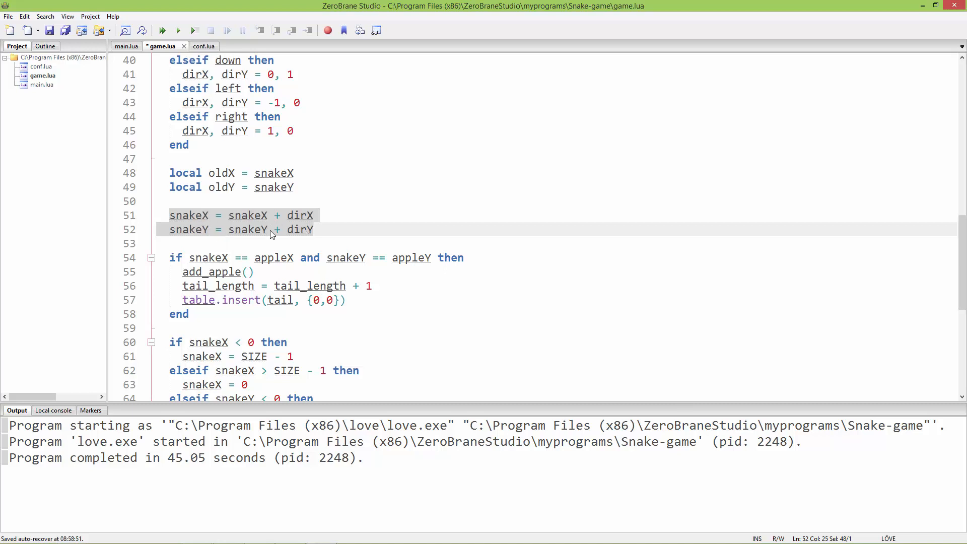
left_click(206, 216)
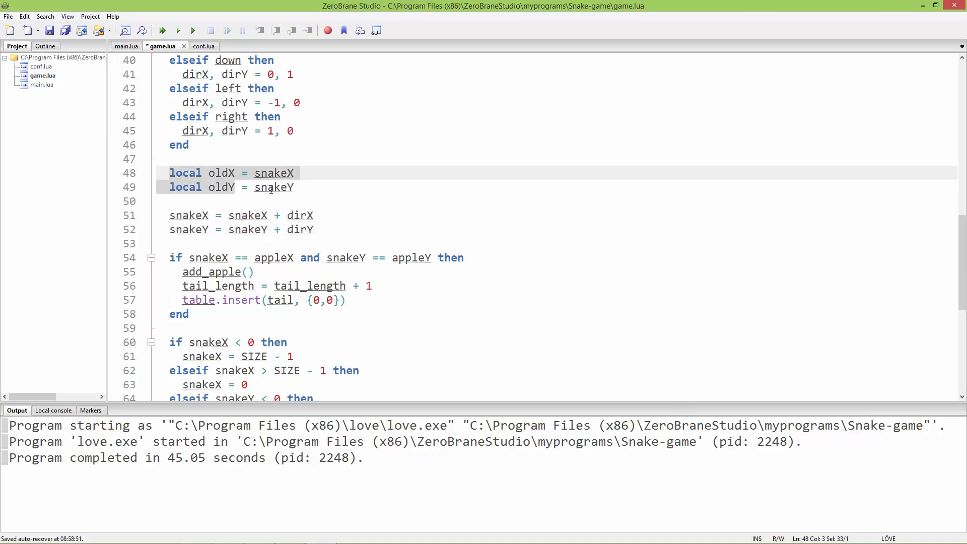
scroll("down", 3)
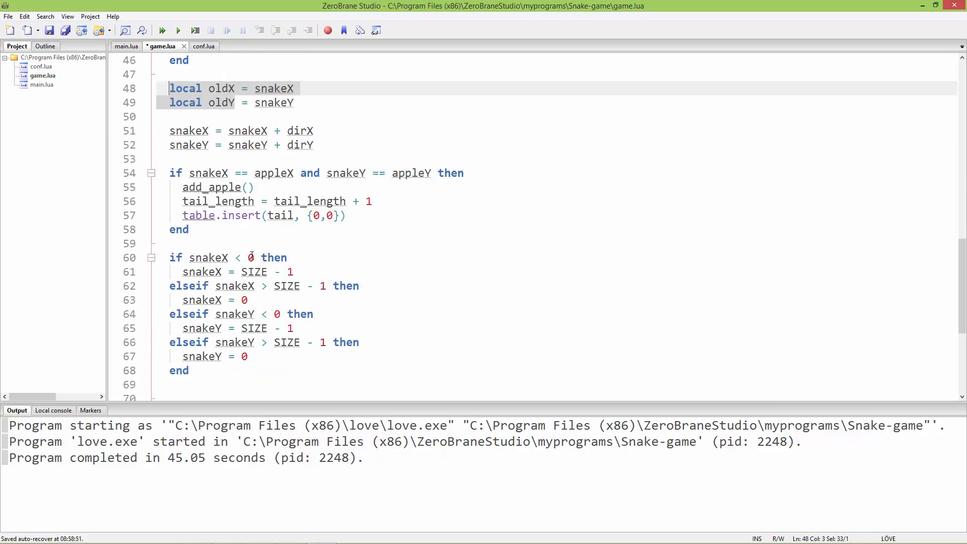
scroll("down", 3)
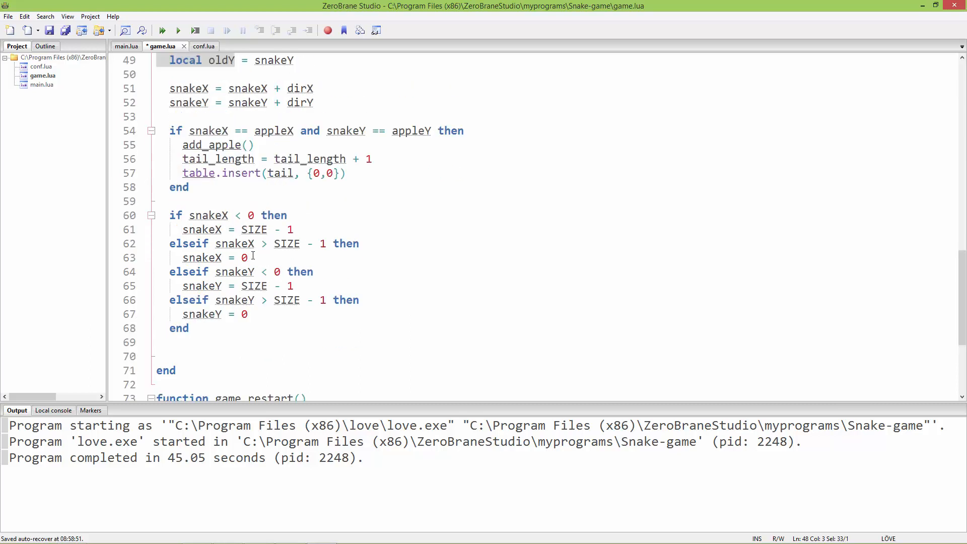
scroll("down", 3)
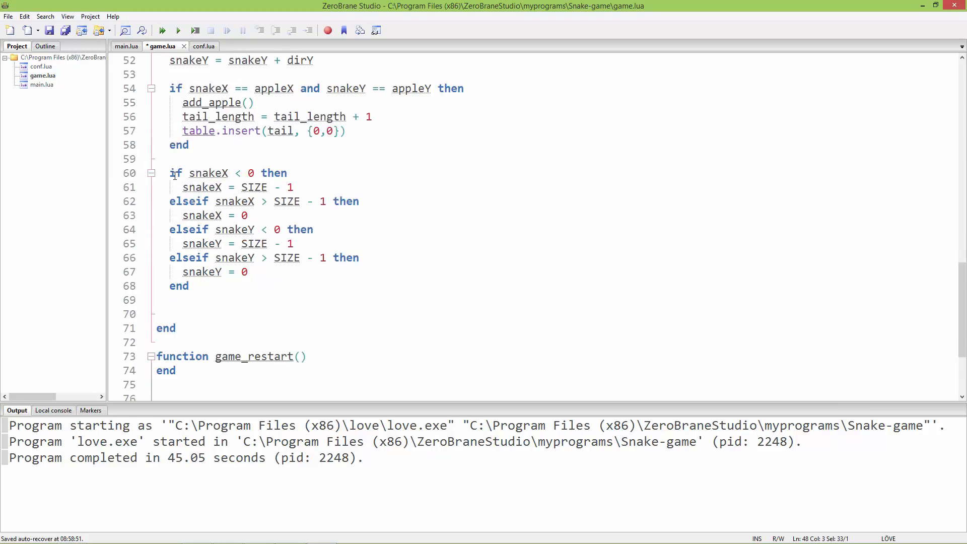
Add an 'if tail_length > 0 then … end' block after the edge-wrapping checks.
left_click(228, 286)
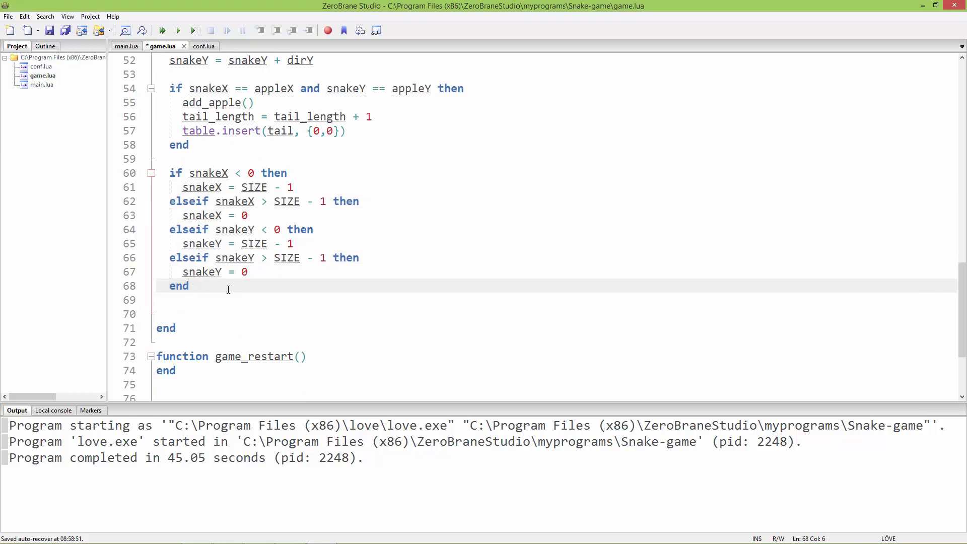
type("if")
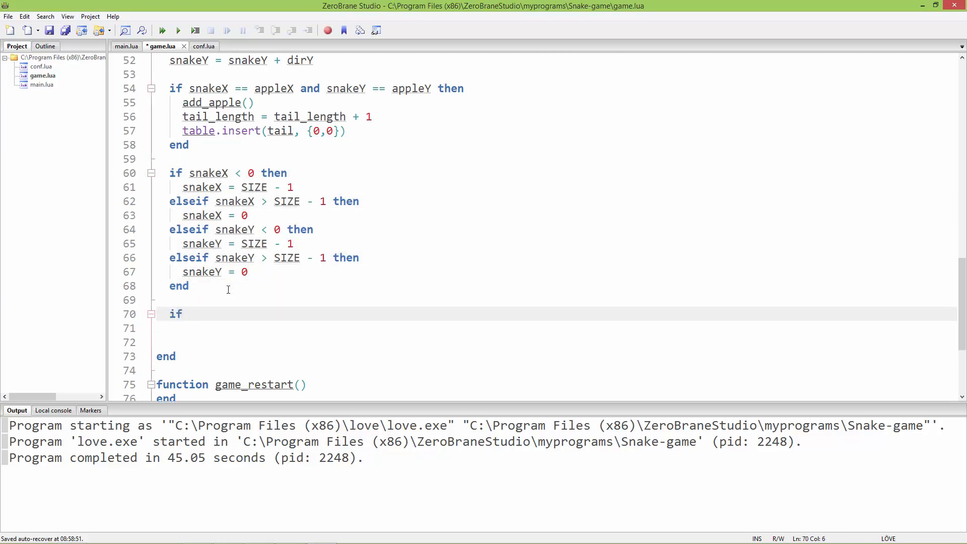
type("tail_length > 0")
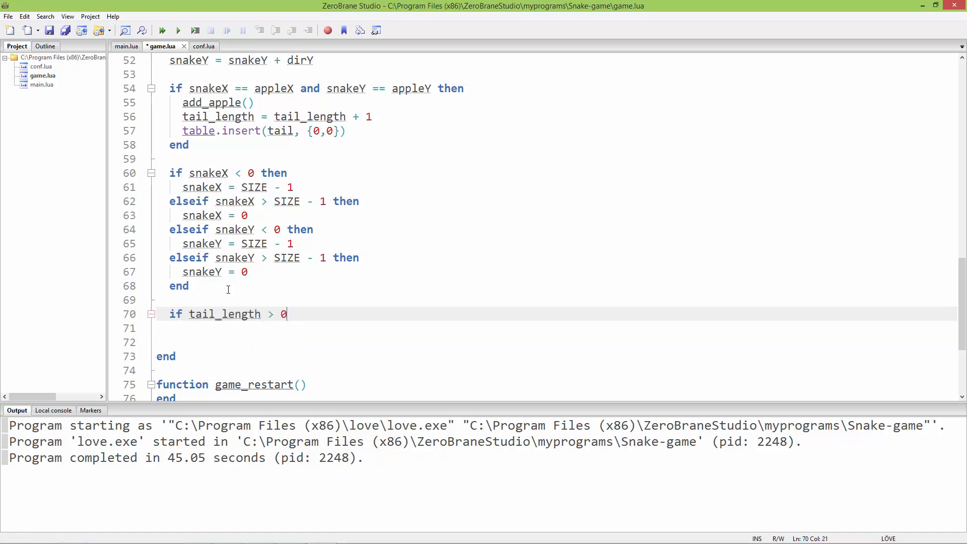
type("then")
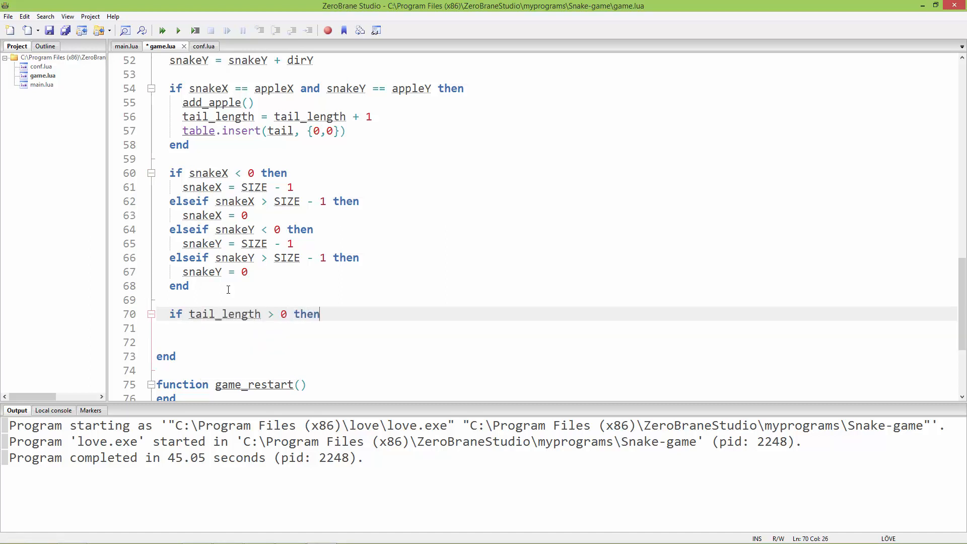
type("end")
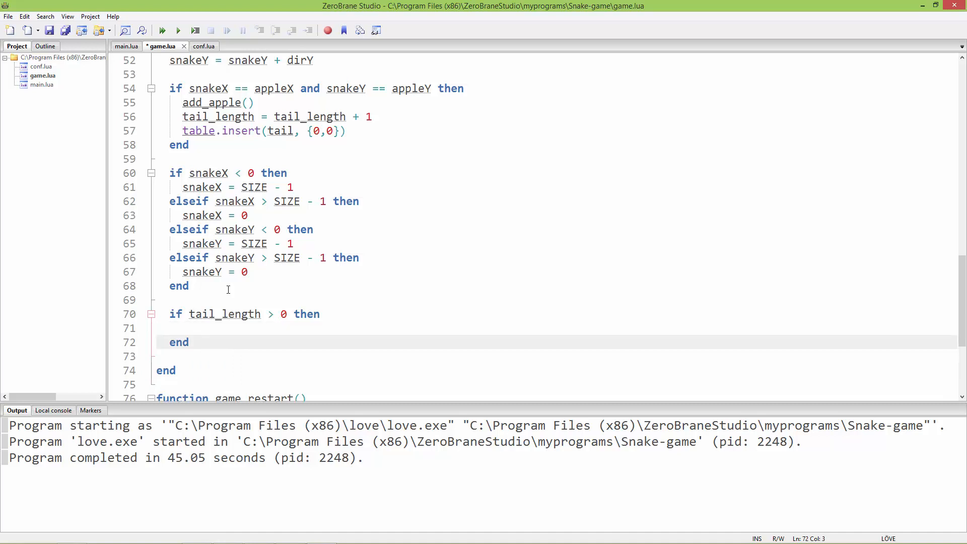
Inside that block, write an empty 'for _, v in ipairs(tail) do … end' loop.
left_click(184, 328)
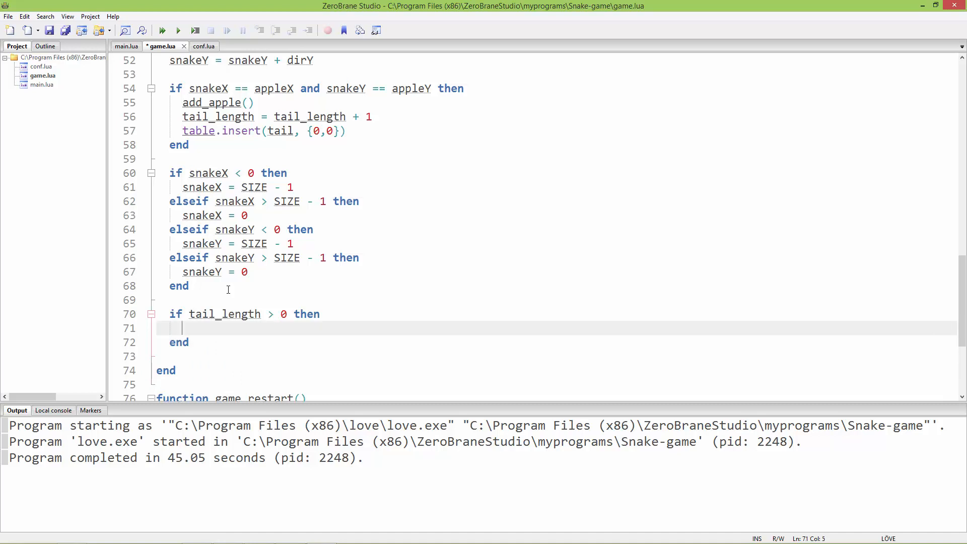
type("for _,")
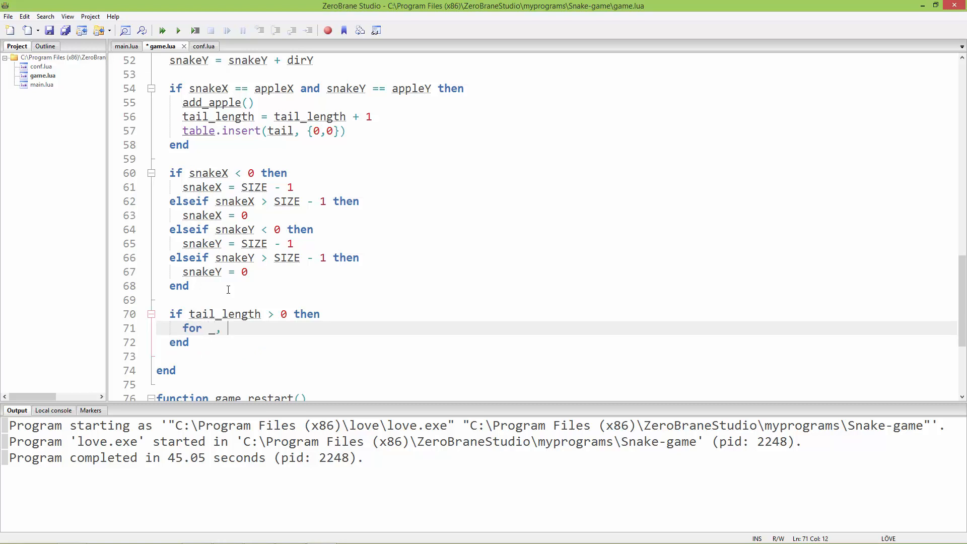
type("v")
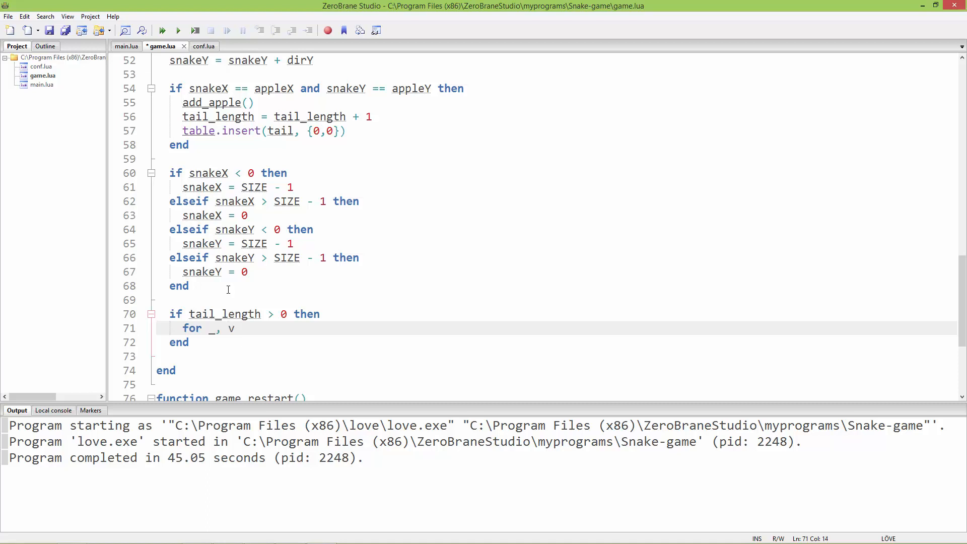
type("in i")
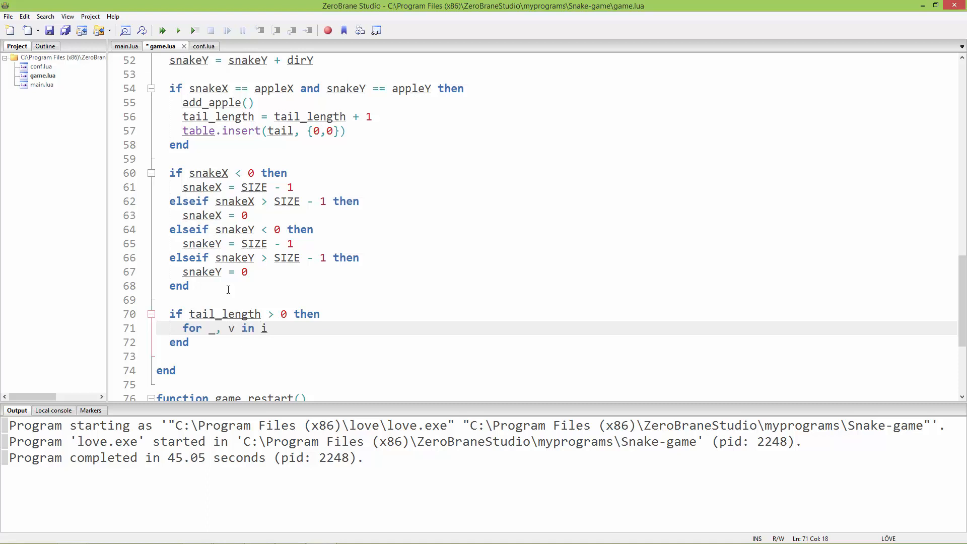
type("pairs()")
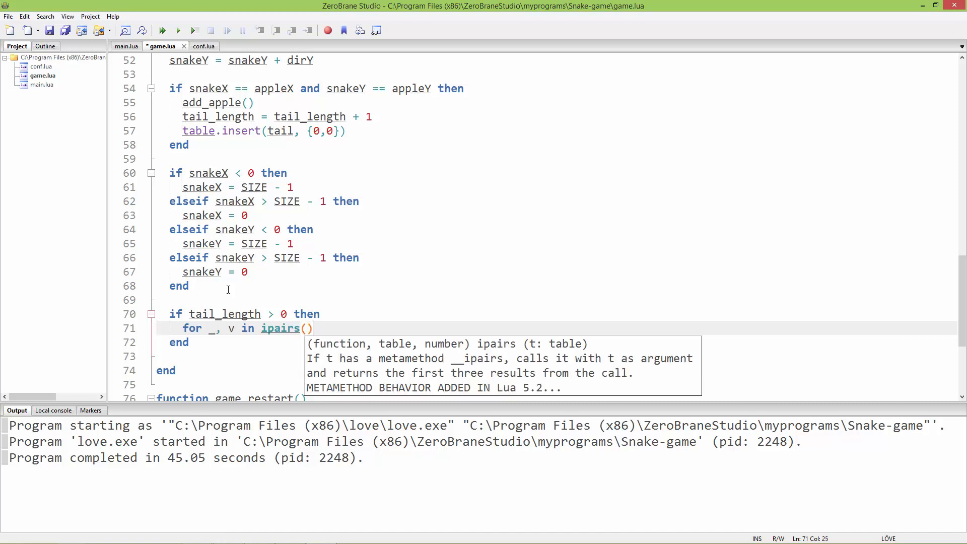
type("tail")
type("e")
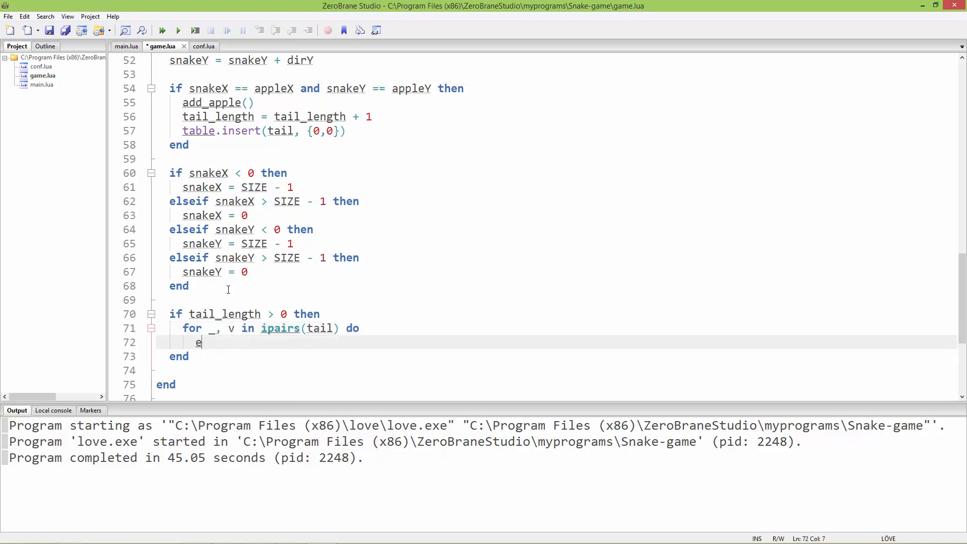
type("nd")
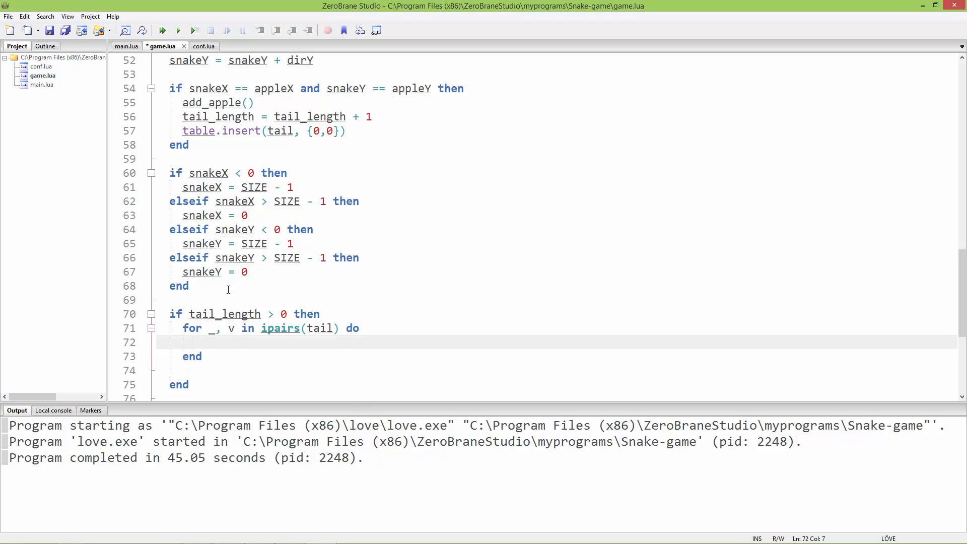
In the tail loop, save the segment position with 'local x, y = v[1], v[2]'.
type("local")
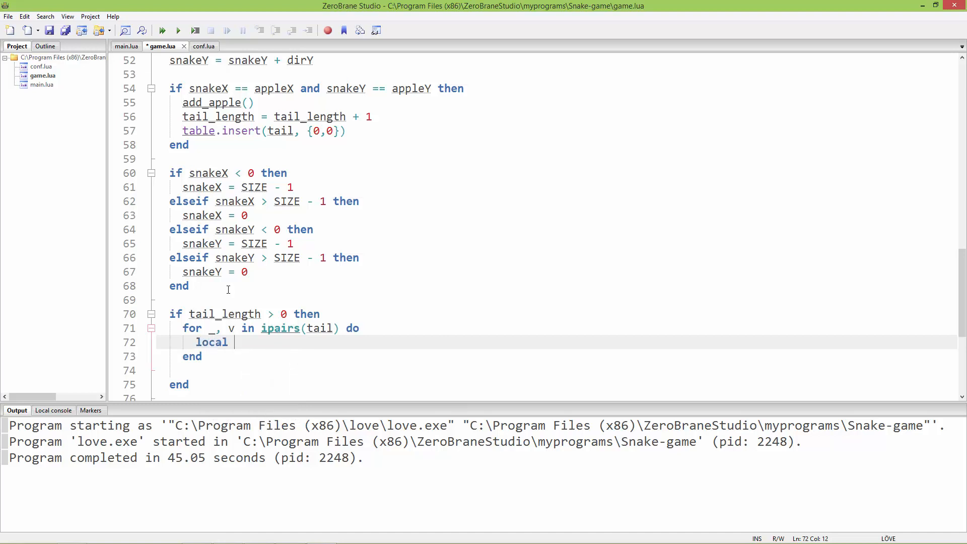
type("x,")
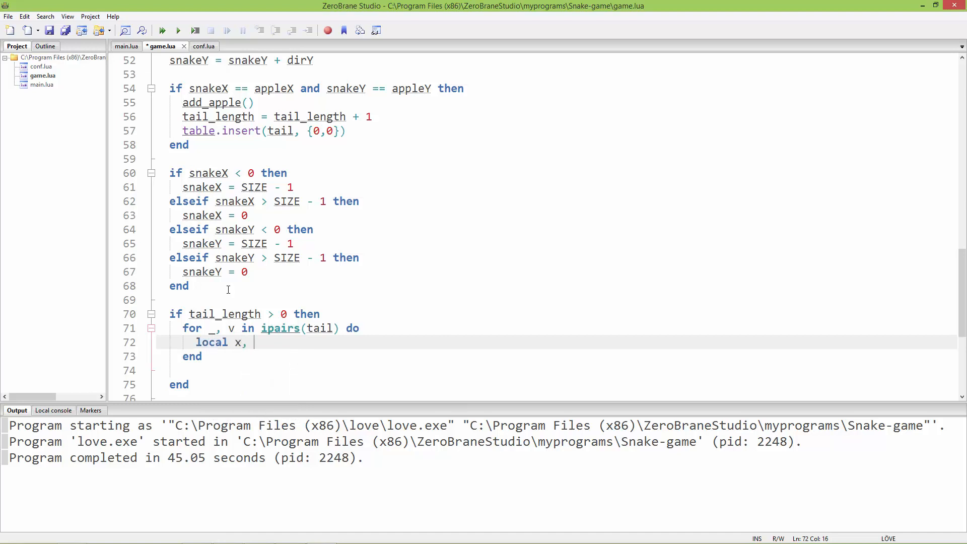
type("y =")
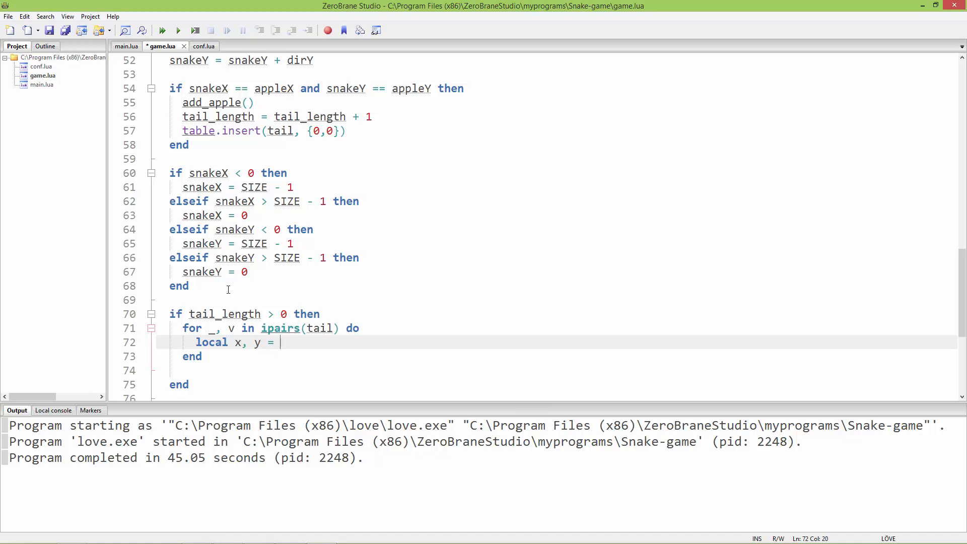
type("v[]")
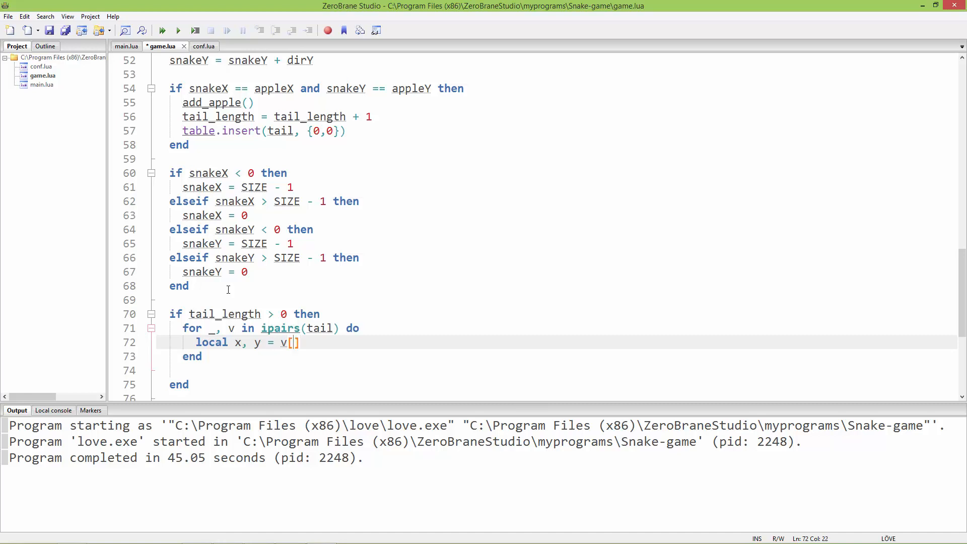
type("1],")
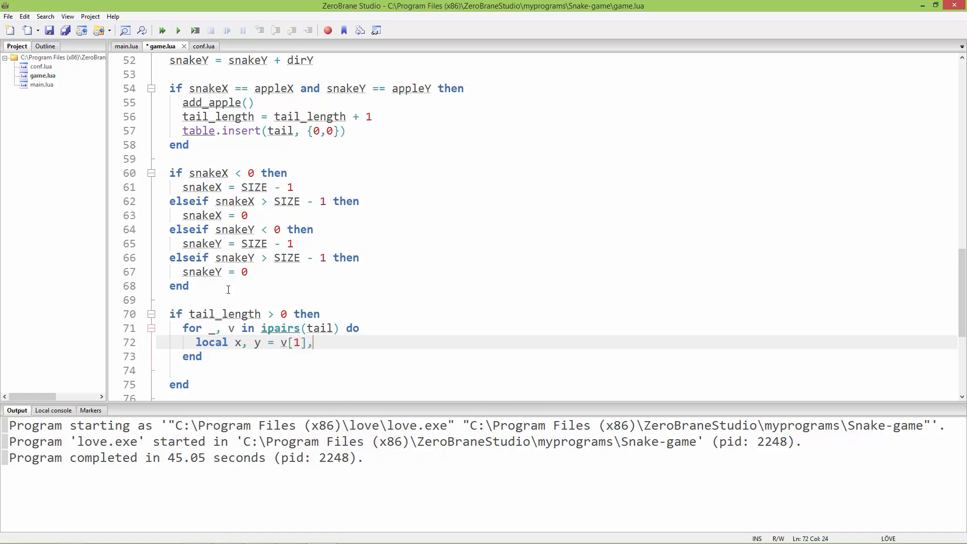
type("v[]")
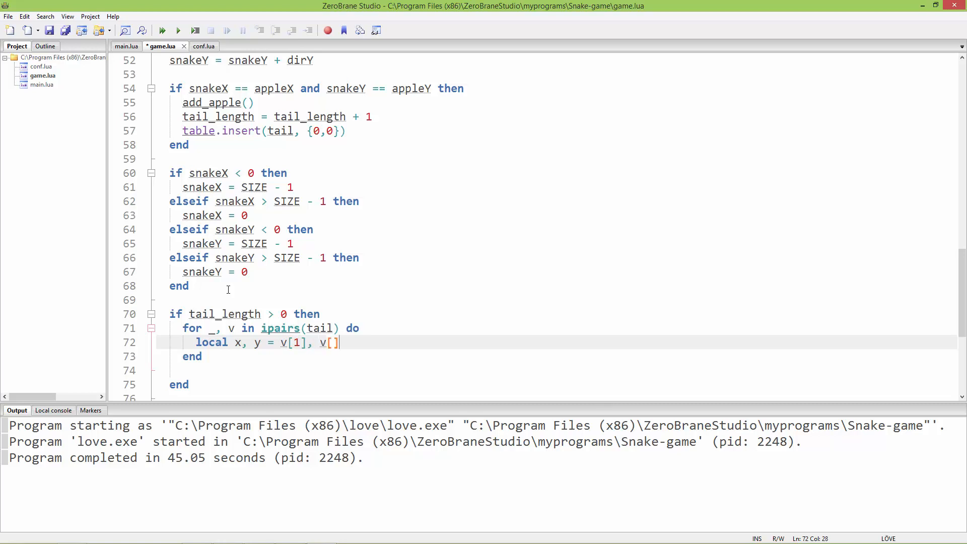
type("2")
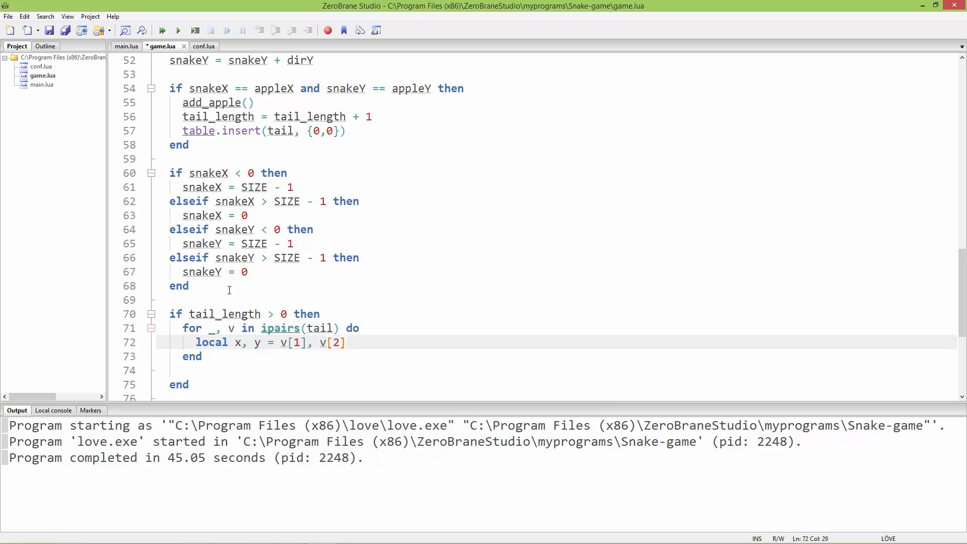
scroll("down", 3)
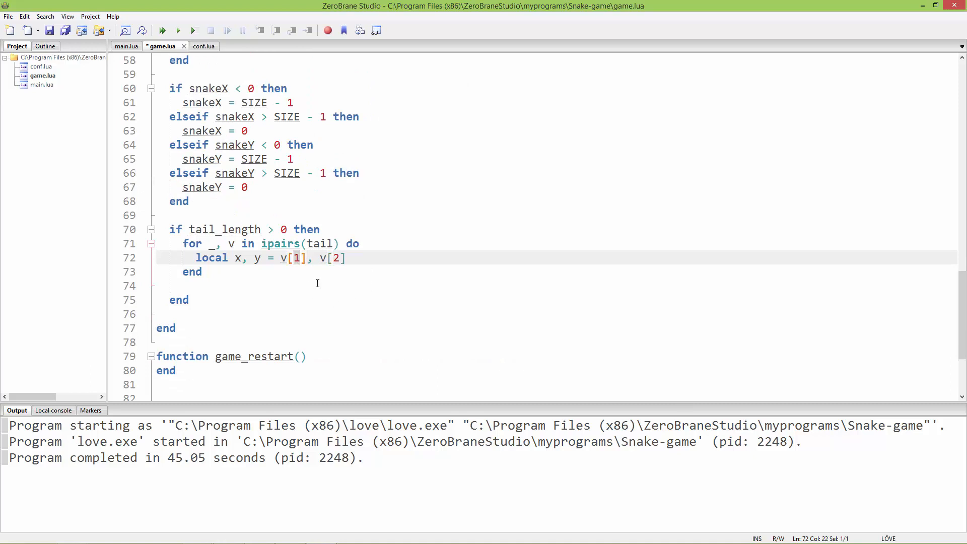
mouse_move(301, 298)
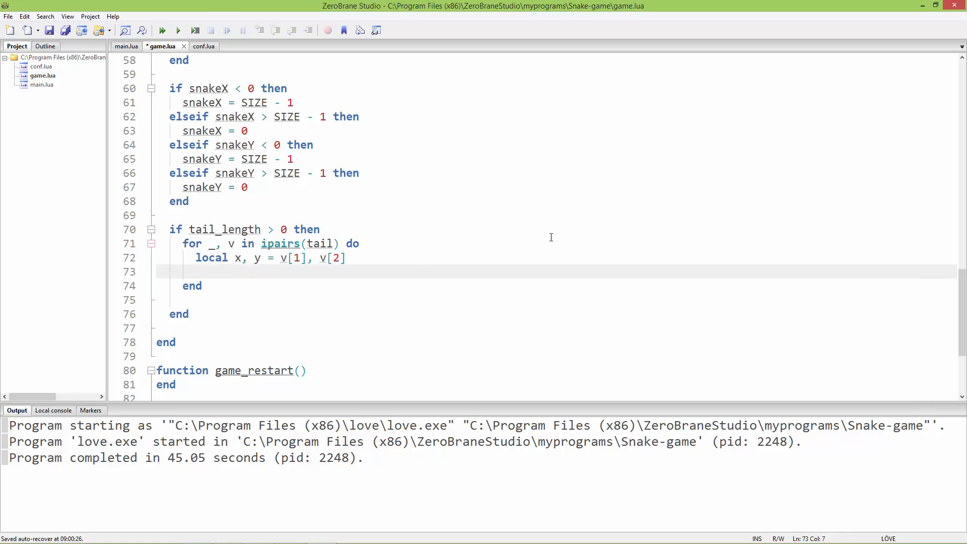
mouse_move(648, 210)
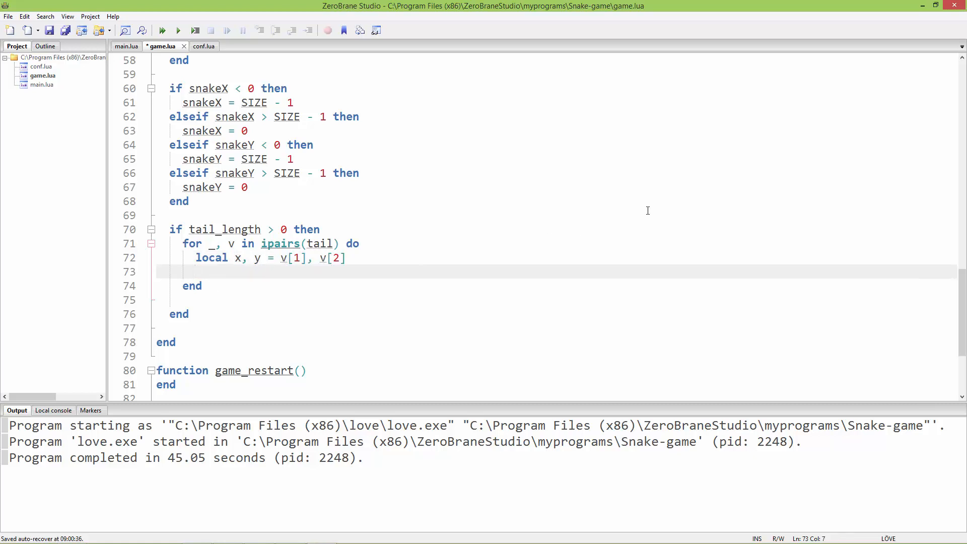
Move the segment to the previous position with 'v[1], v[2] = oldX, oldY'.
type("v[]")
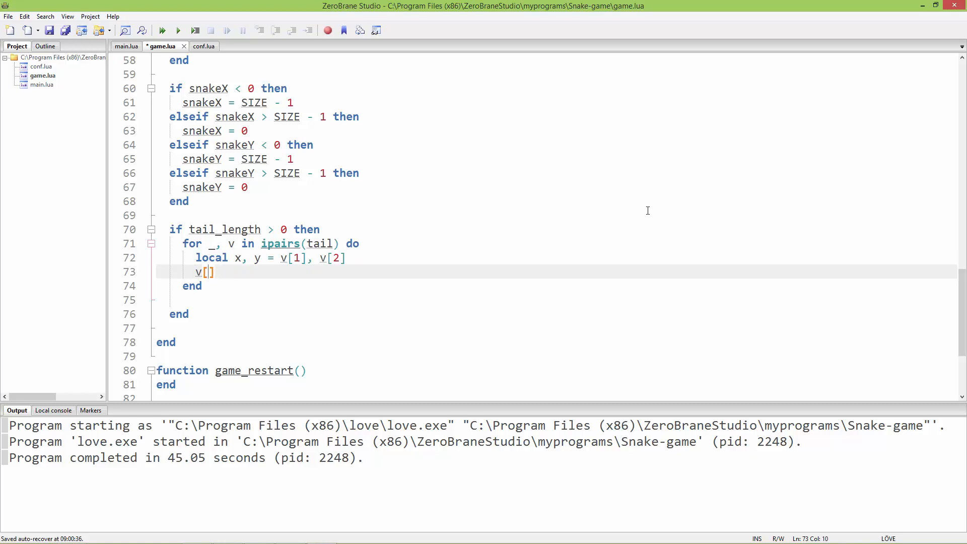
type("1")
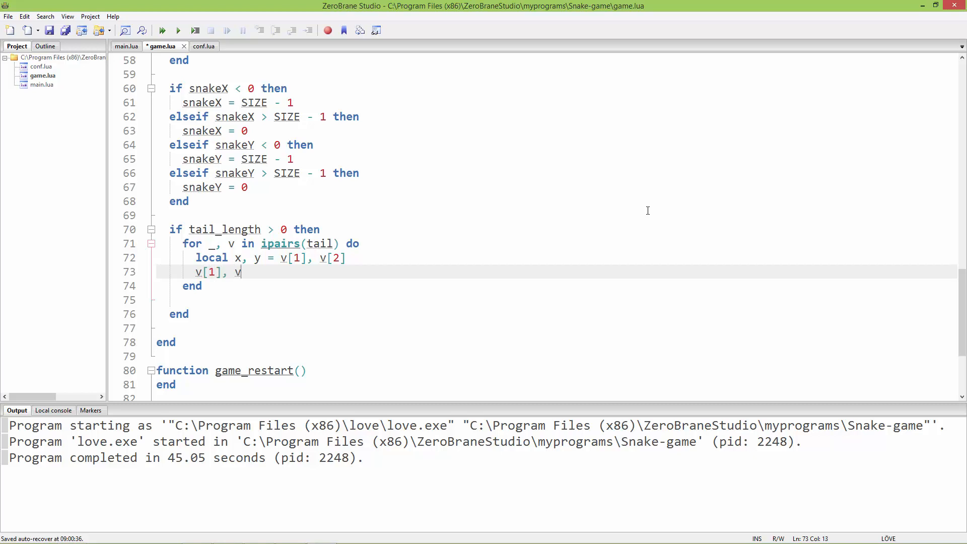
type("[]")
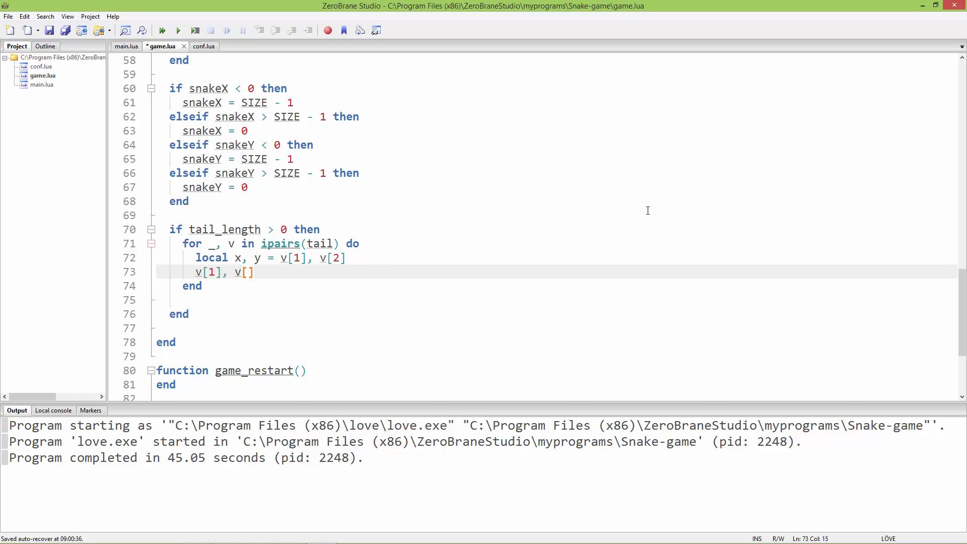
type("2] =")
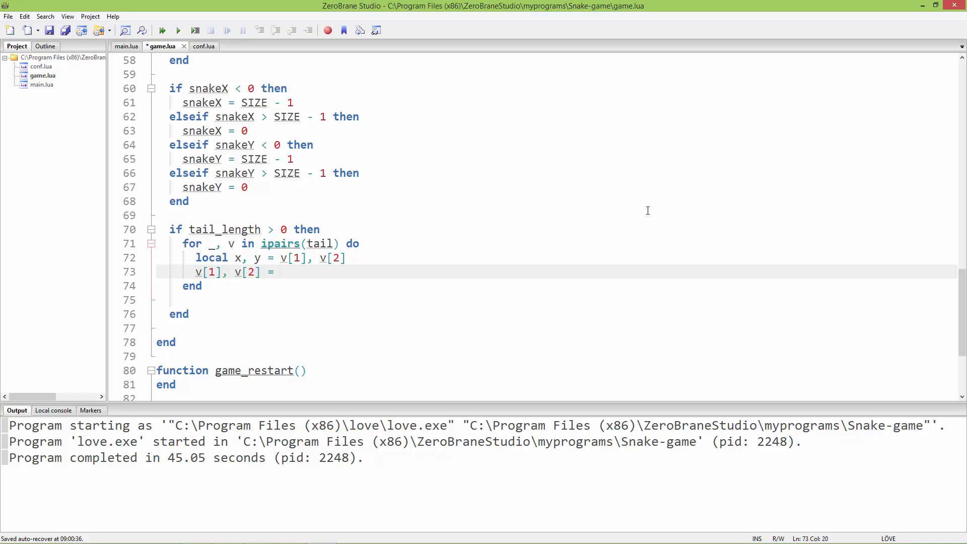
type("oldX, ol")
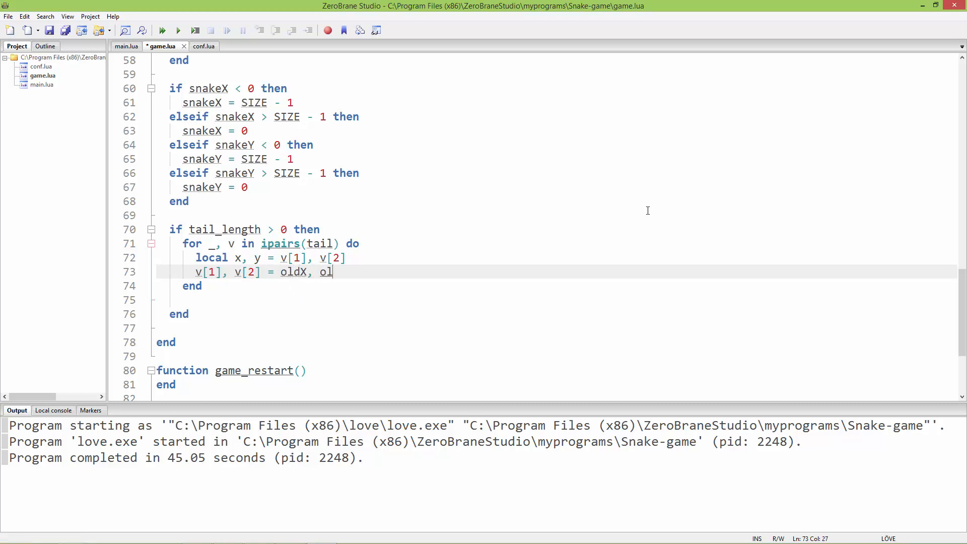
type("dY")
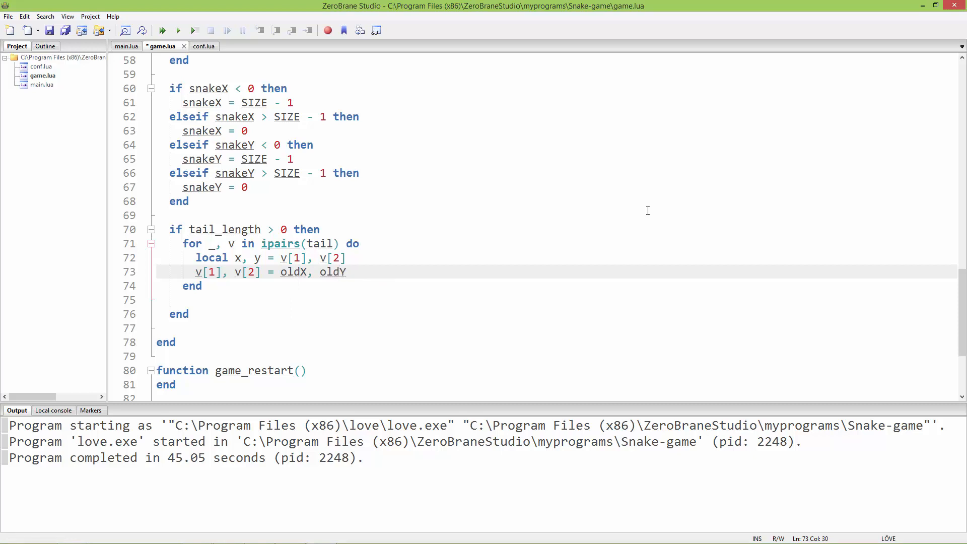
key("Return")
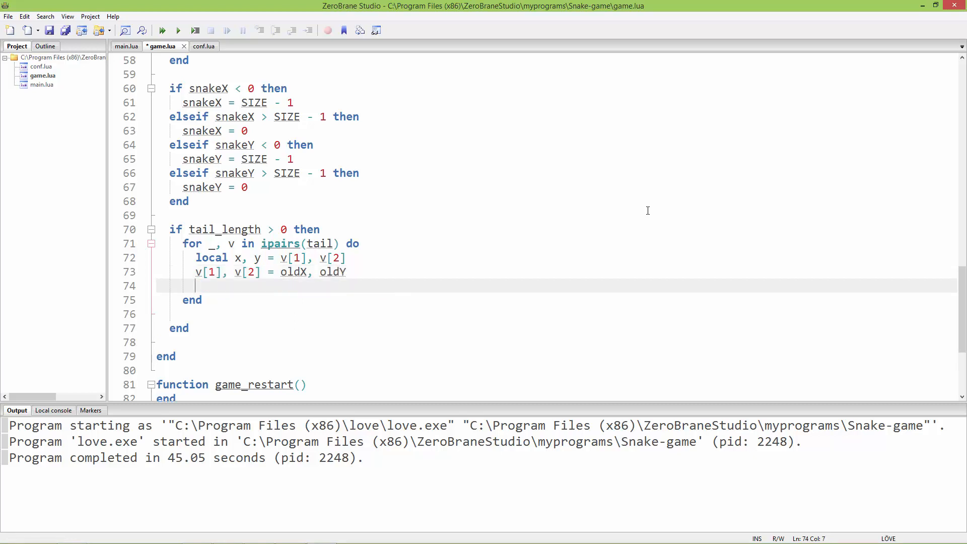
Add 'oldX, oldY = x, y' with the comment '-- following the (c=a, a=b, b=c) logic'.
type("oldX")
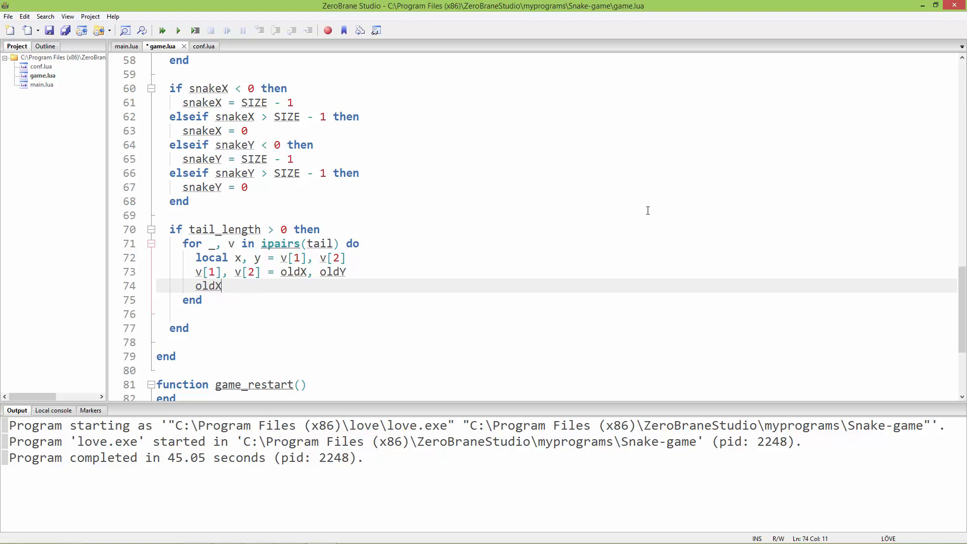
type(", o")
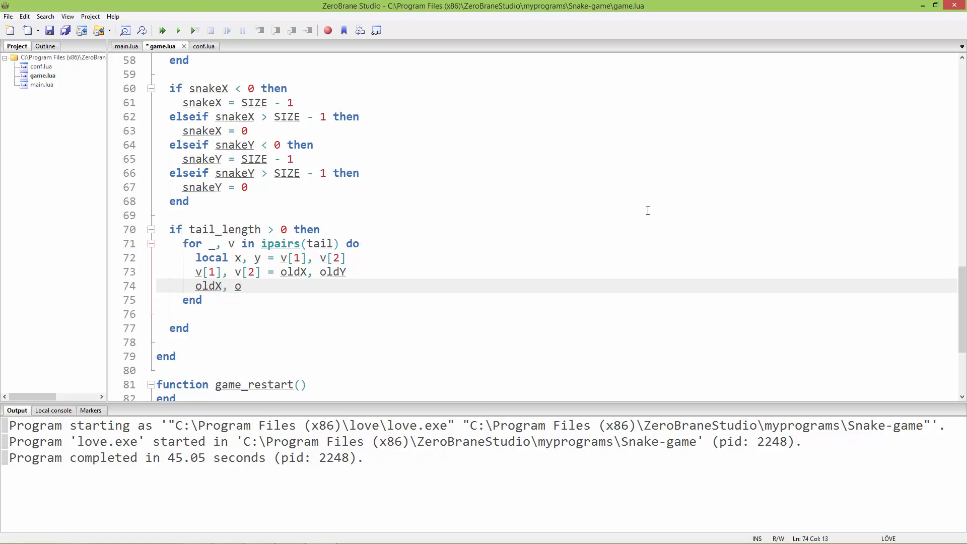
type("ldY =")
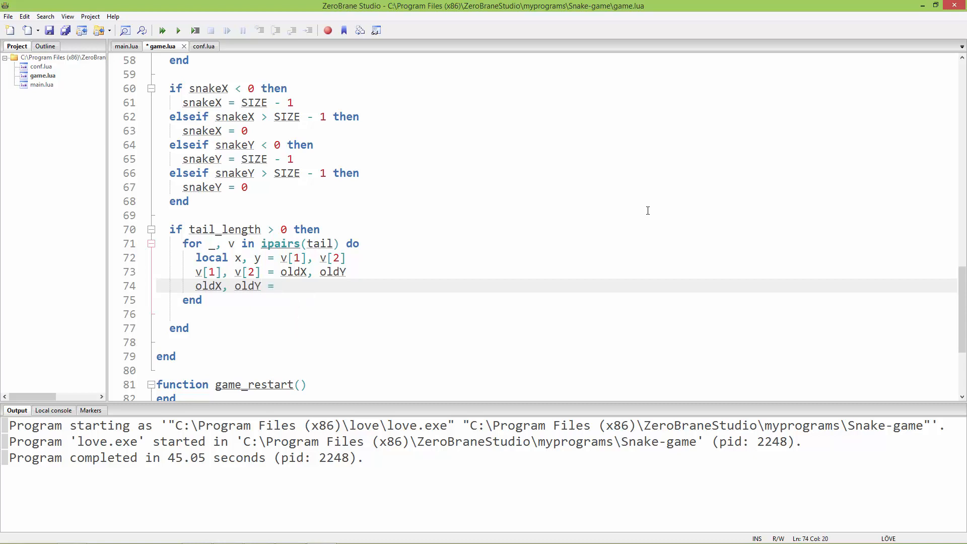
type("x, y")
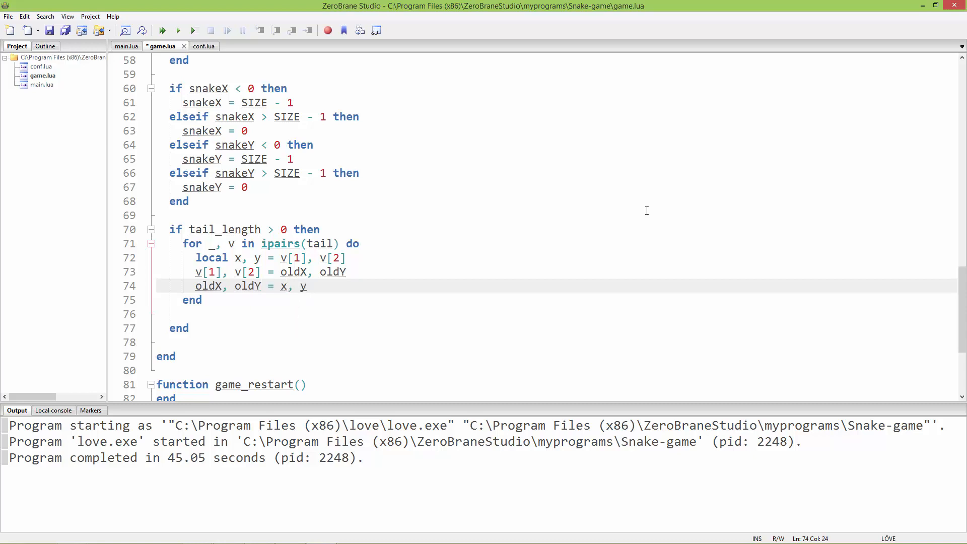
type("-- following the (c=a, a=b, b=c) logic")
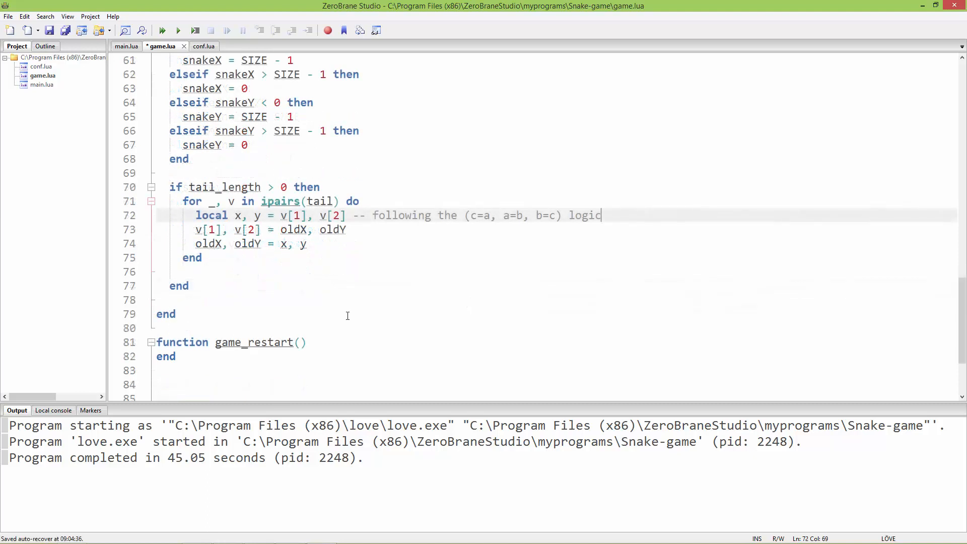
mouse_move(339, 307)
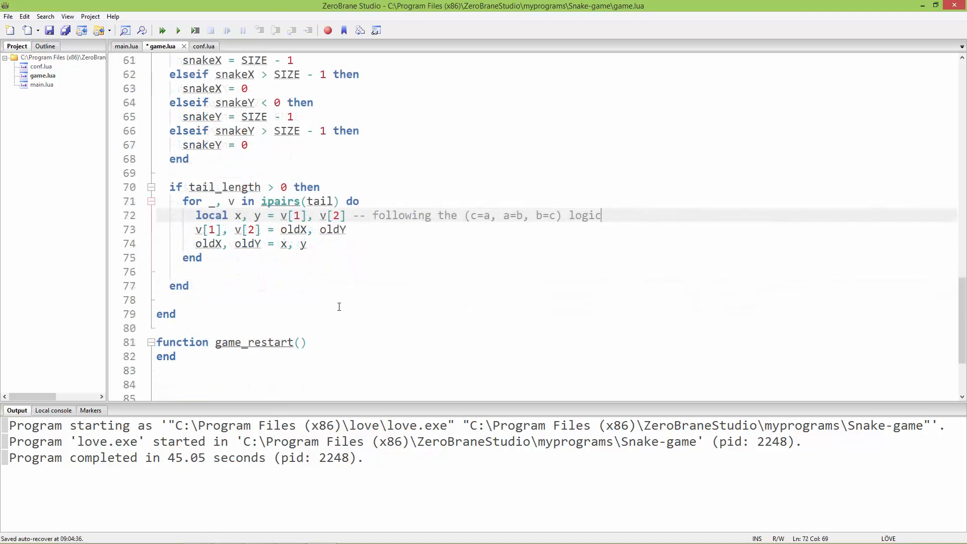
mouse_move(416, 248)
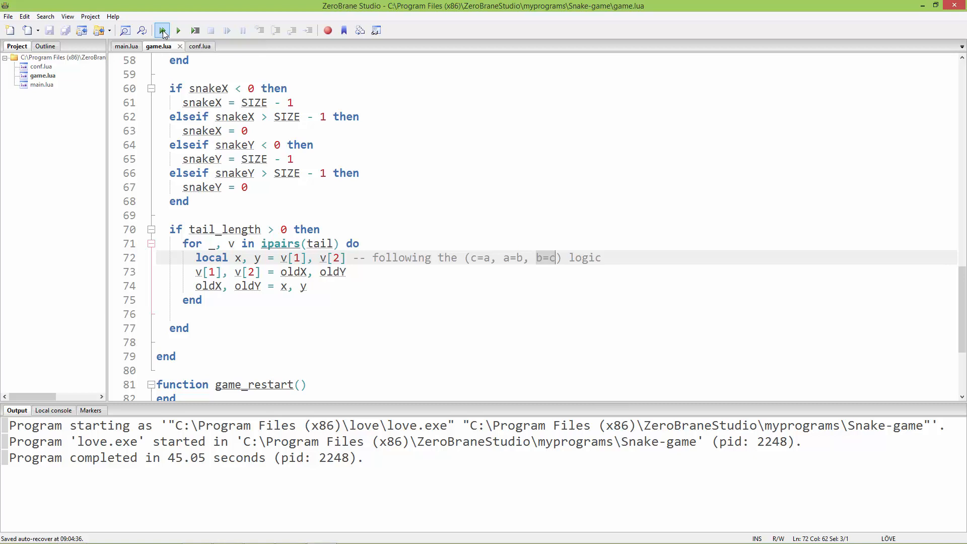
Run the Snake game to test the four-segment tail, close it, and return to game_draw.
left_click(162, 31)
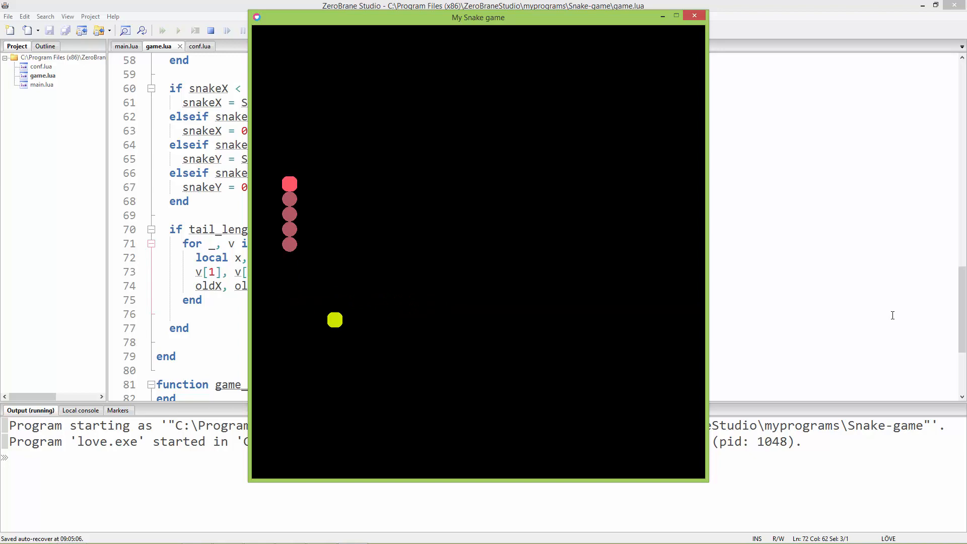
left_click(694, 15)
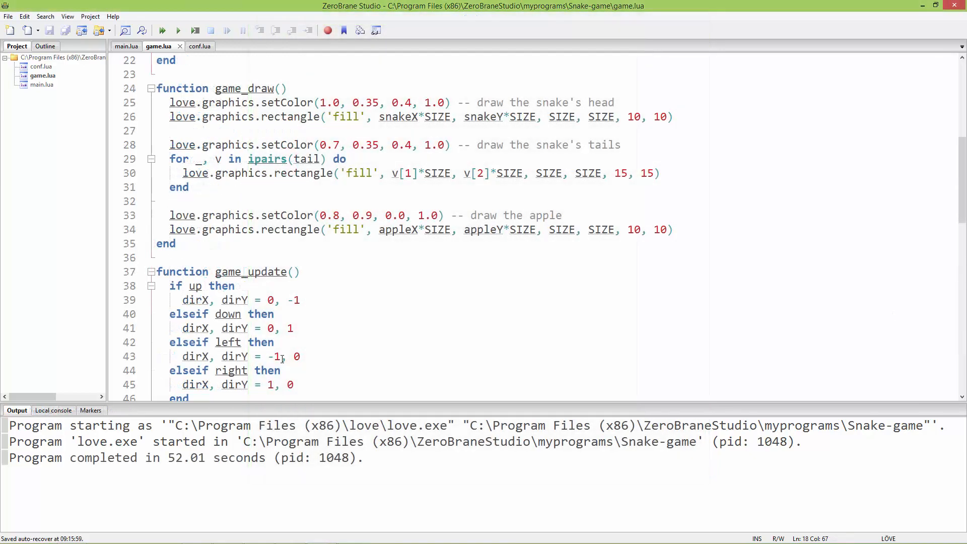
left_click(682, 230)
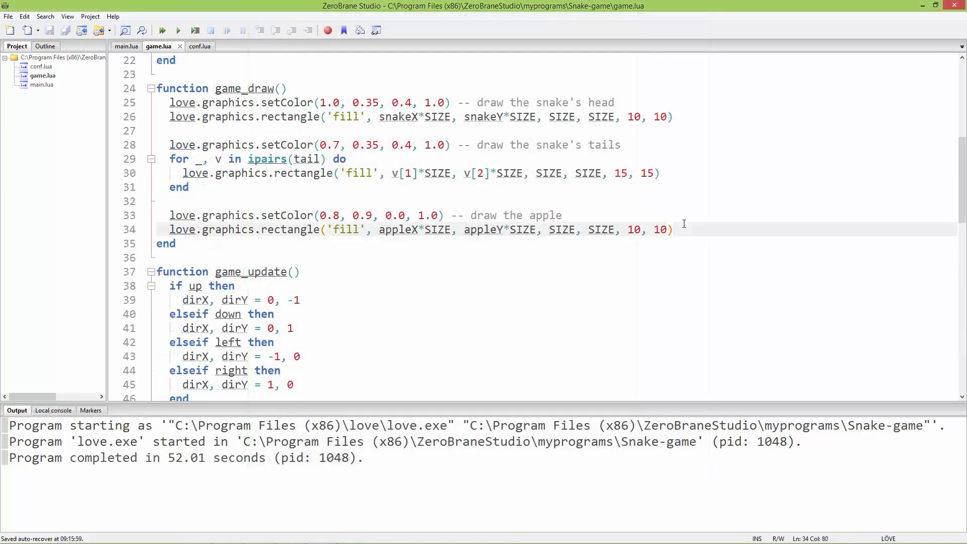
Add love.graphics.setColor(1, 1, 1, 1) on a new line below the apple rectangle.
key("Enter")
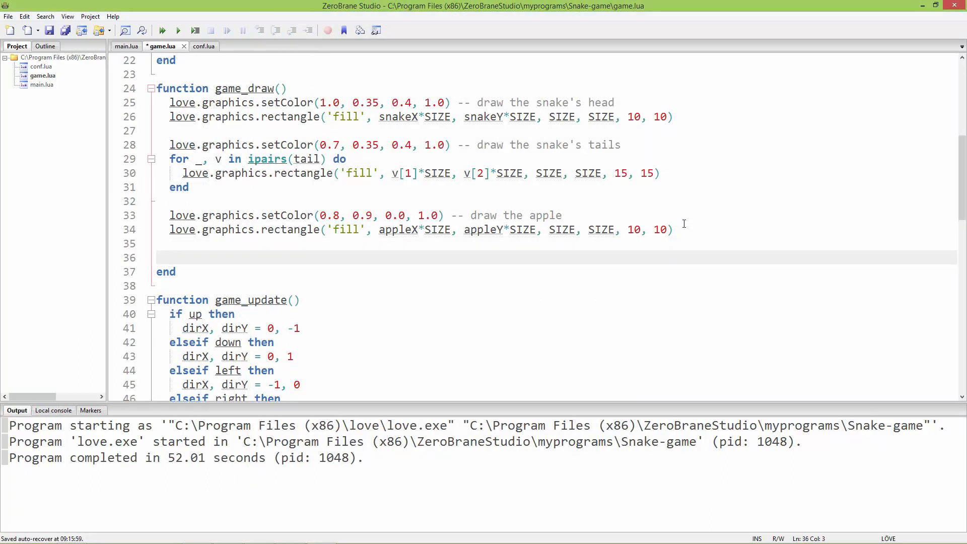
type("l")
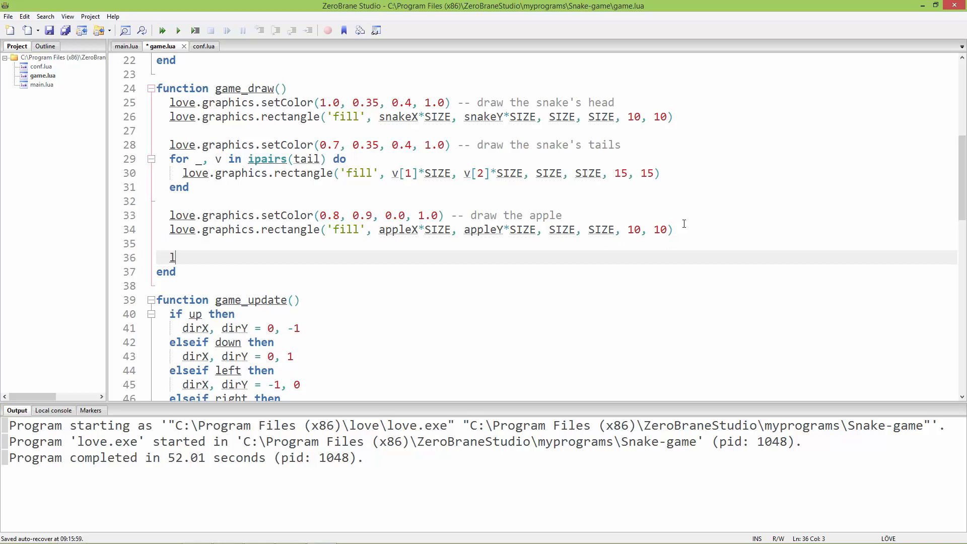
type("ove.")
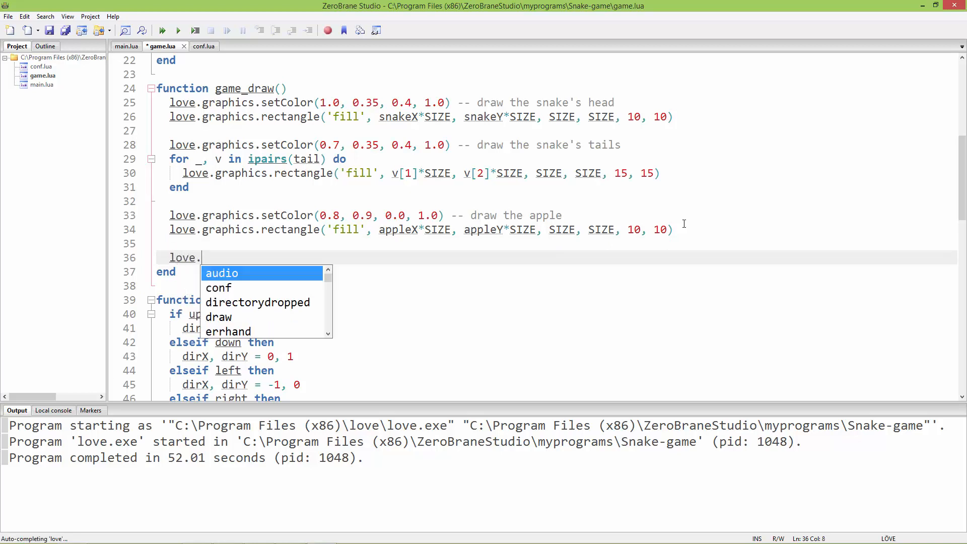
type("graphics.setColor(")
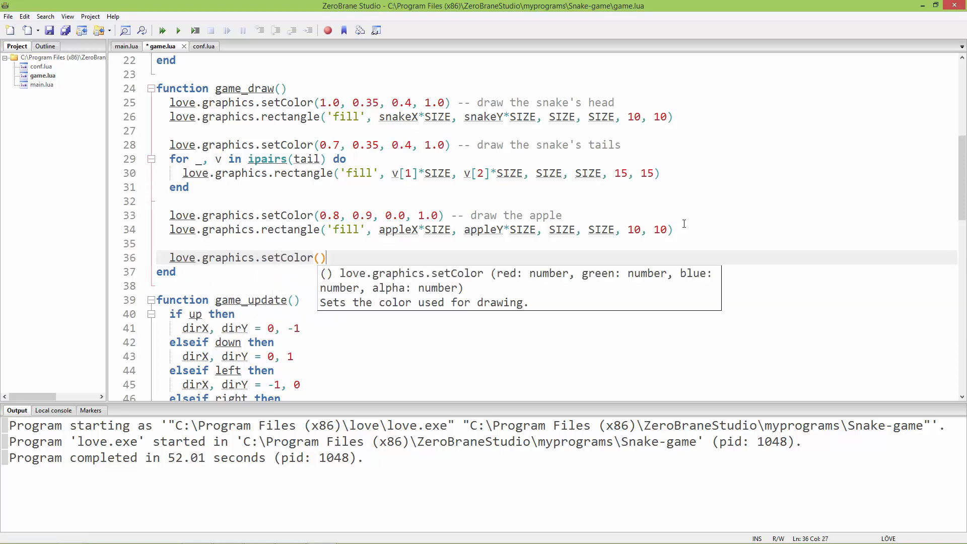
type("1,1,1,1")
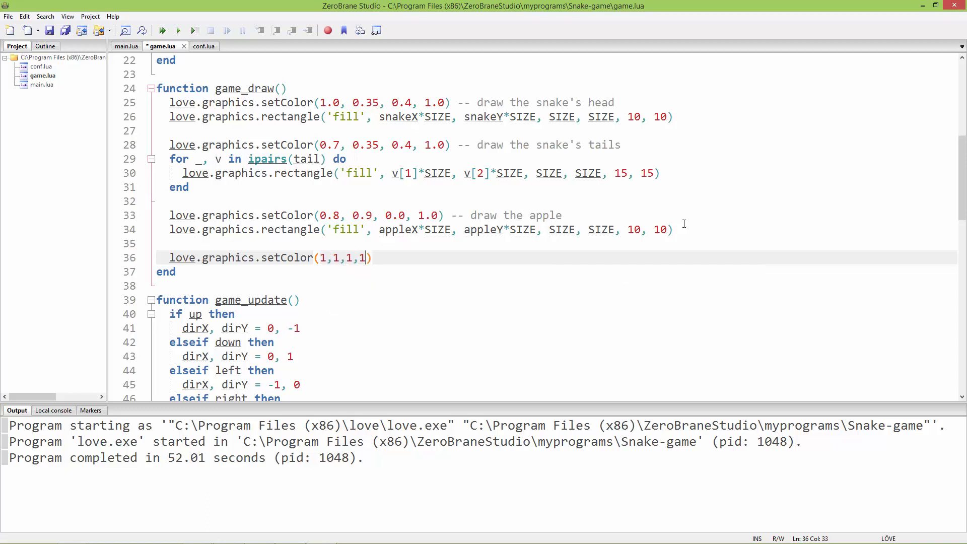
key("Left")
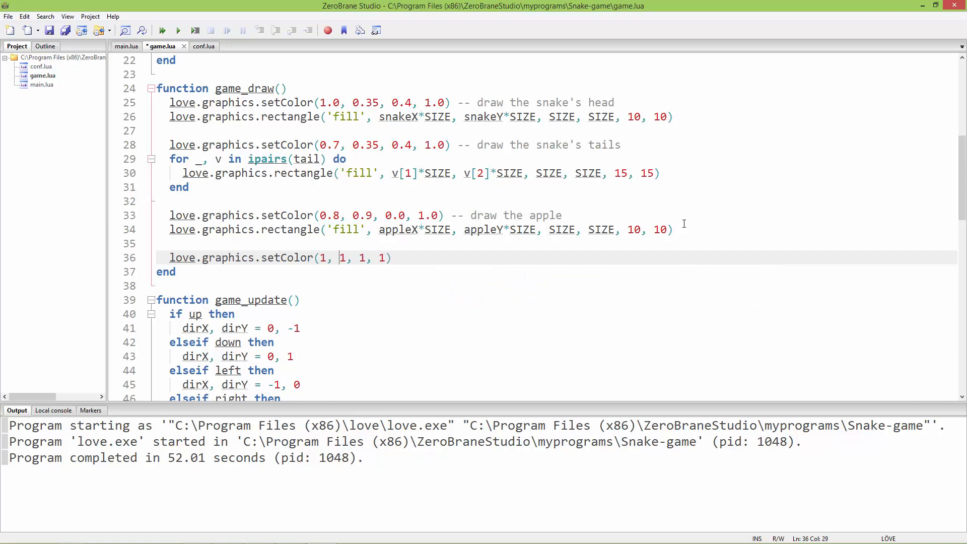
key("Return")
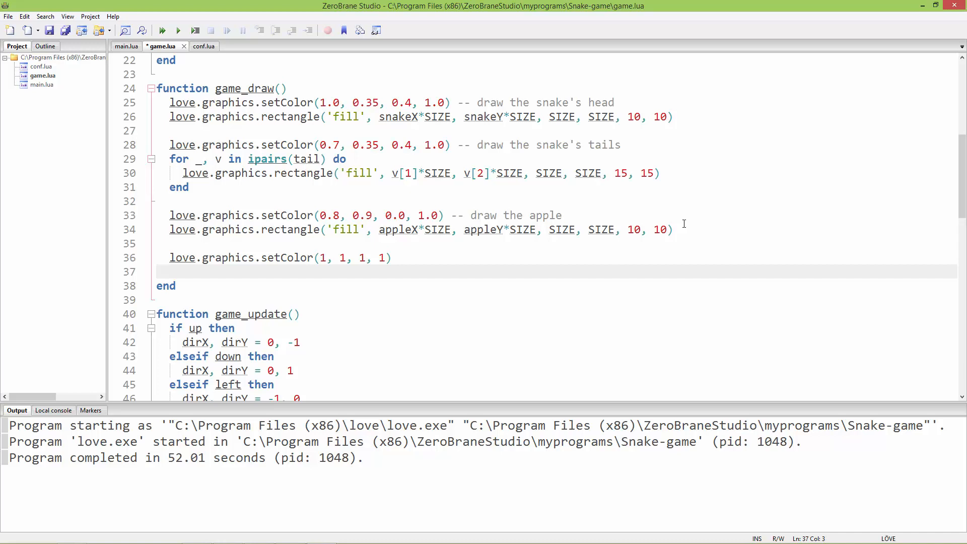
Begin a love.graphics.print call with the label 'collected apples: '.
type("1")
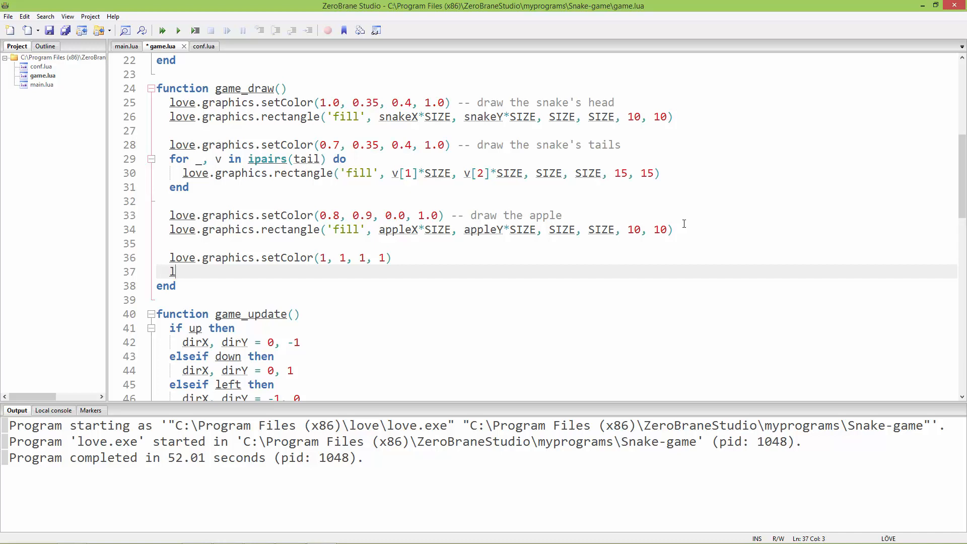
type("ove.graphics.pr")
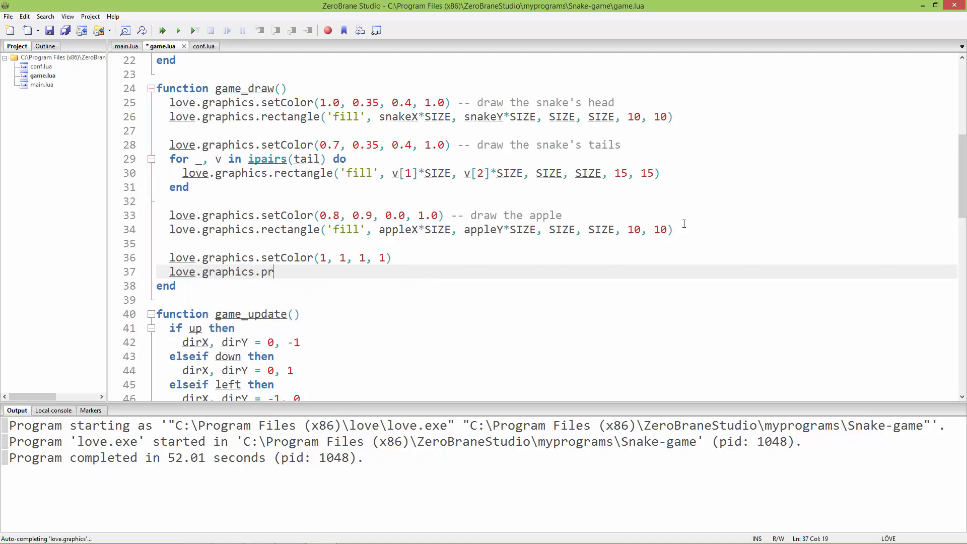
type("int(")
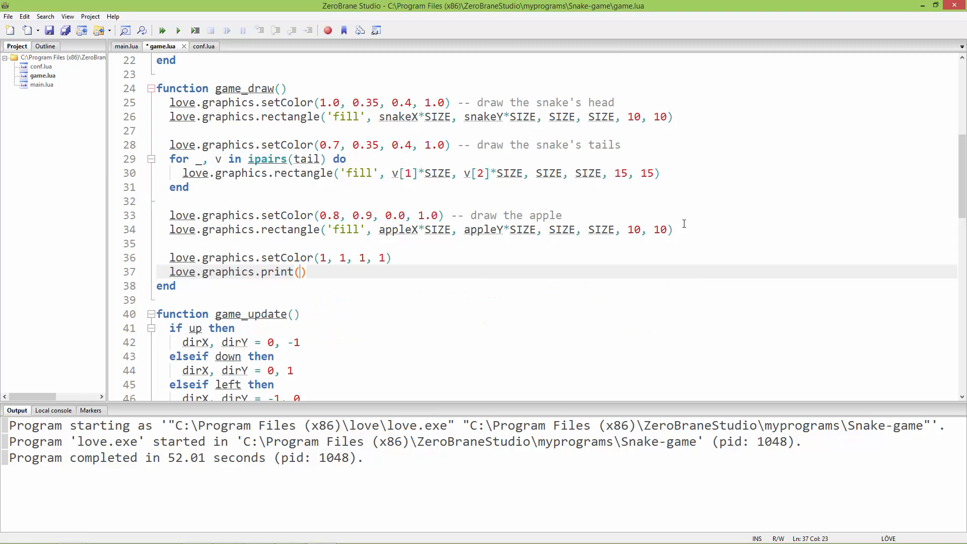
type("\"\"")
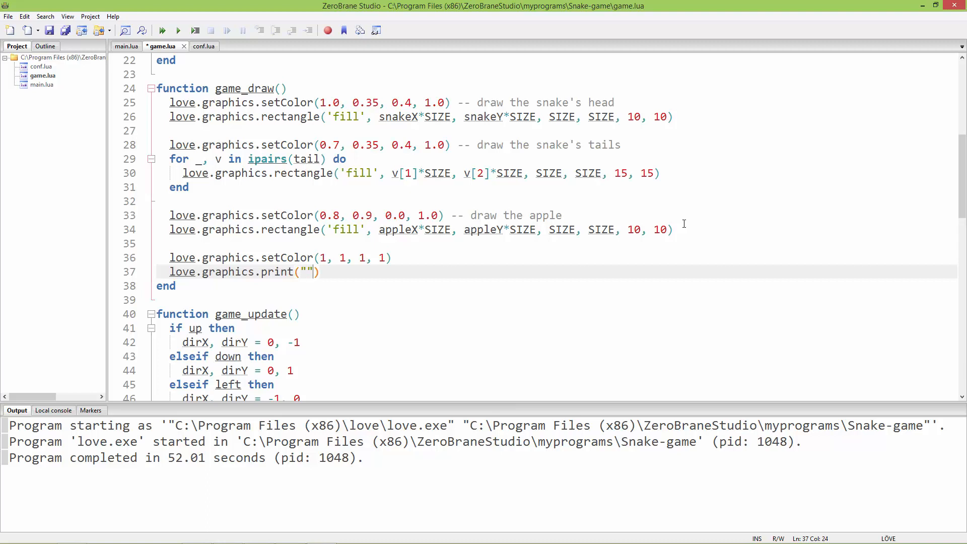
type("''")
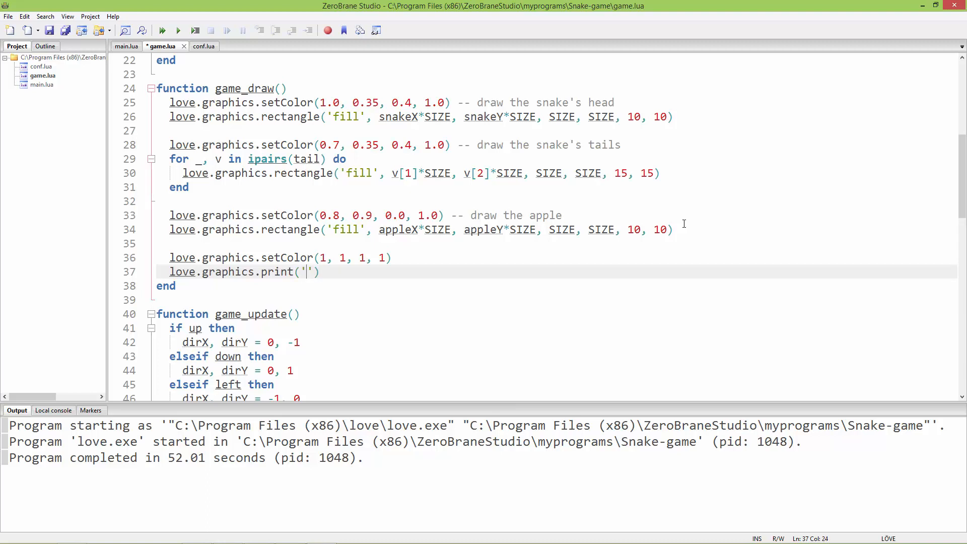
type("collected")
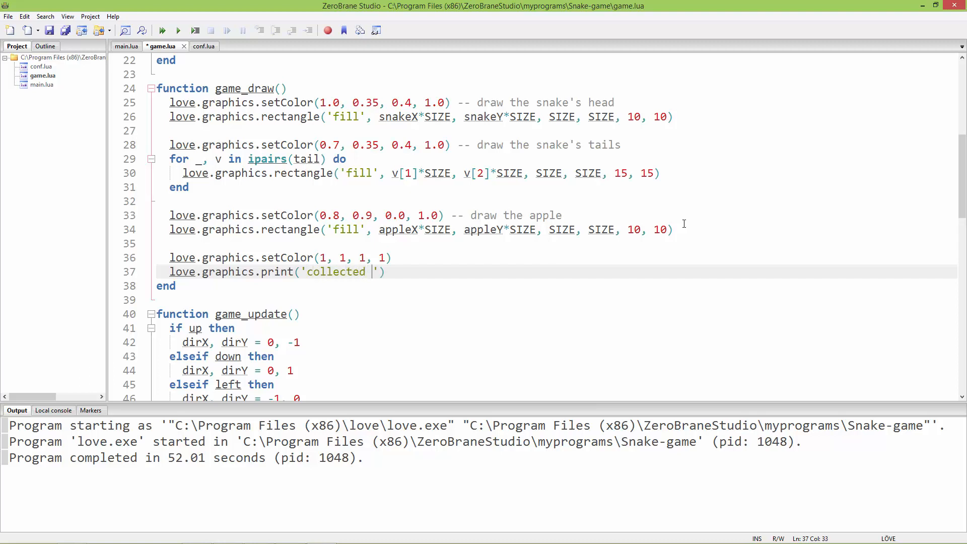
type("apples:")
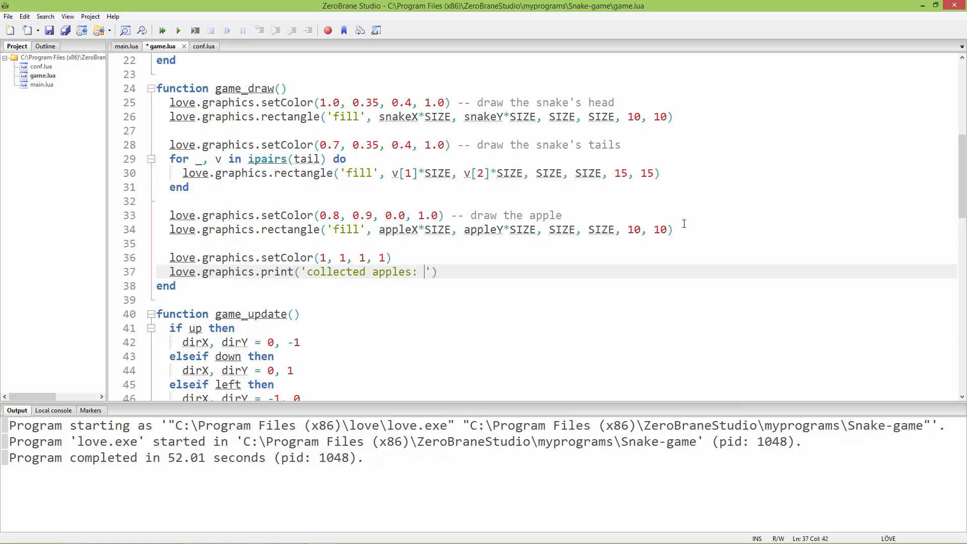
Concatenate tail_length onto the label using autocompletion, then add a comma.
type("..")
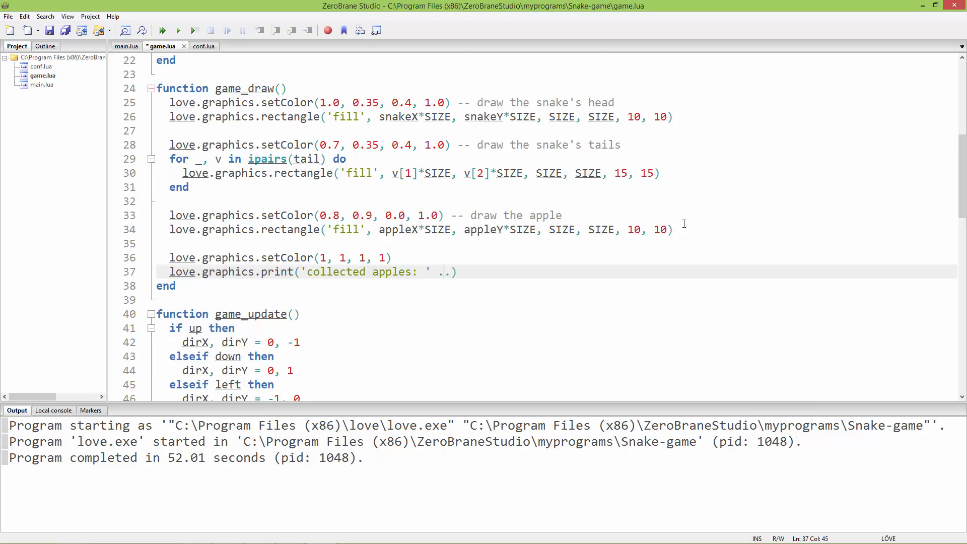
type(".")
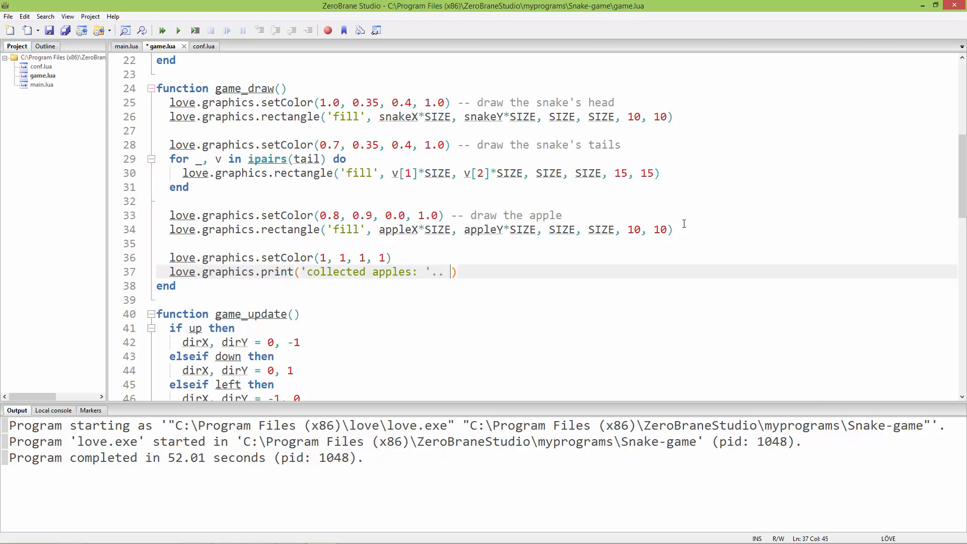
type("t")
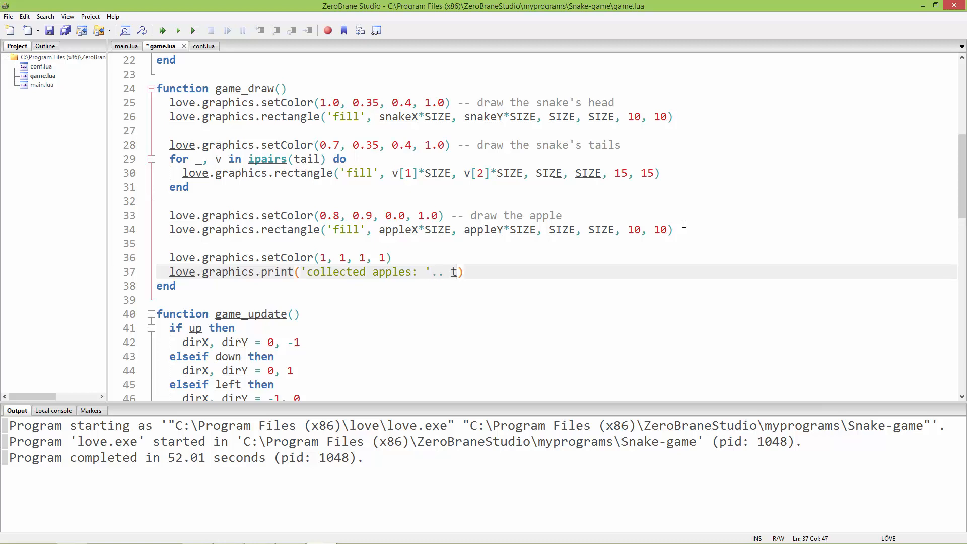
type("a")
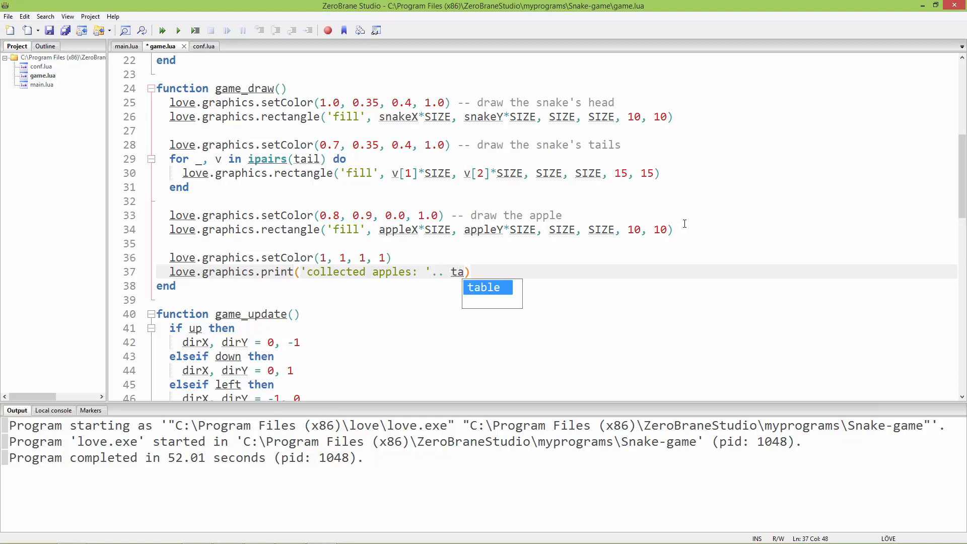
scroll("up", 3)
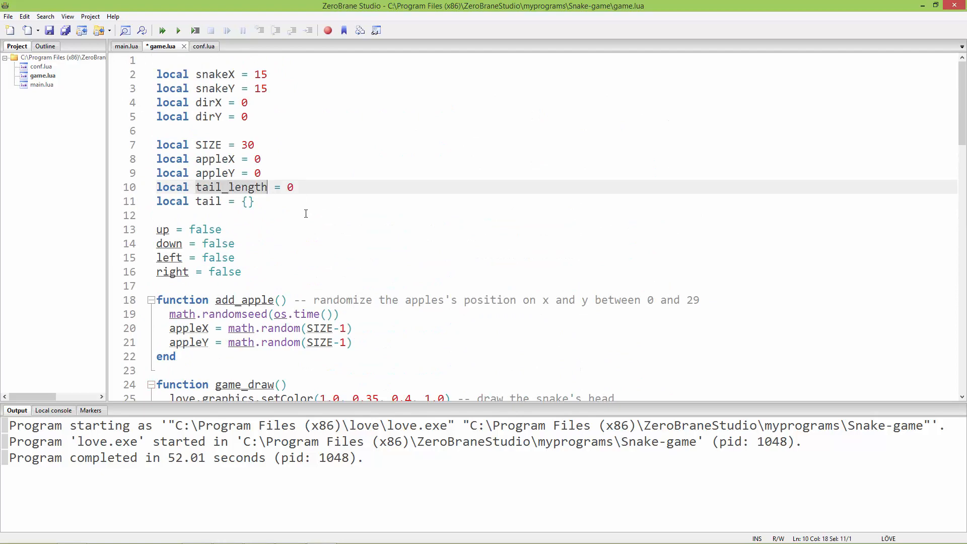
scroll("down", 3)
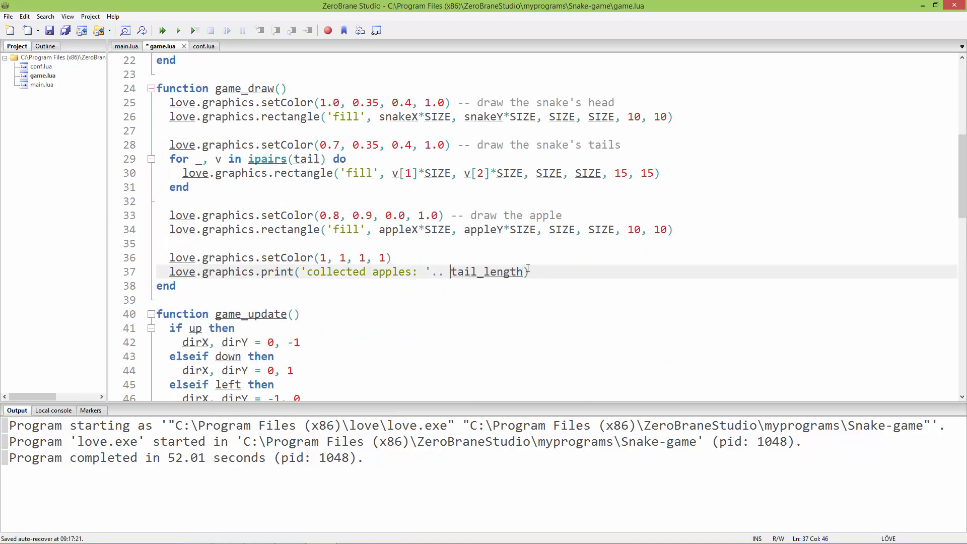
type(",")
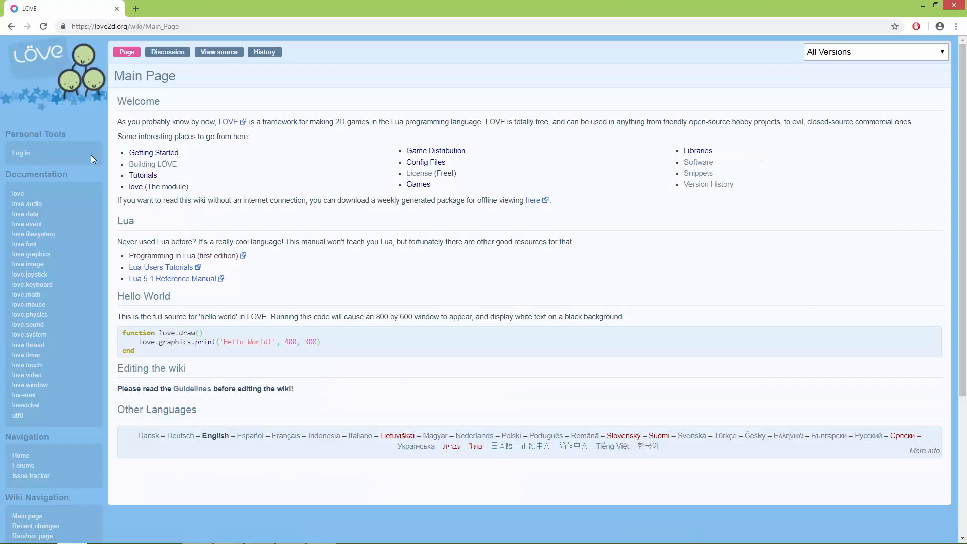
mouse_move(31, 254)
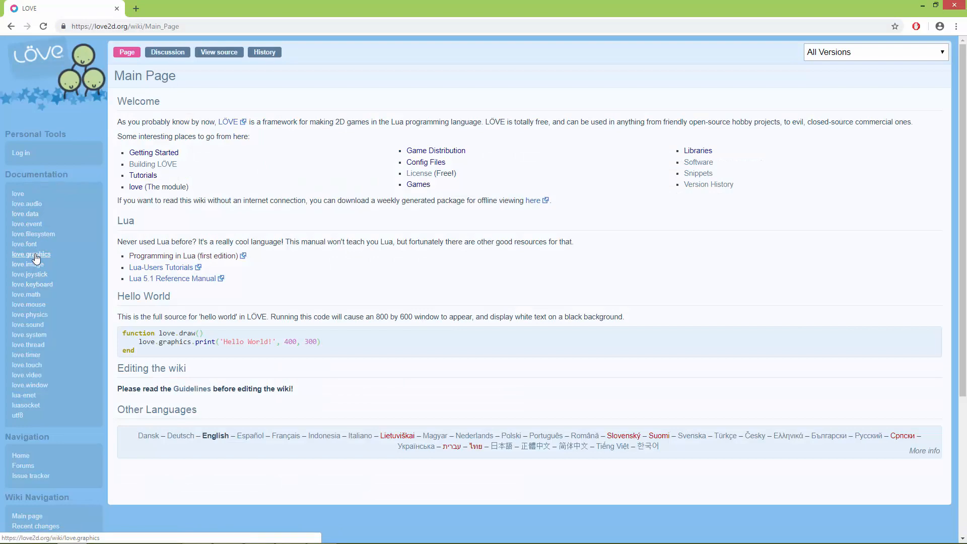
Read love.graphics.print's Arguments on the LÖVE wiki, then return to ZeroBrane Studio.
left_click(31, 253)
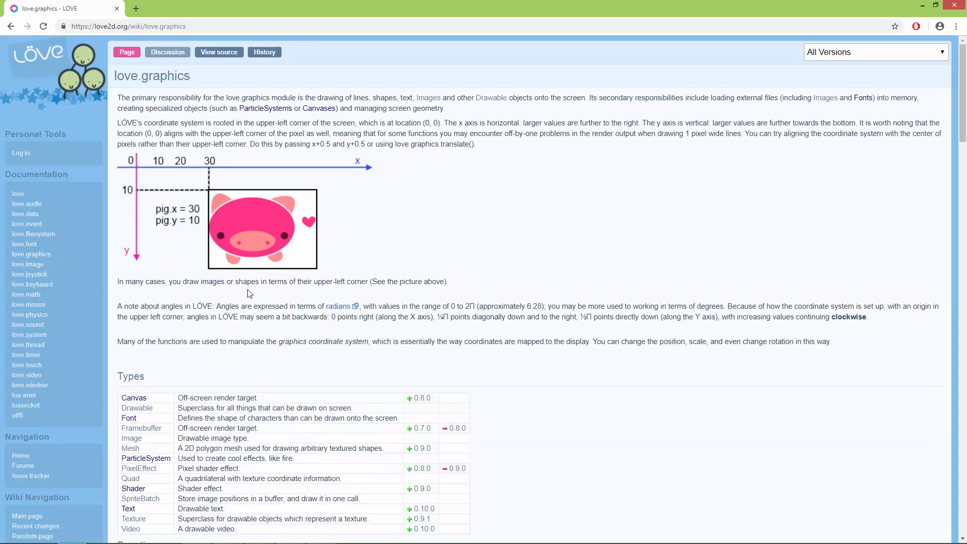
scroll("down", 3)
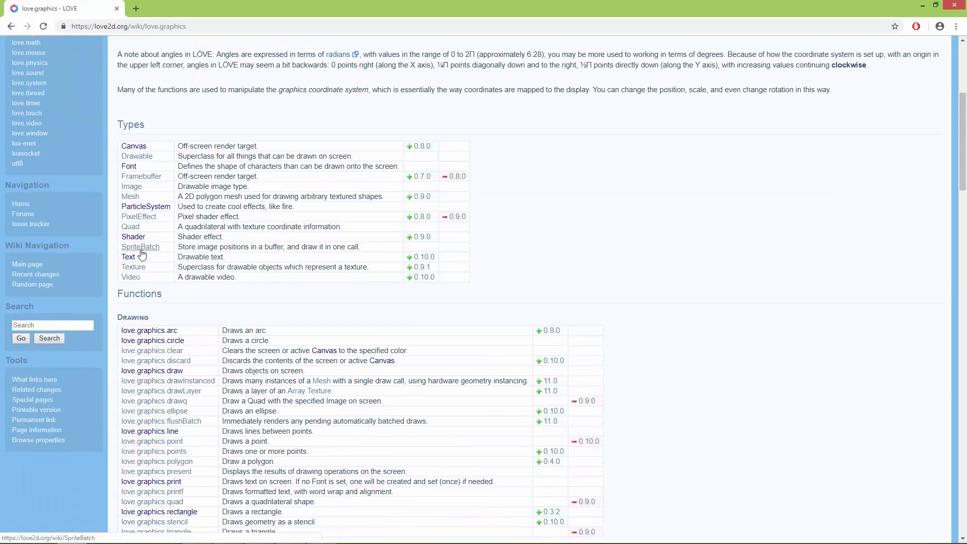
scroll("down", 3)
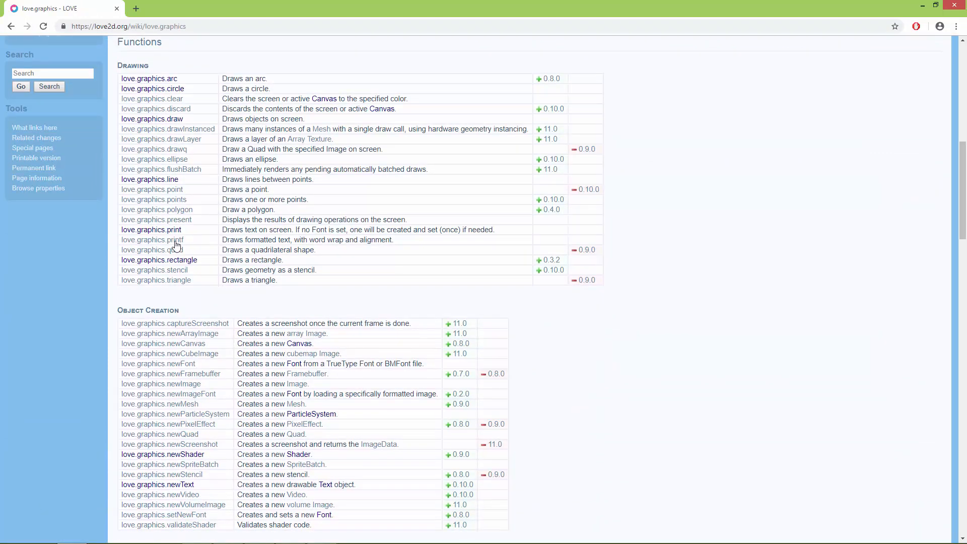
left_click(150, 230)
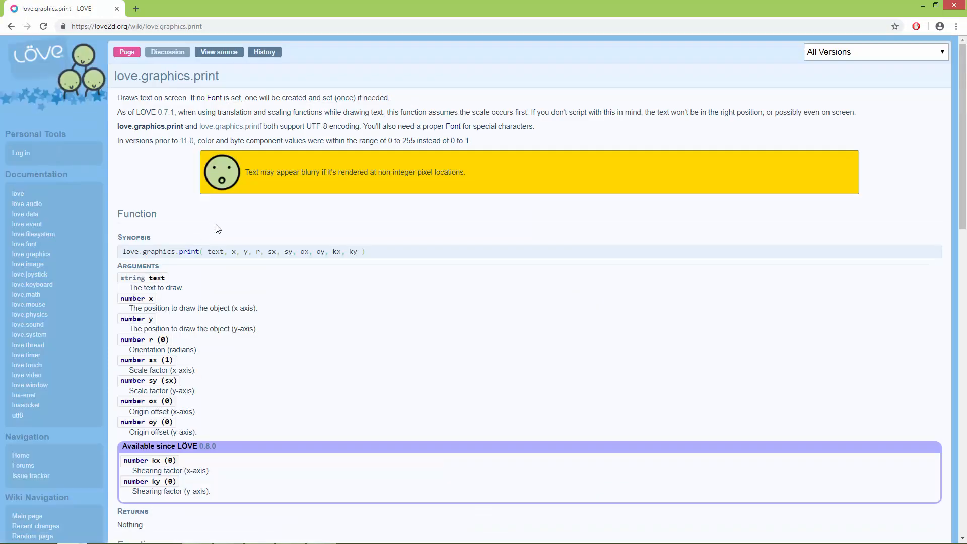
scroll("down", 3)
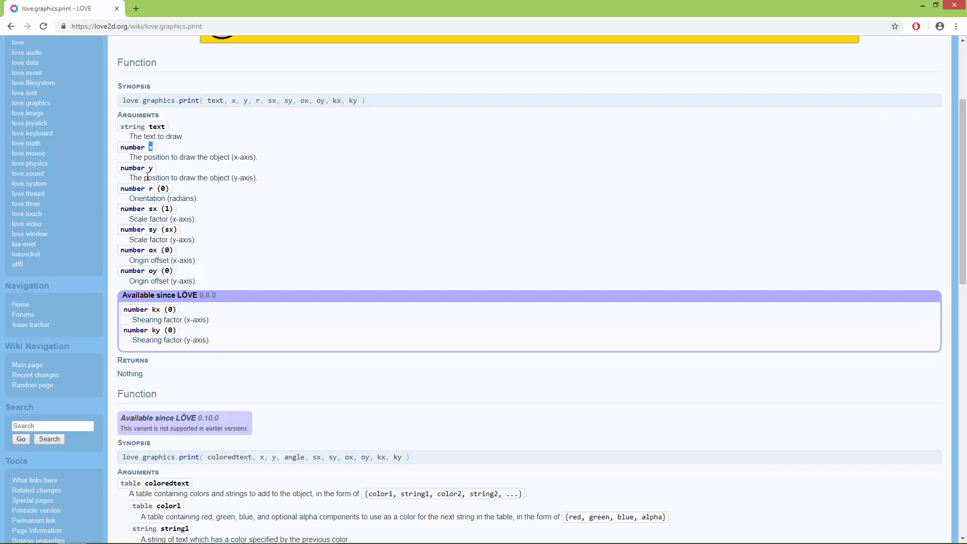
double_click(156, 126)
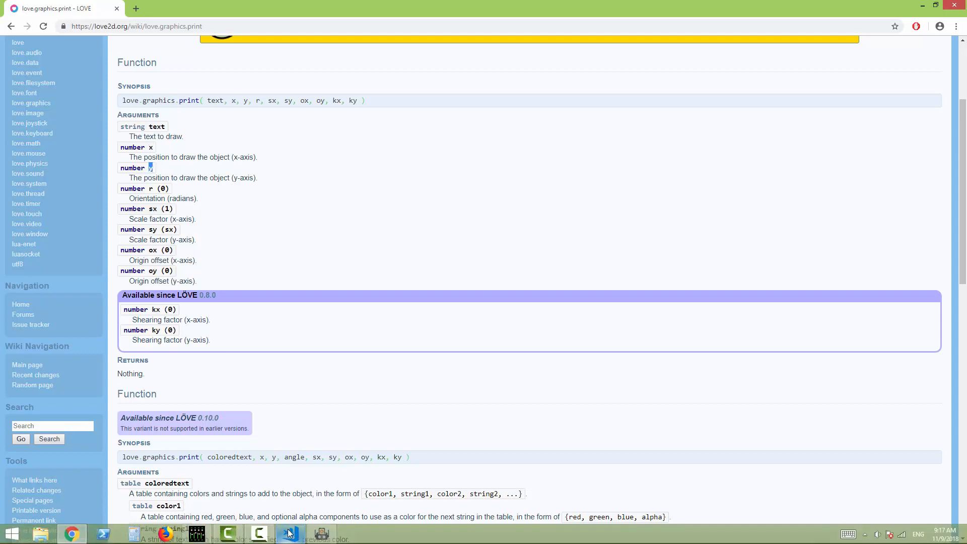
left_click(291, 534)
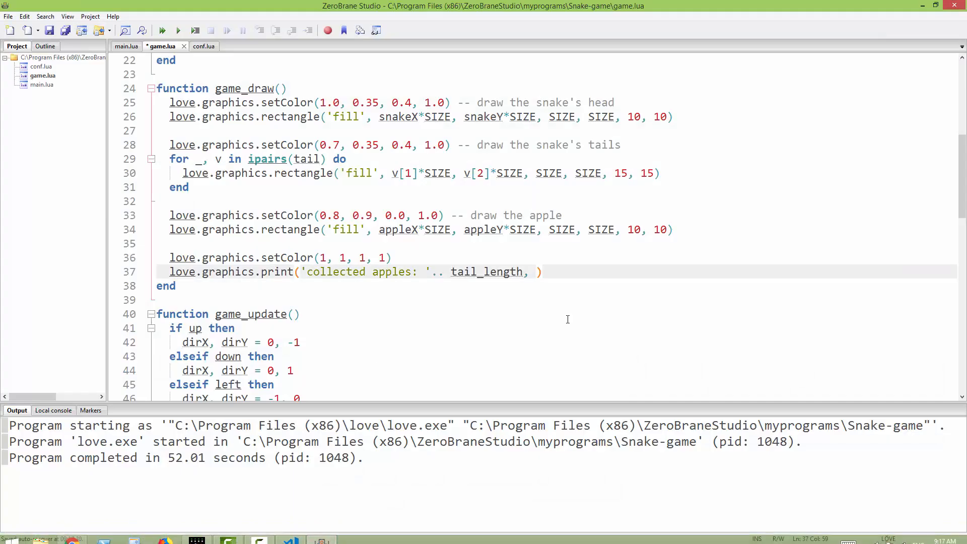
Pass print arguments 10, 10, 0, 1.5, 1.5, 0,0,0,0 after tail_length, consulting the wiki.
type("10")
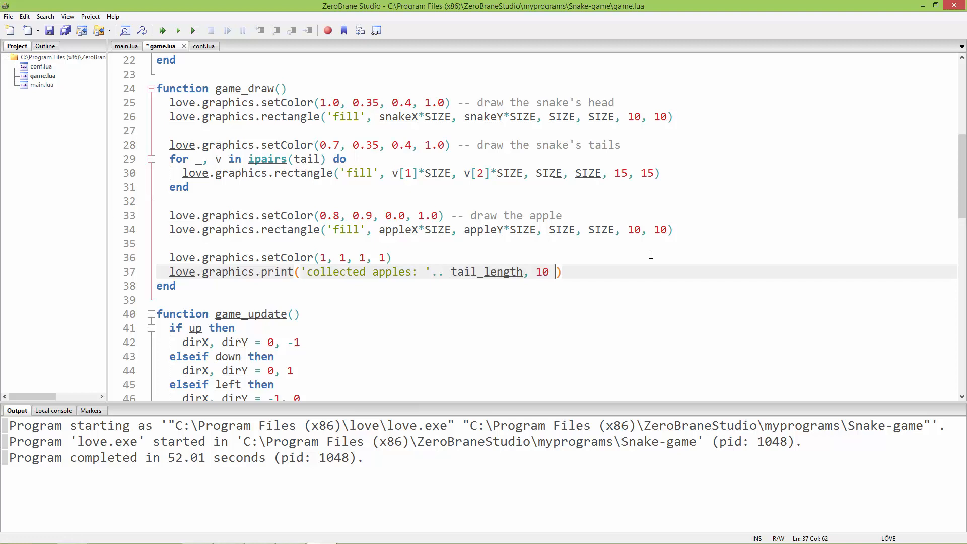
key("Backspace")
type(", 10,")
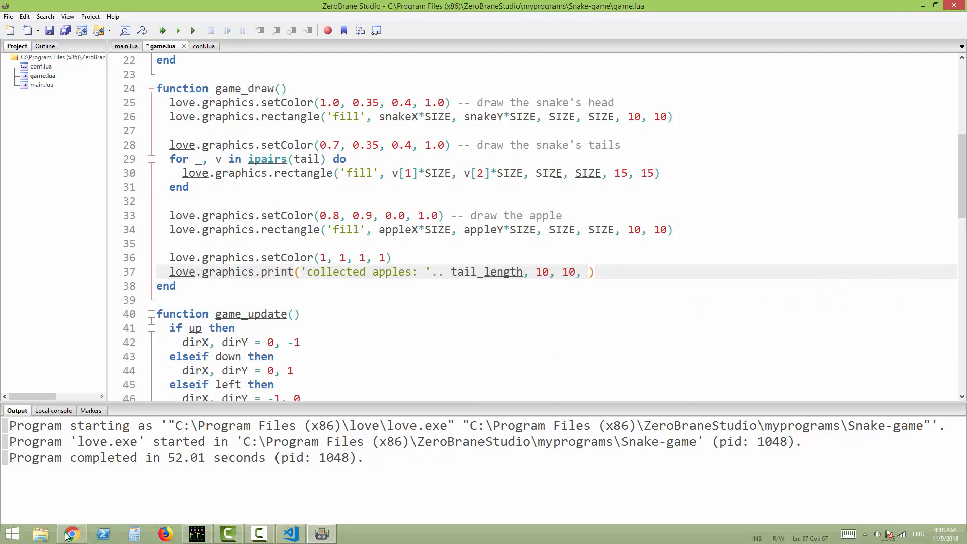
left_click(72, 534)
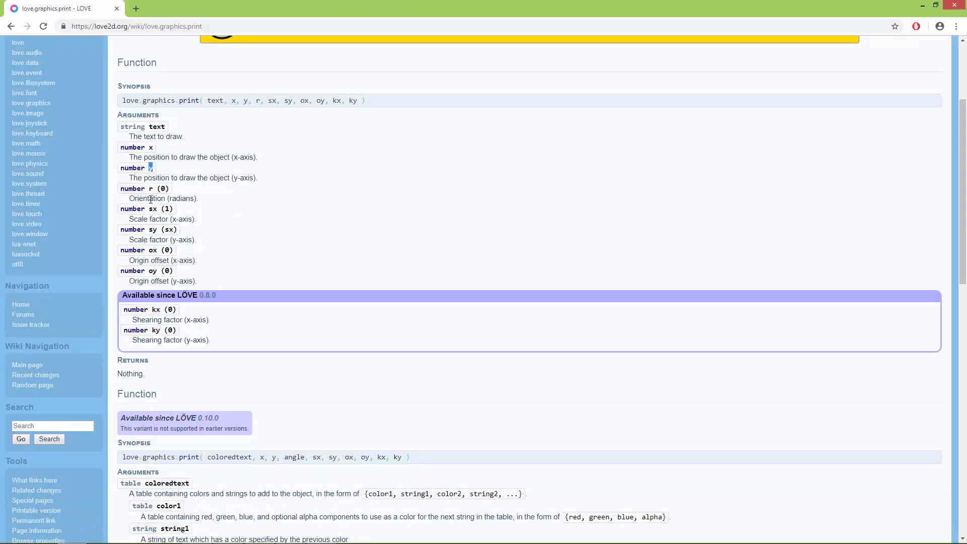
mouse_move(346, 527)
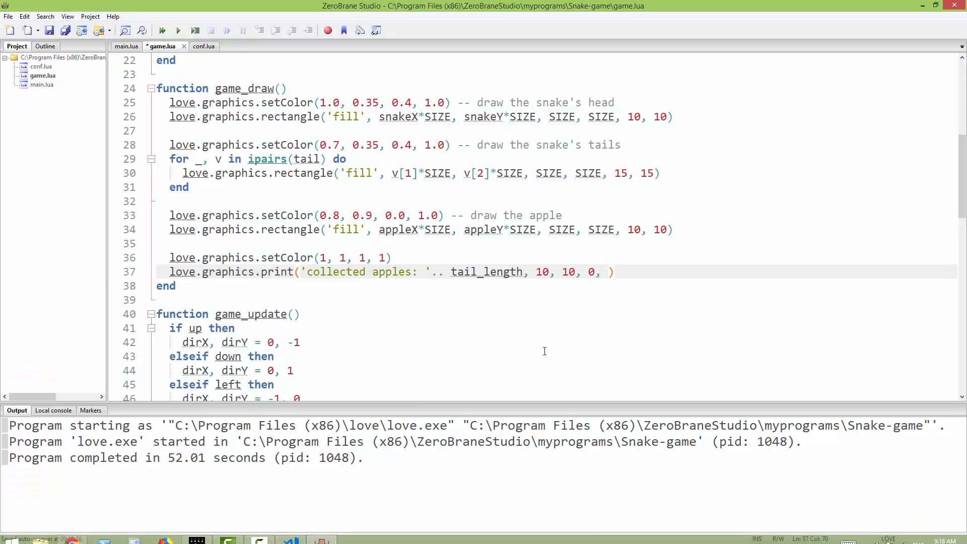
type("1.5, 1.5")
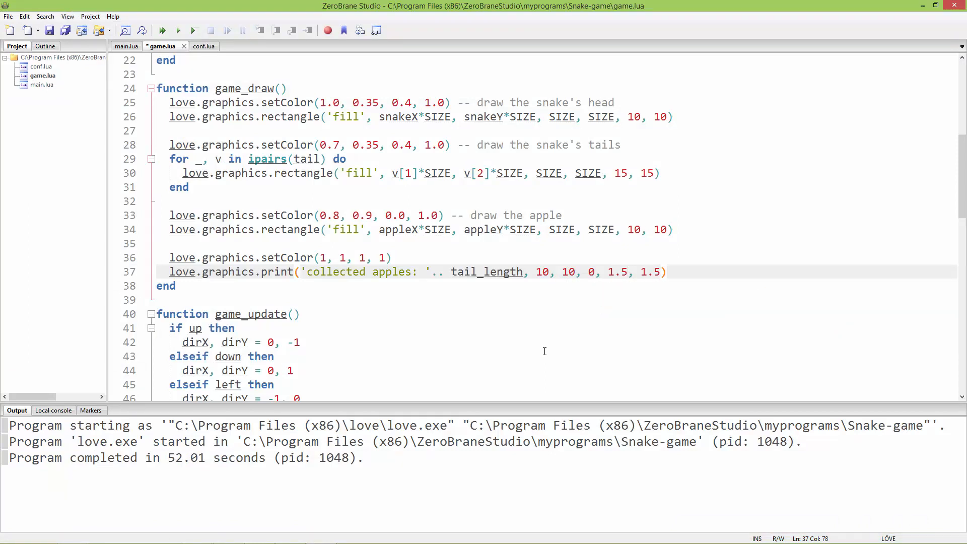
type(",")
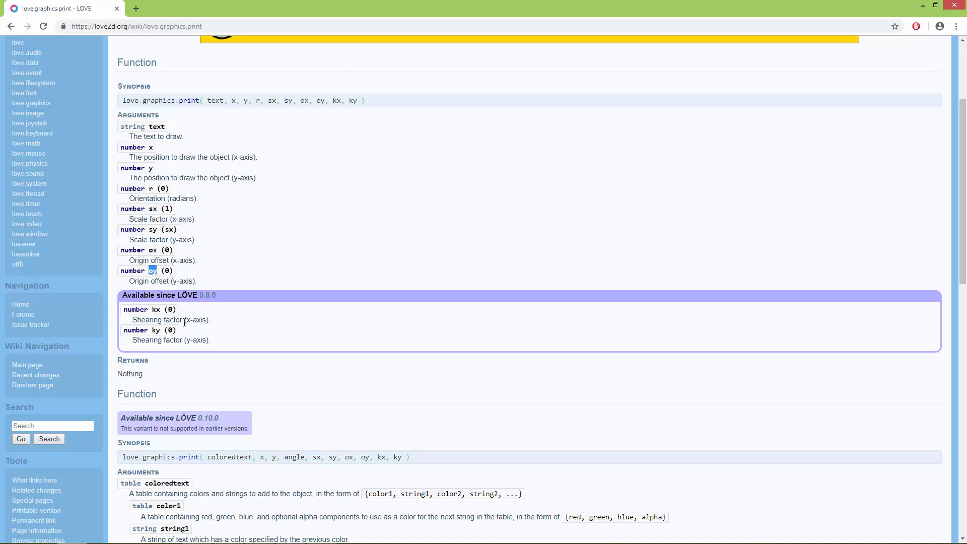
mouse_move(171, 340)
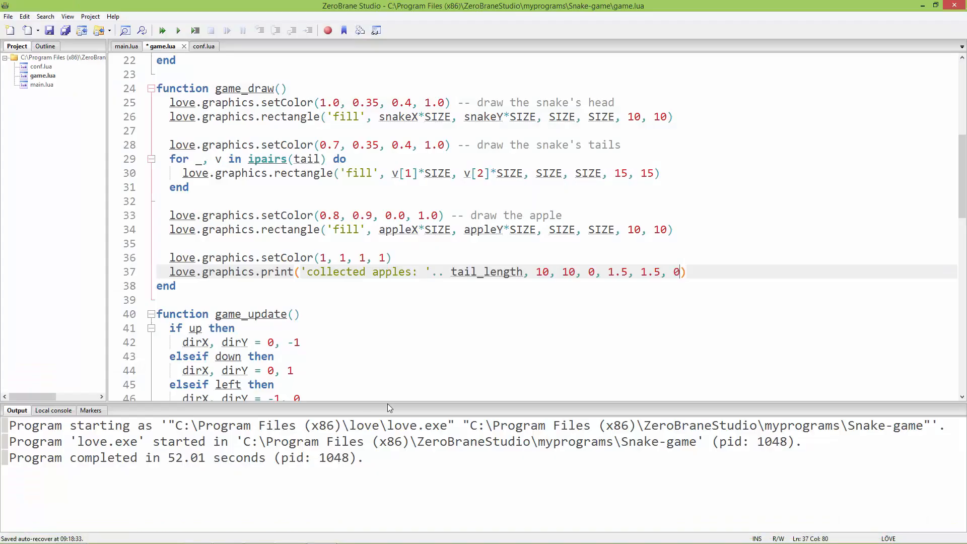
type(",")
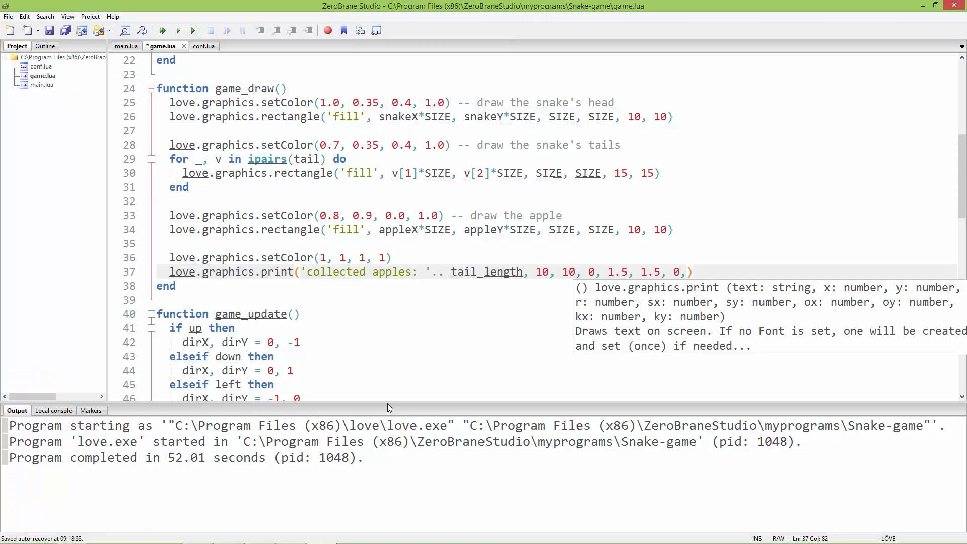
type("0")
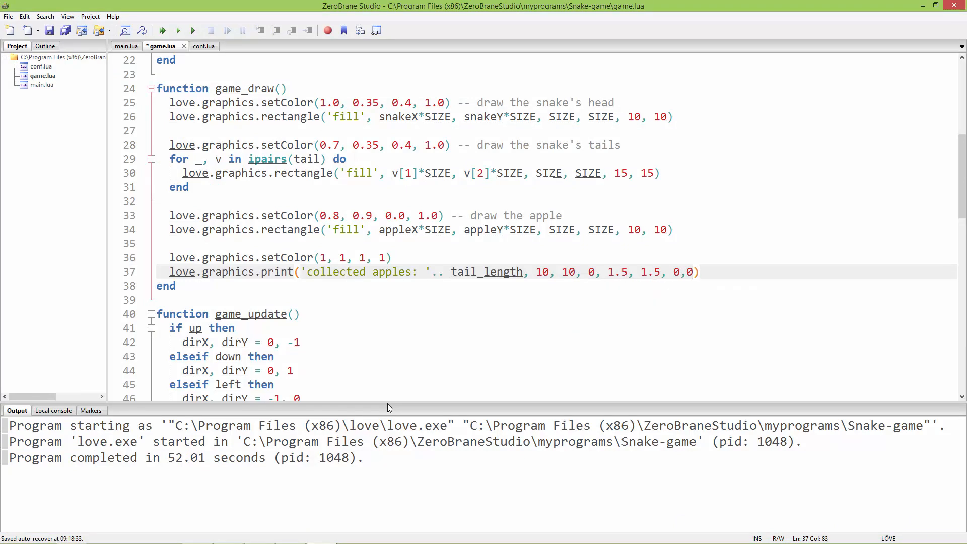
type(",0,0")
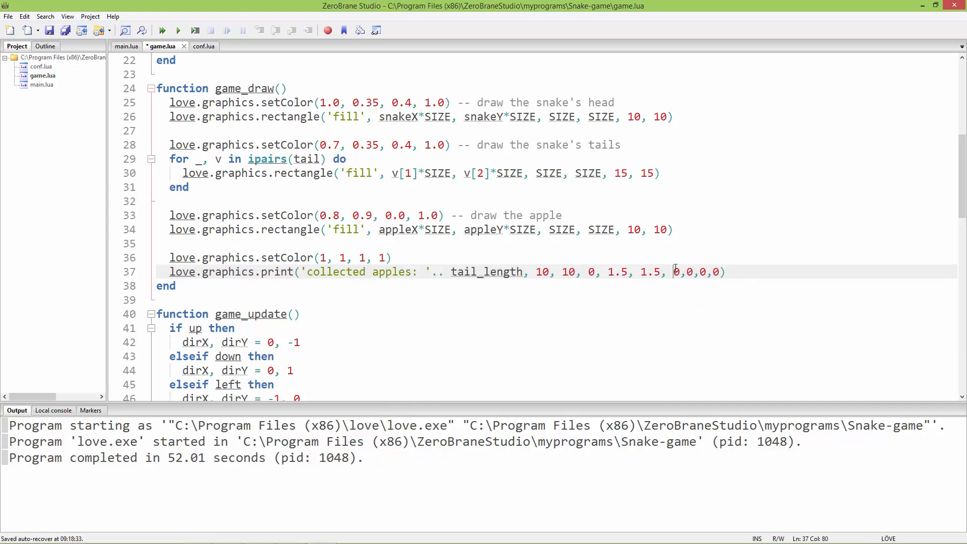
left_click(72, 534)
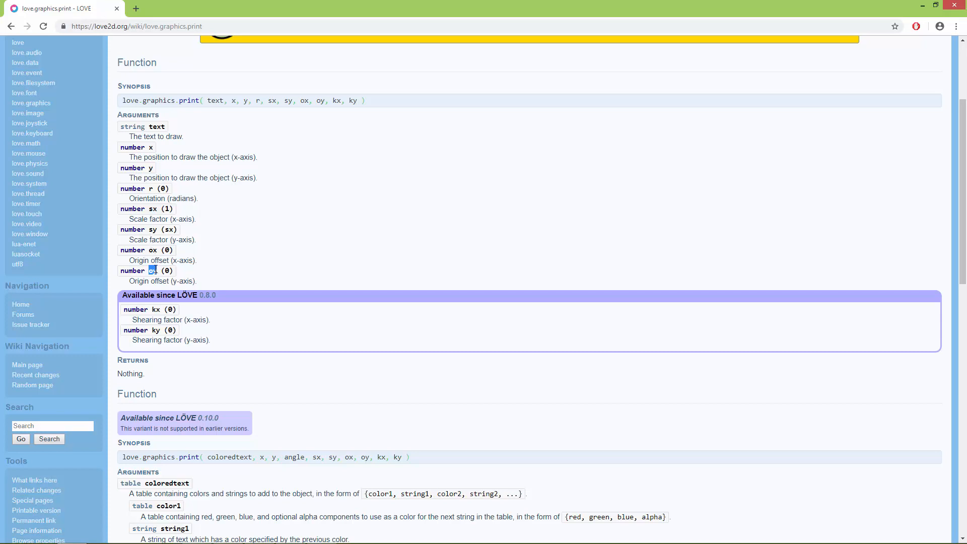
mouse_move(162, 309)
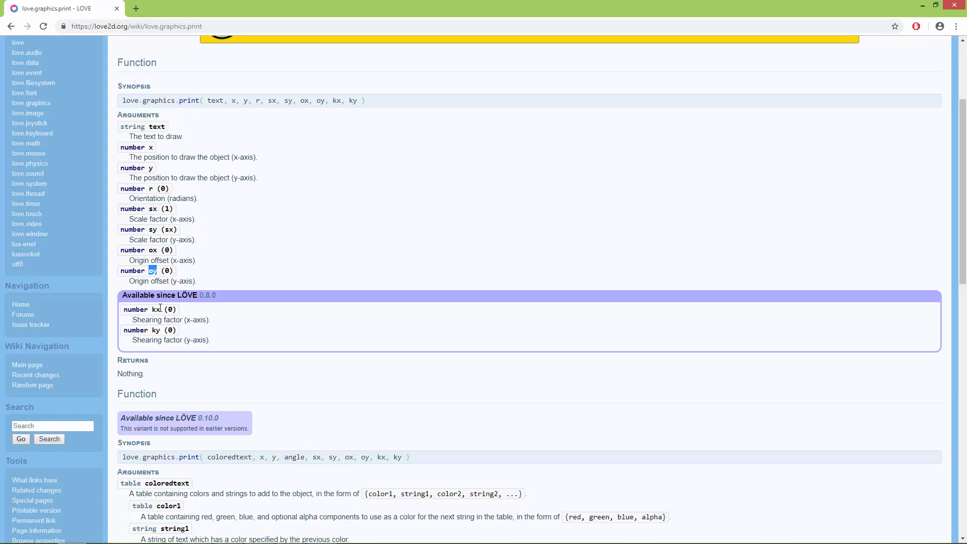
mouse_move(937, 173)
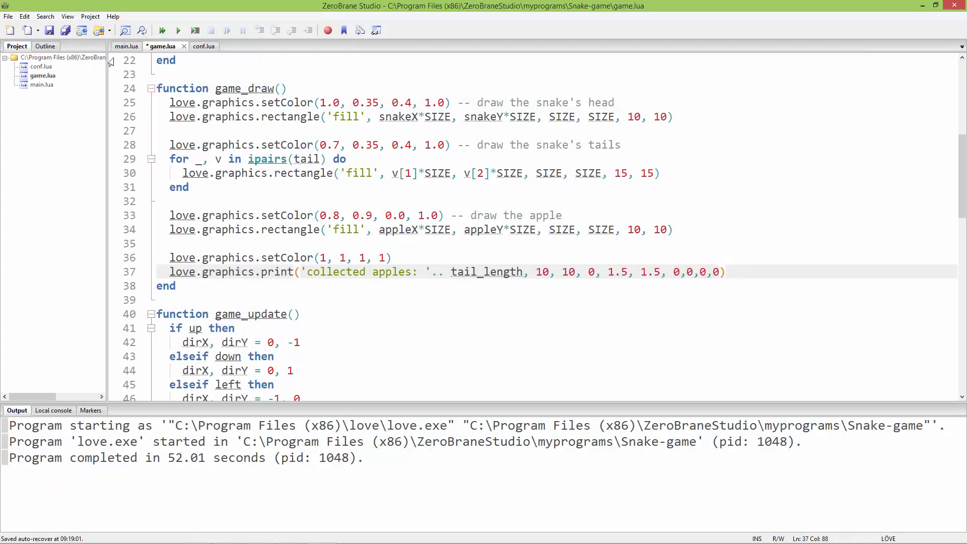
Save game.lua, run the game, and bring the My Snake window forward to view the counter.
left_click(162, 30)
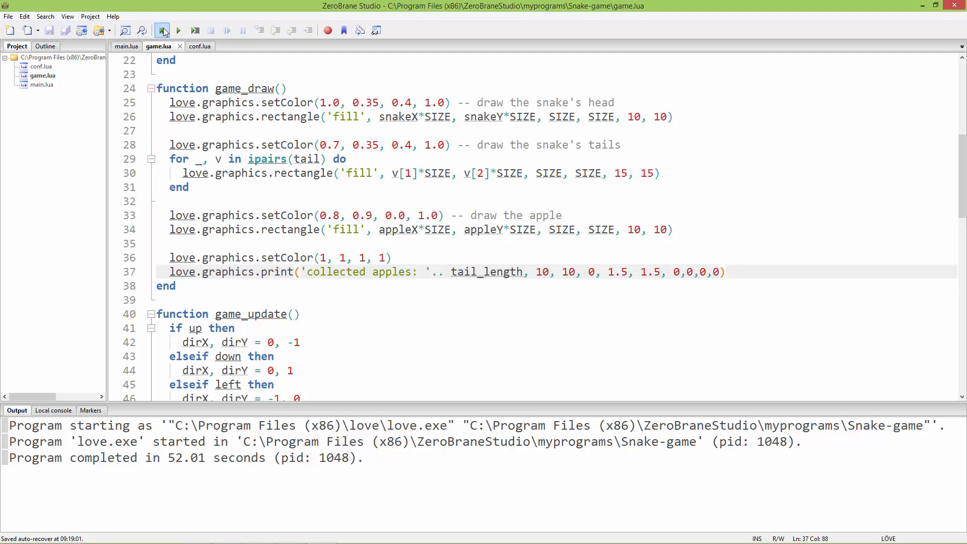
left_click(162, 31)
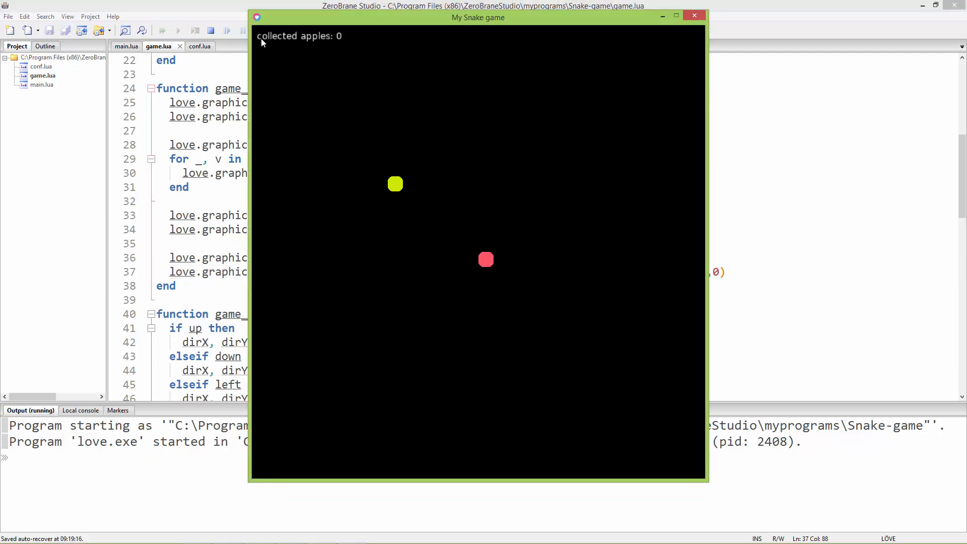
mouse_move(364, 25)
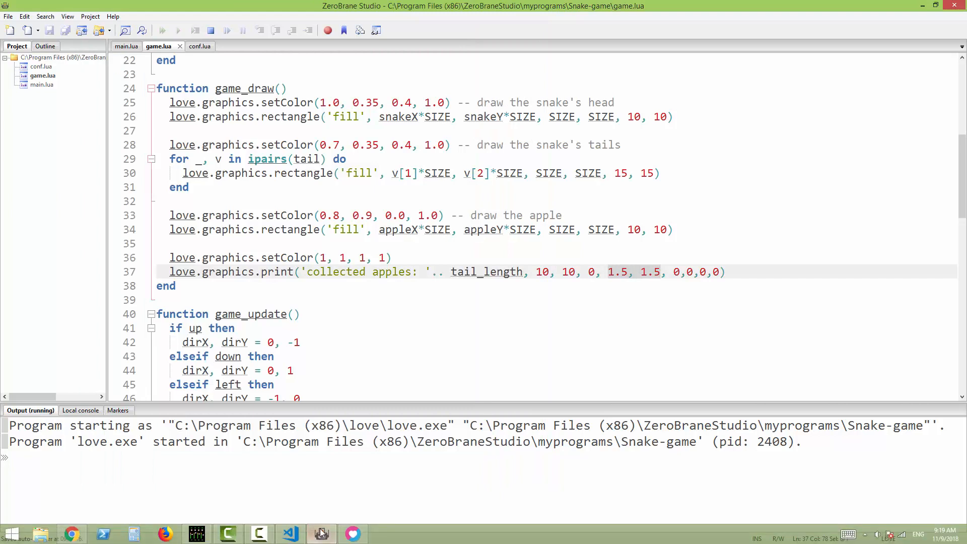
left_click(320, 533)
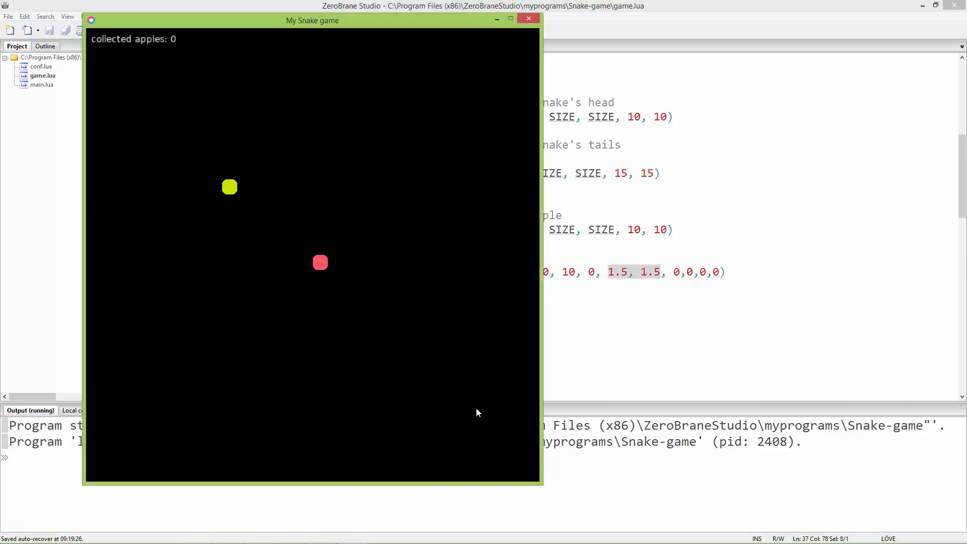